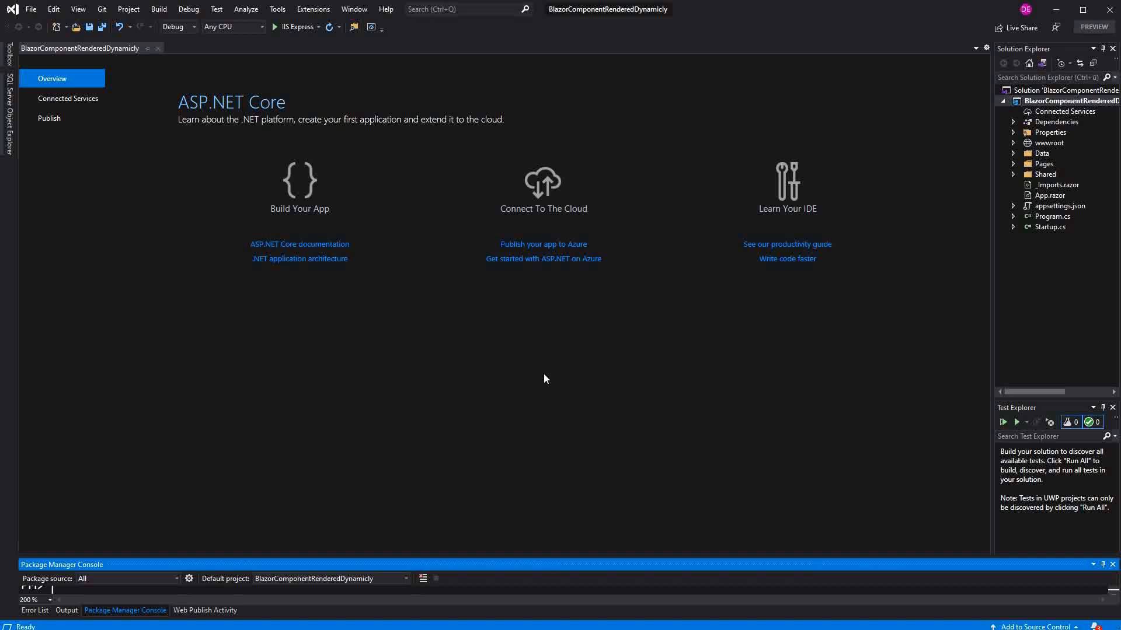
mouse_move(903, 210)
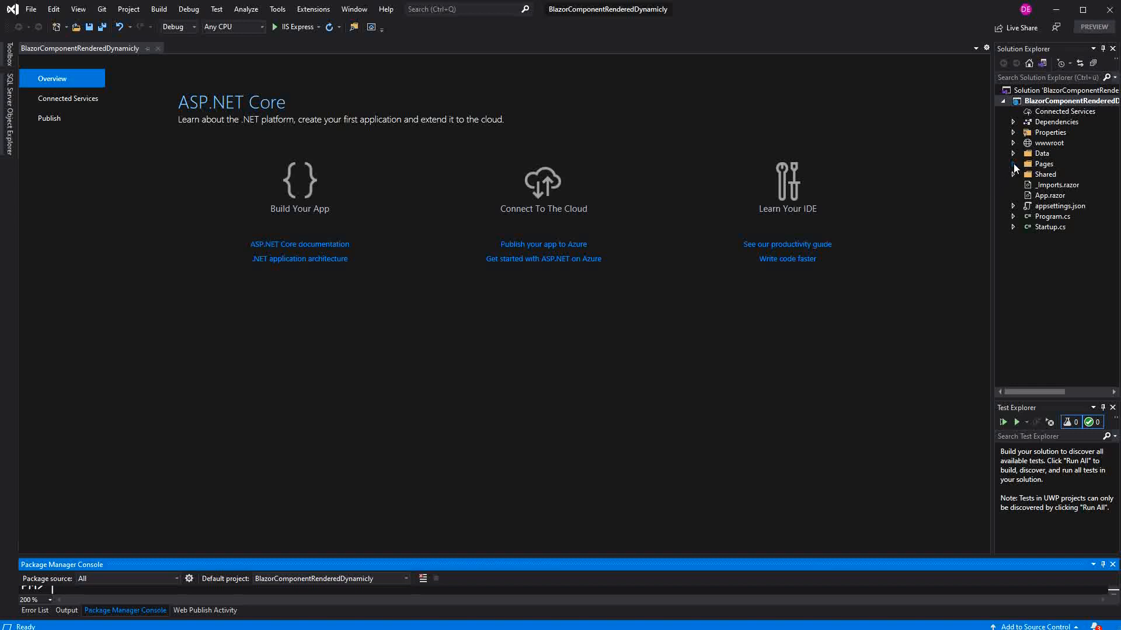
double_click(1062, 217)
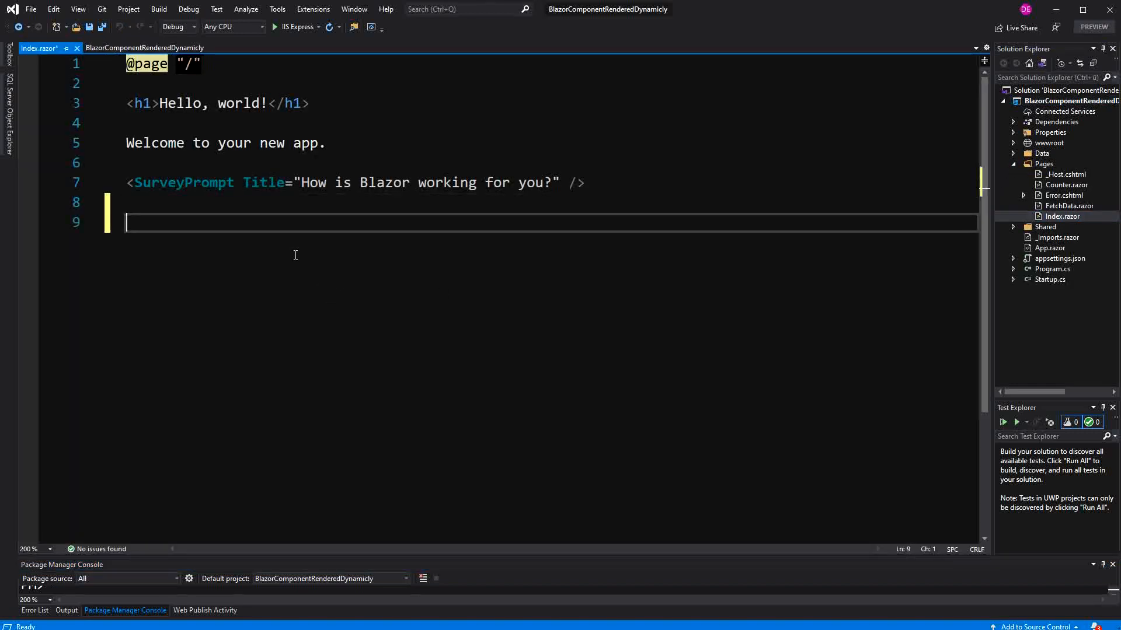
type("<input />")
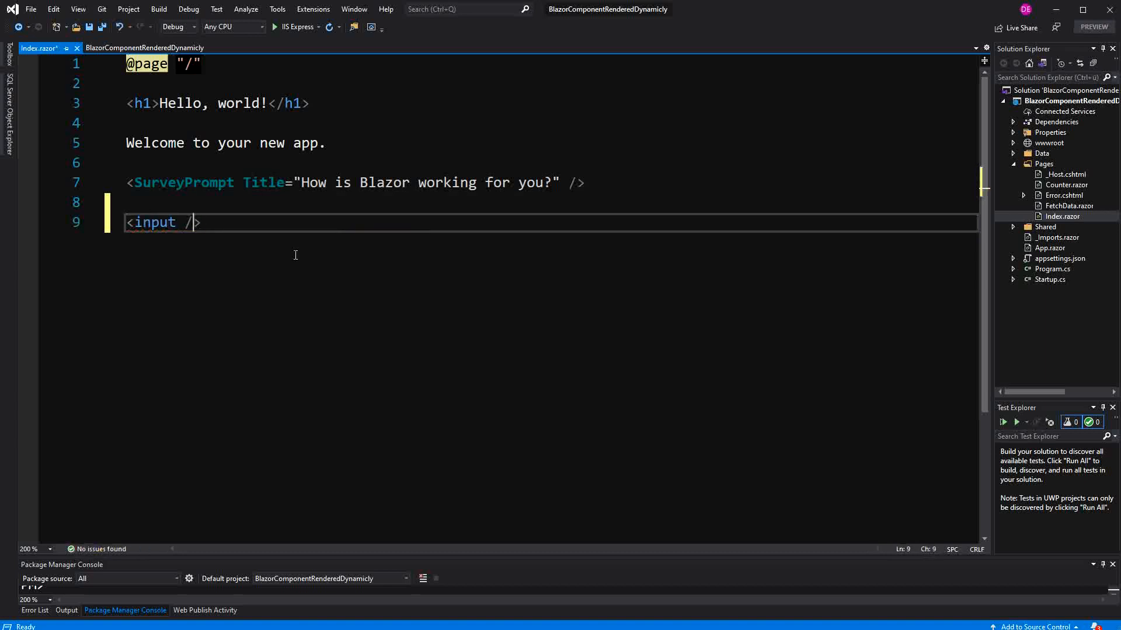
type("class=\"form\"")
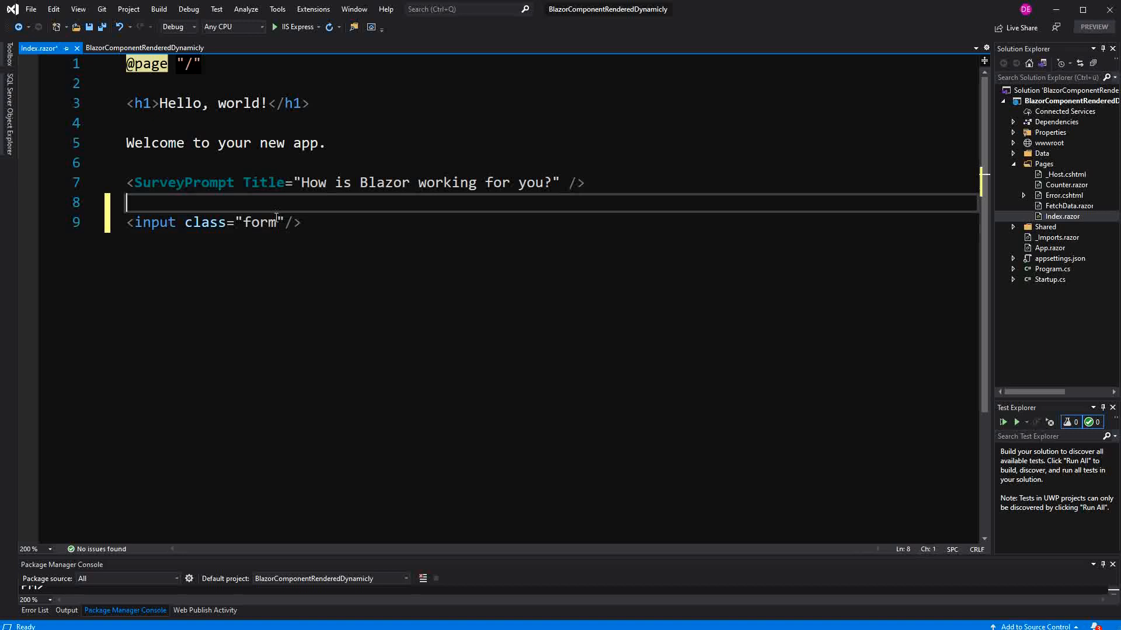
type("form-control")
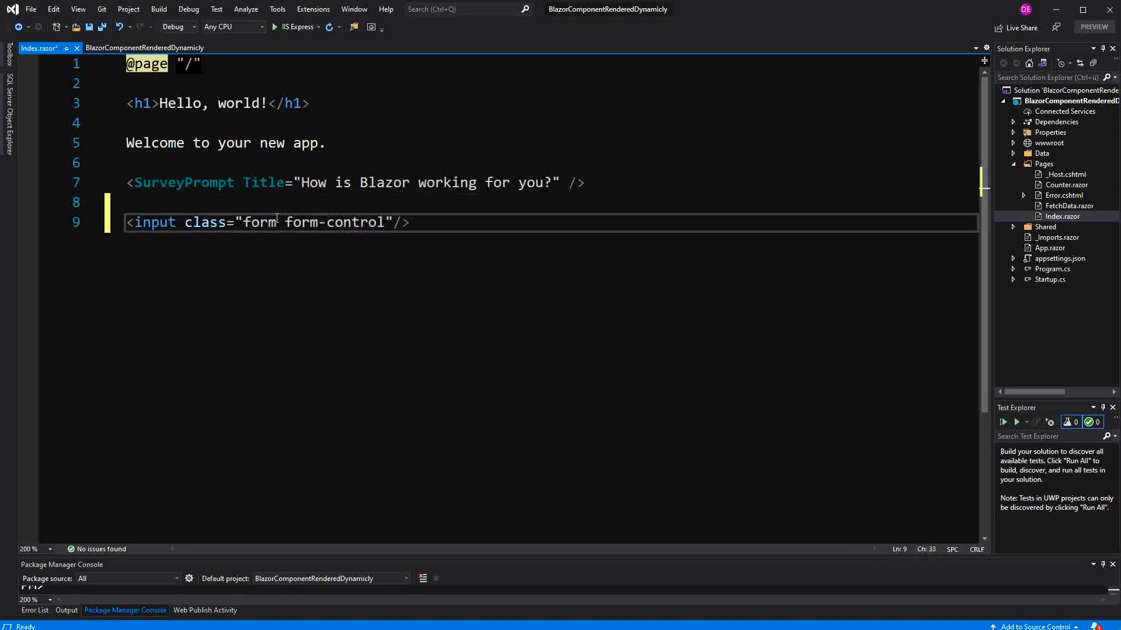
type("col-")
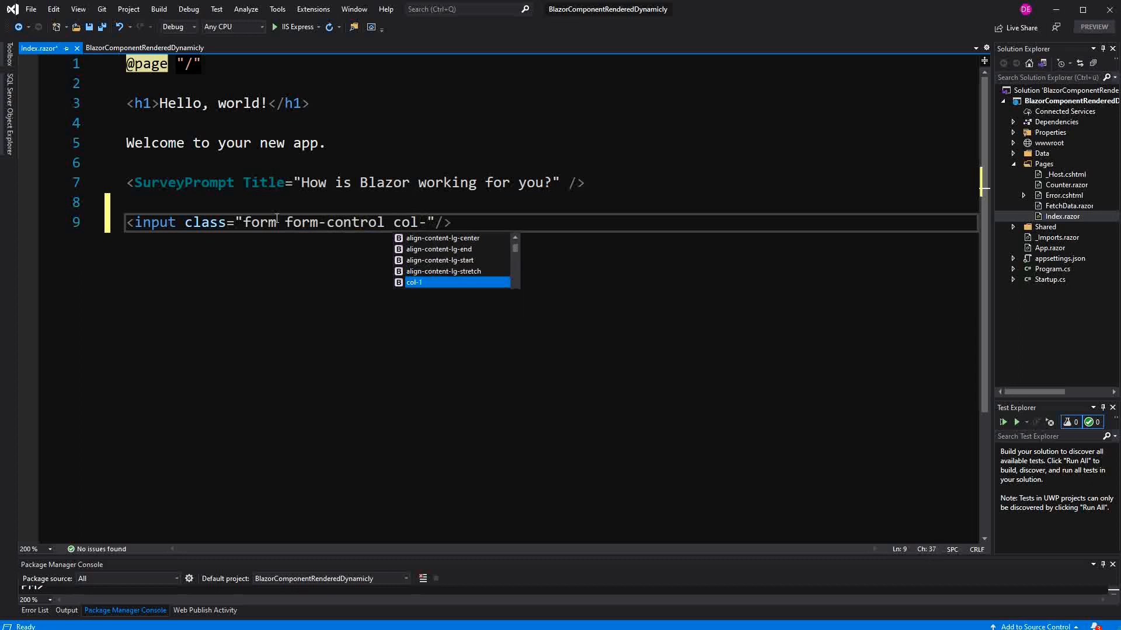
type("5")
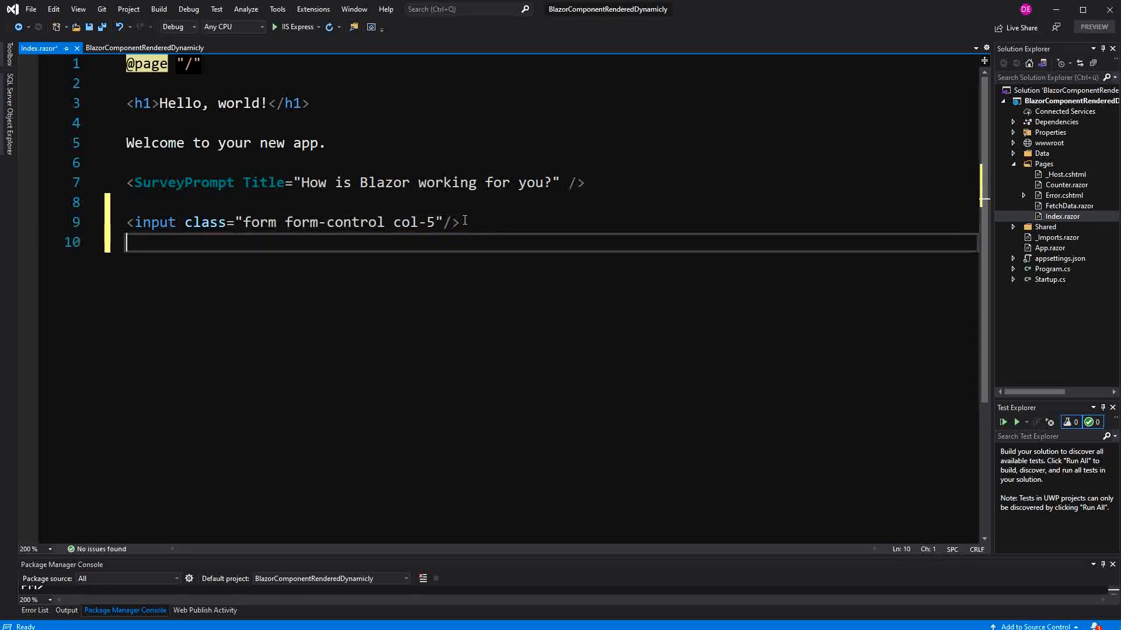
type("@code{")
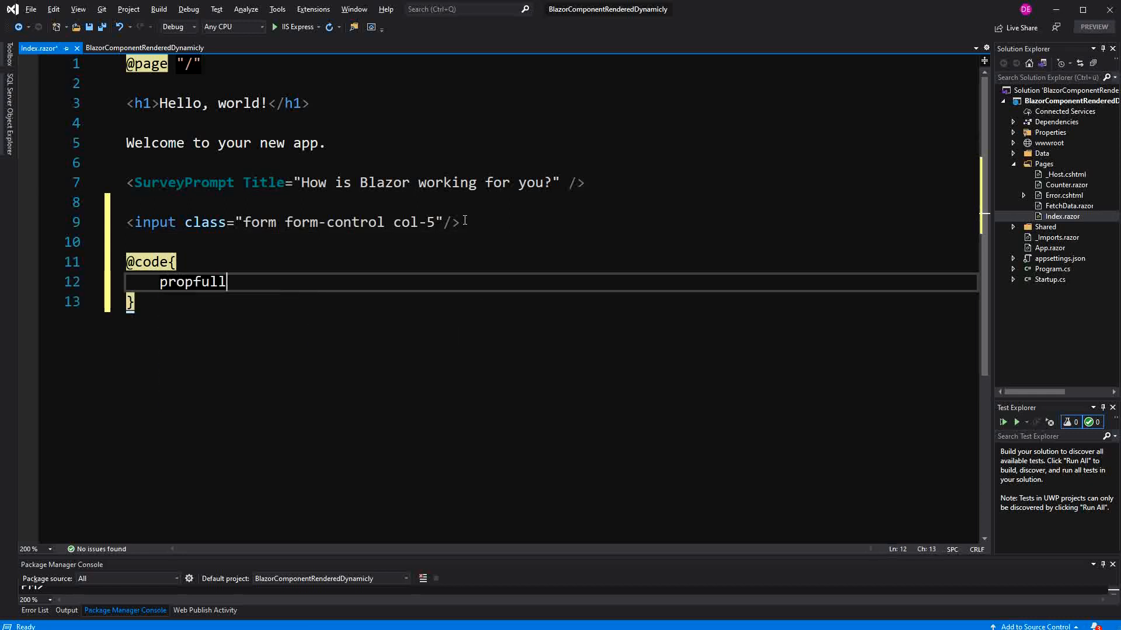
Expand propfull into a _componentName field with a componentName property
key("Tab")
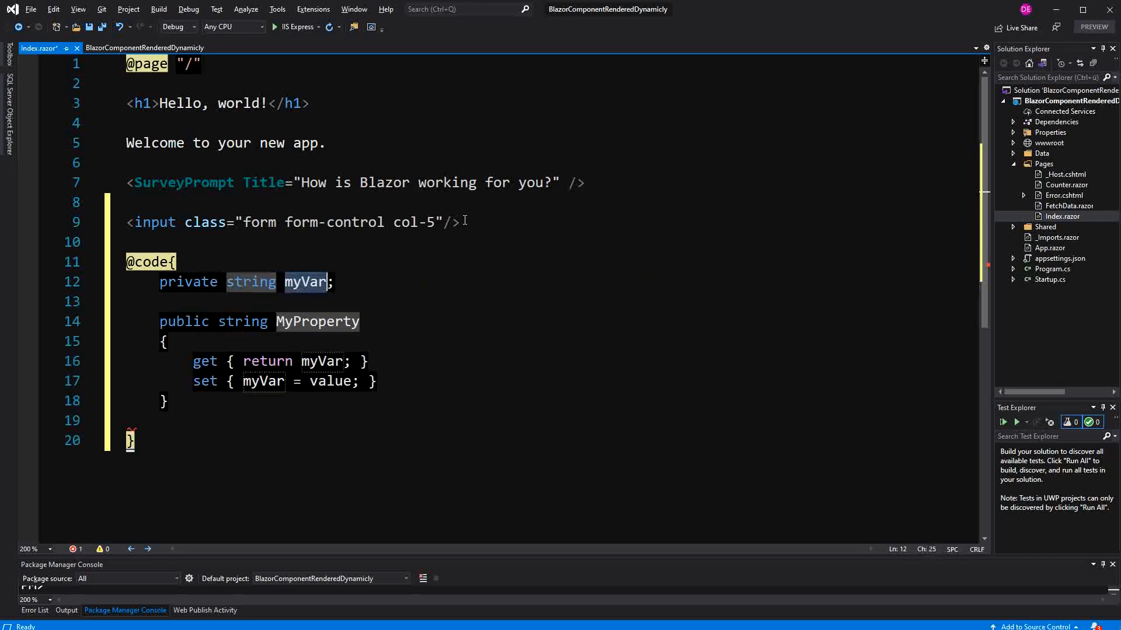
type("C")
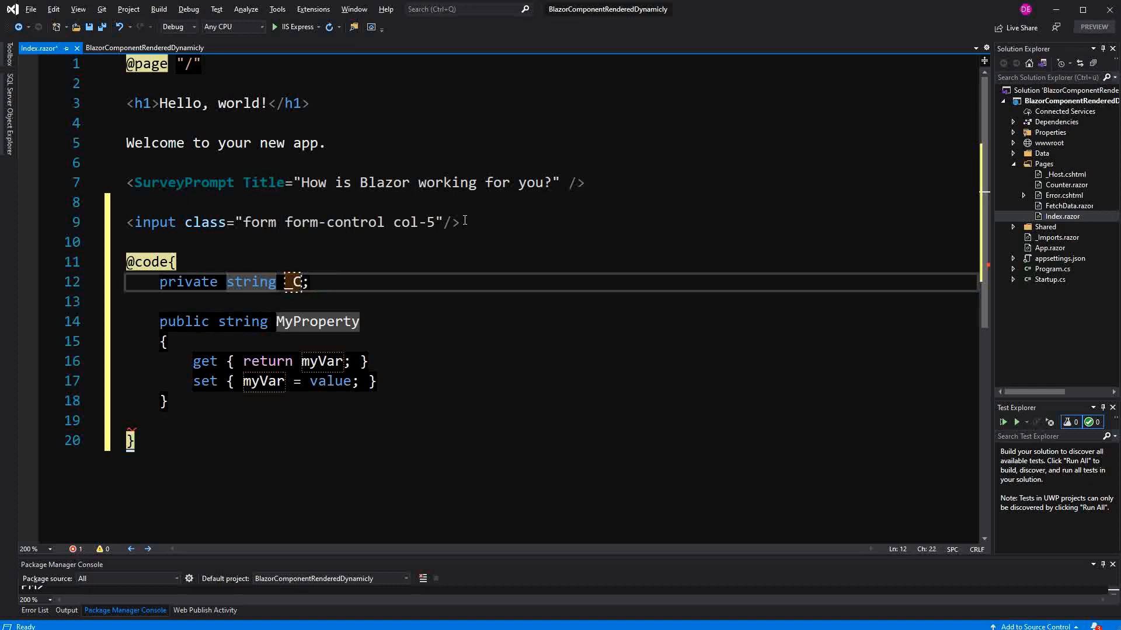
type("omponent")
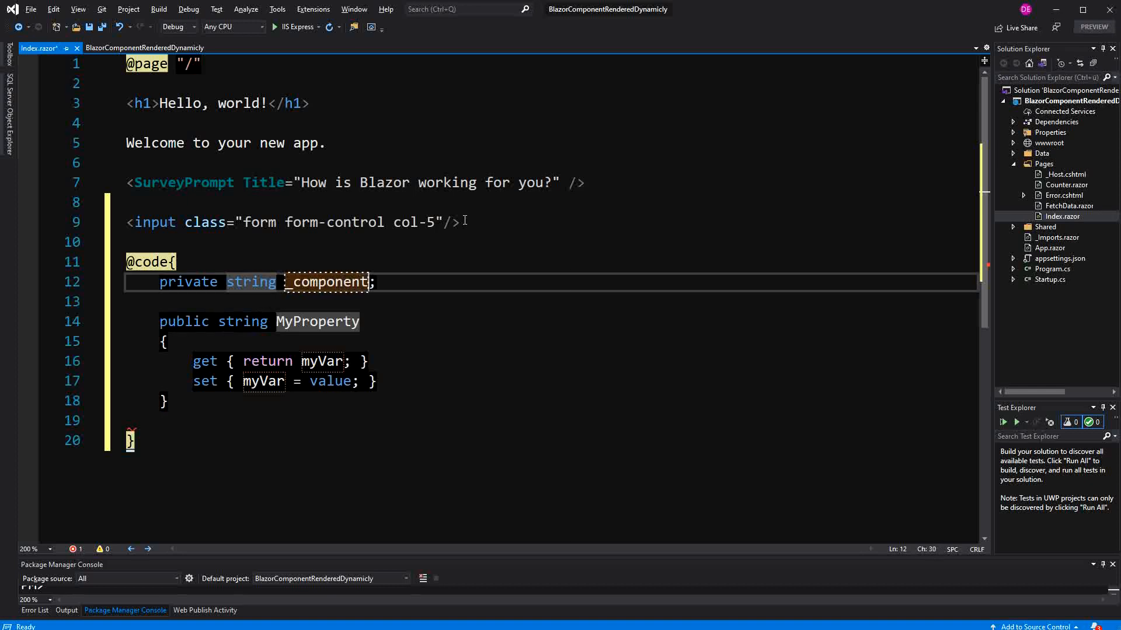
type("Base")
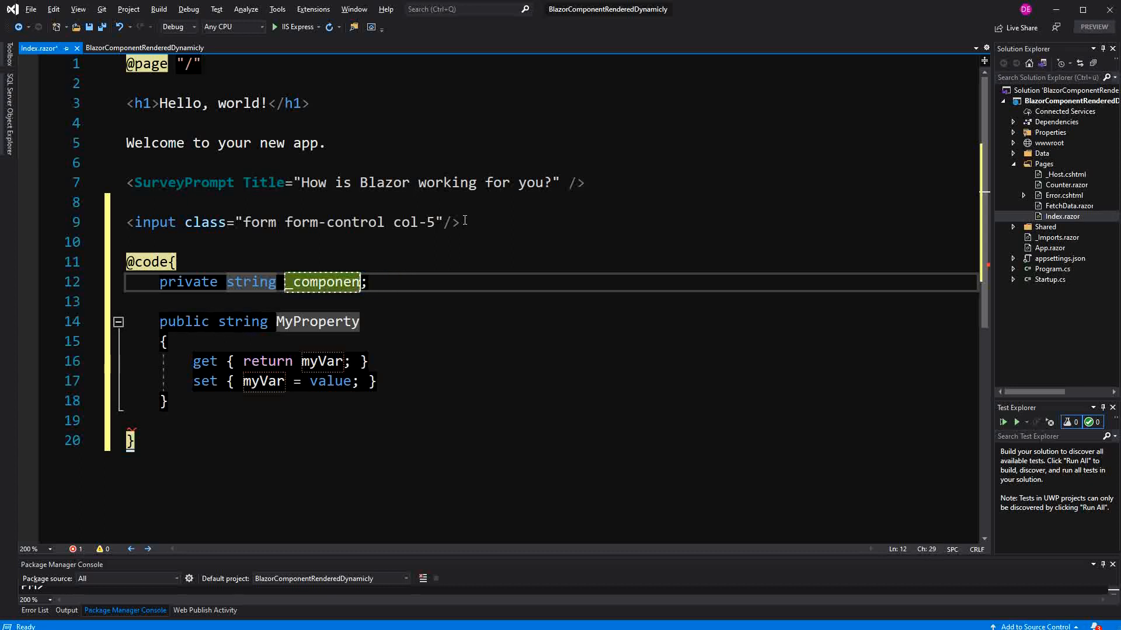
type("t")
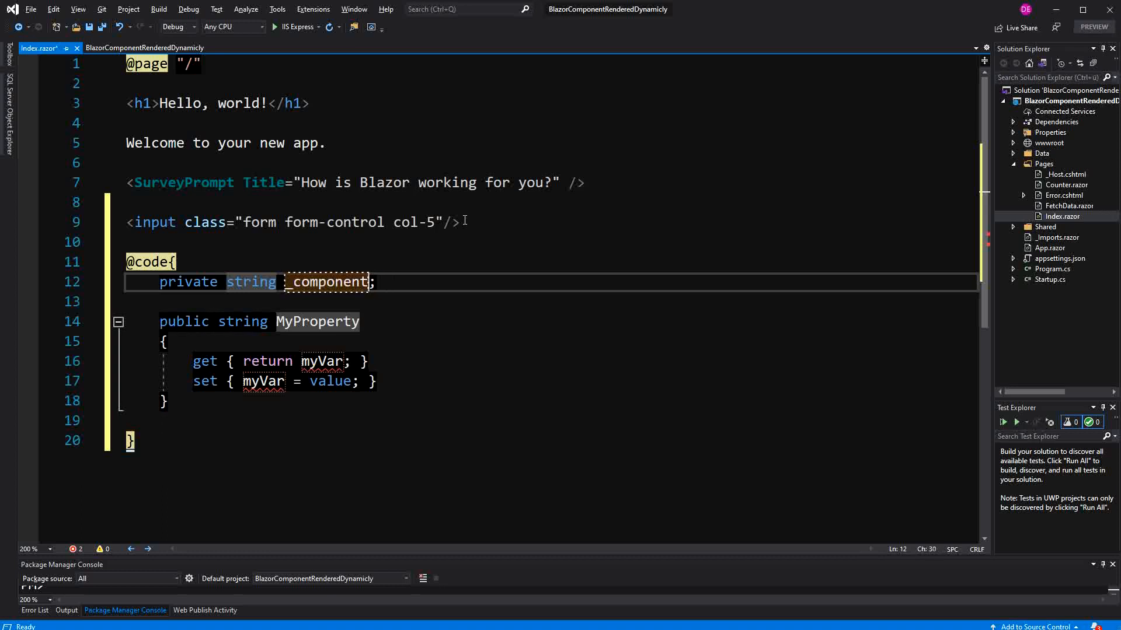
type("Name")
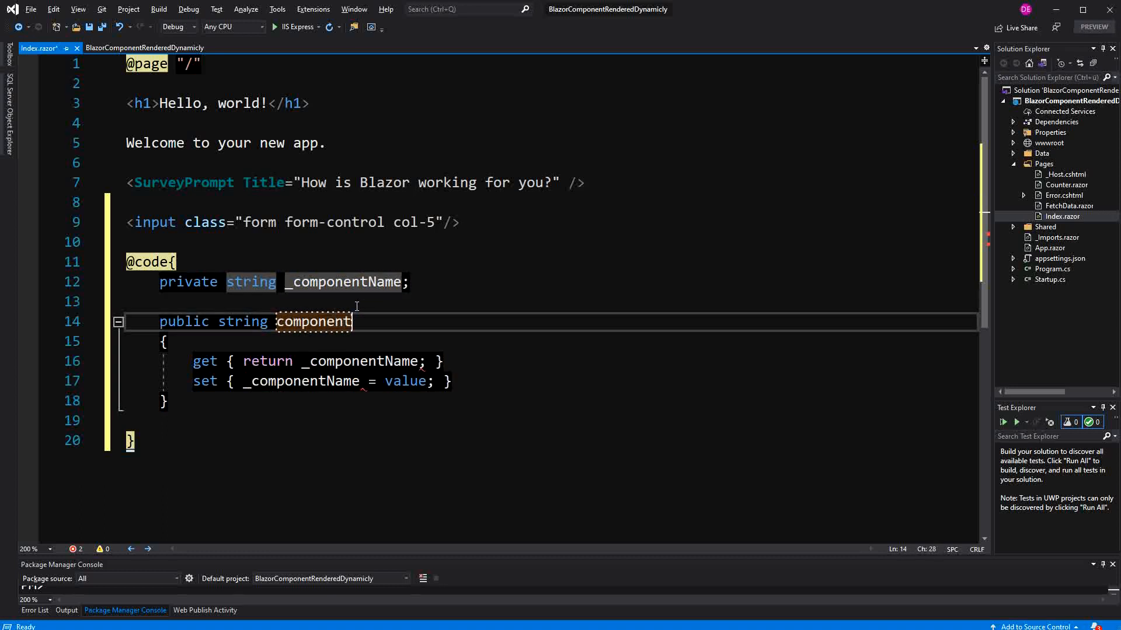
type("Name")
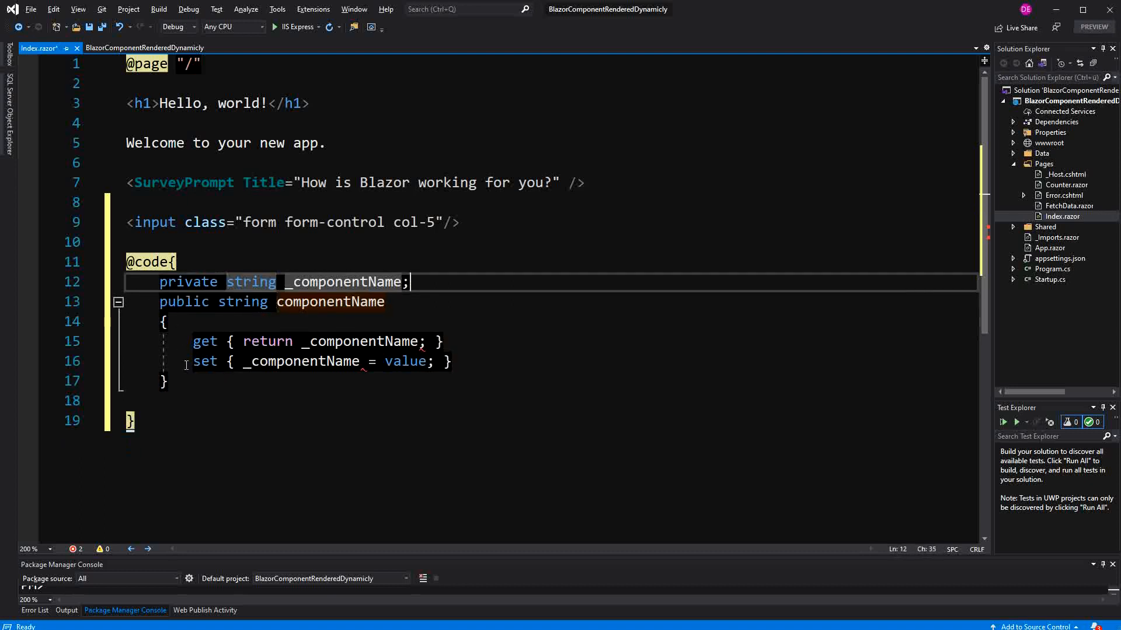
key("enter")
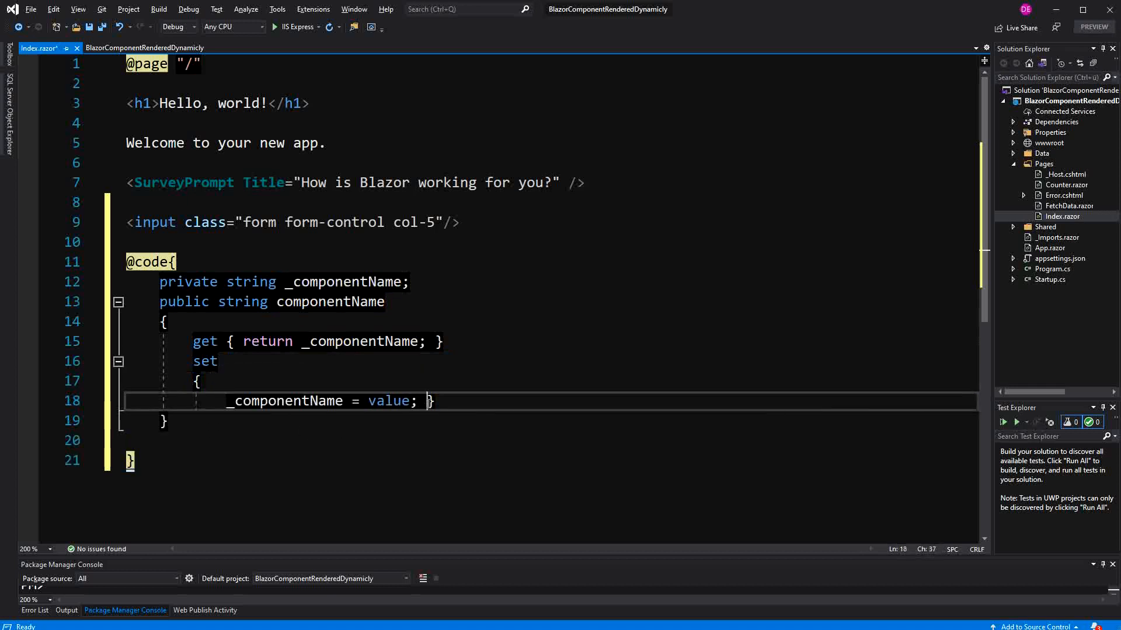
key("Return")
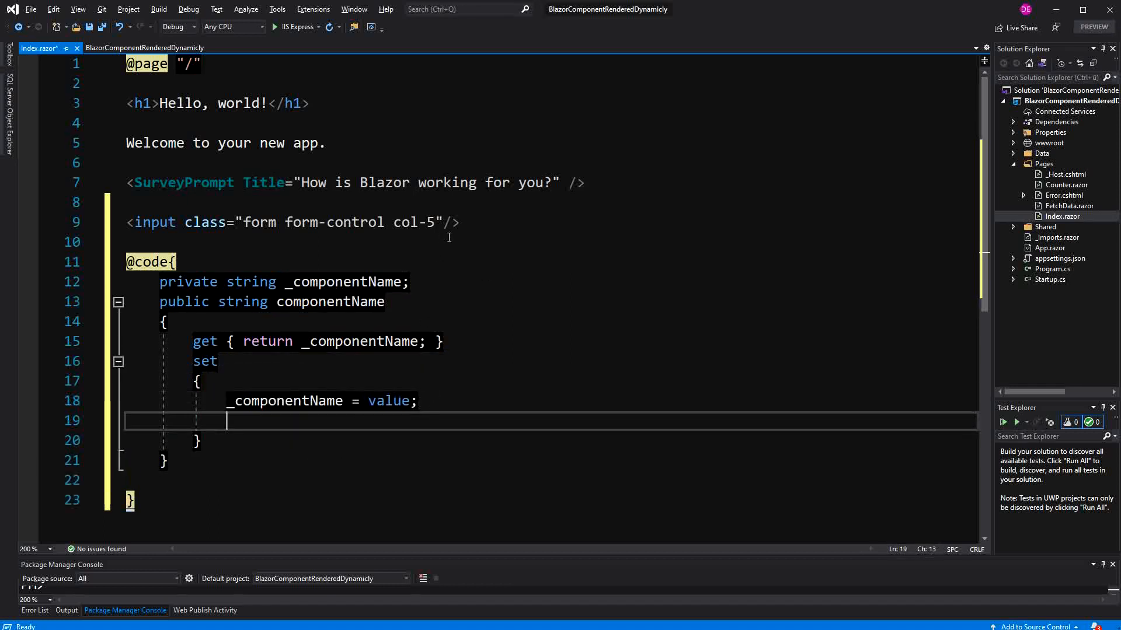
type("@bind=\"")
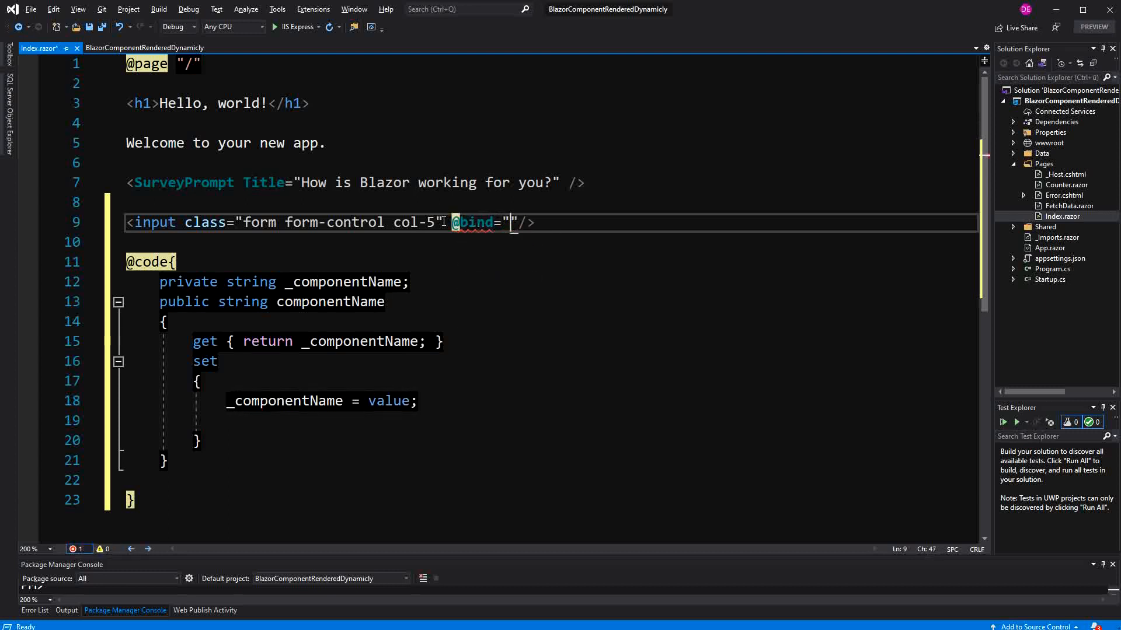
type("componentName")
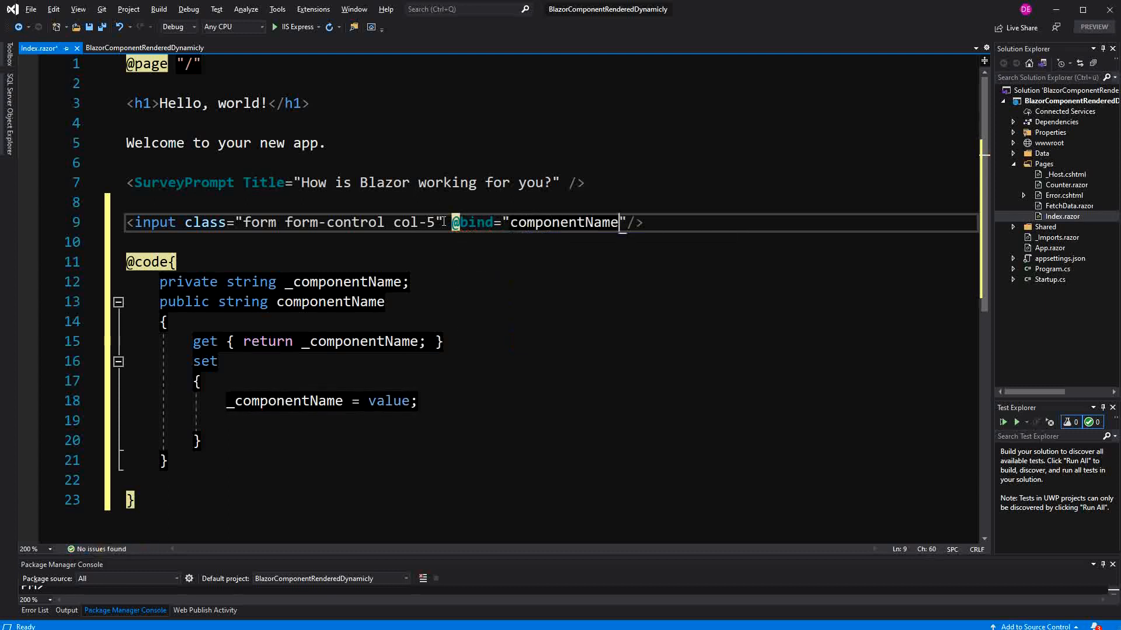
type("@bind:event=\"")
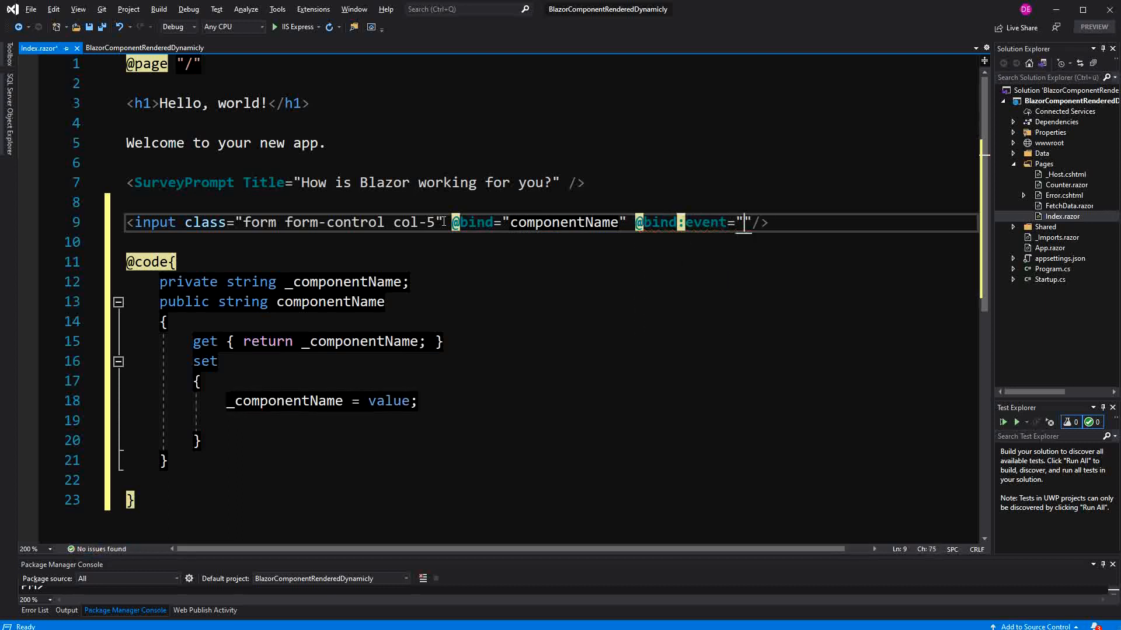
type("oninput")
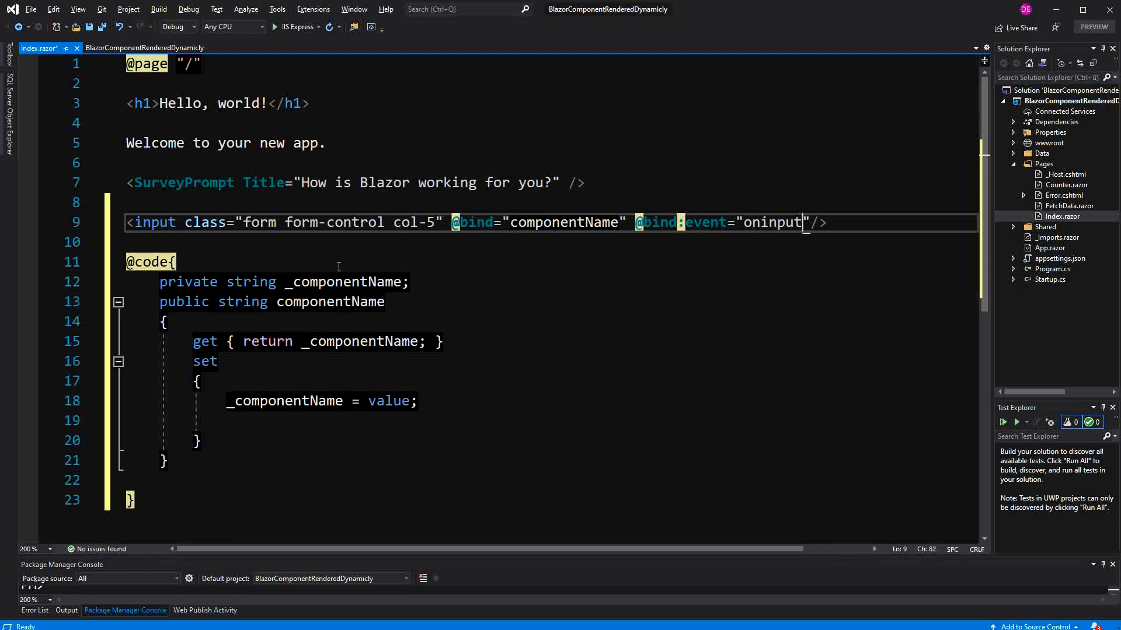
mouse_move(743, 258)
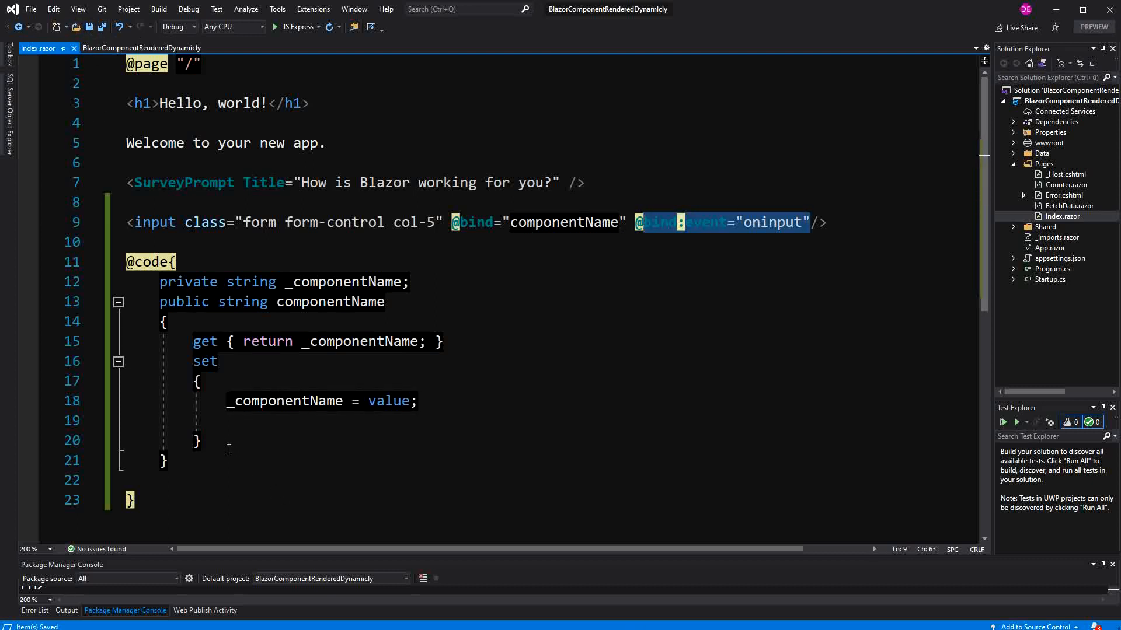
left_click(236, 421)
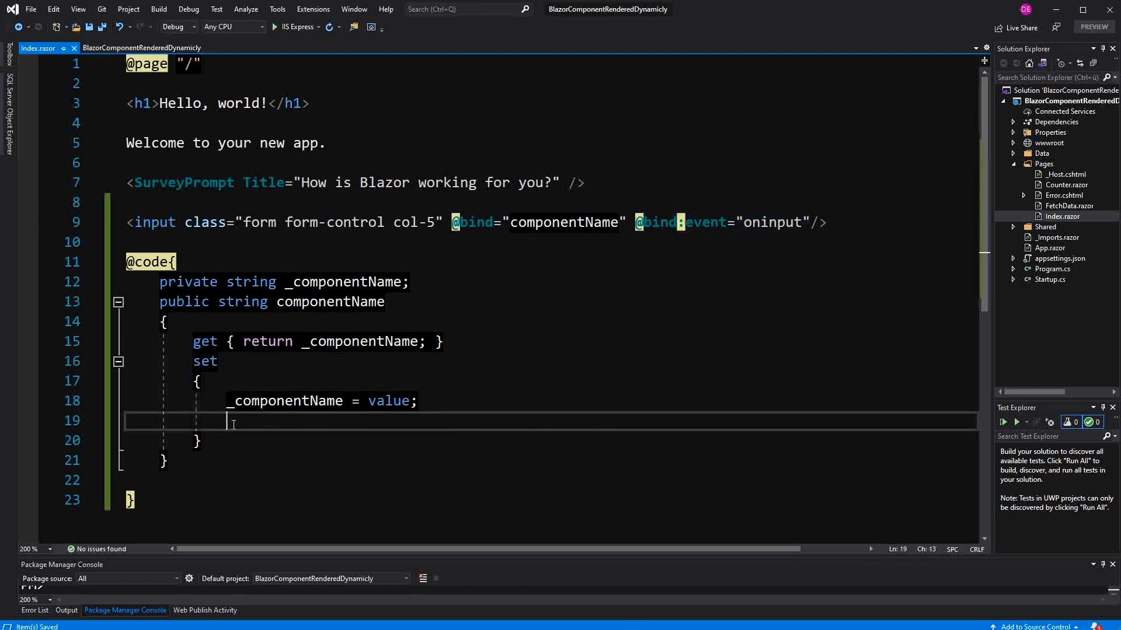
scroll("up", 3)
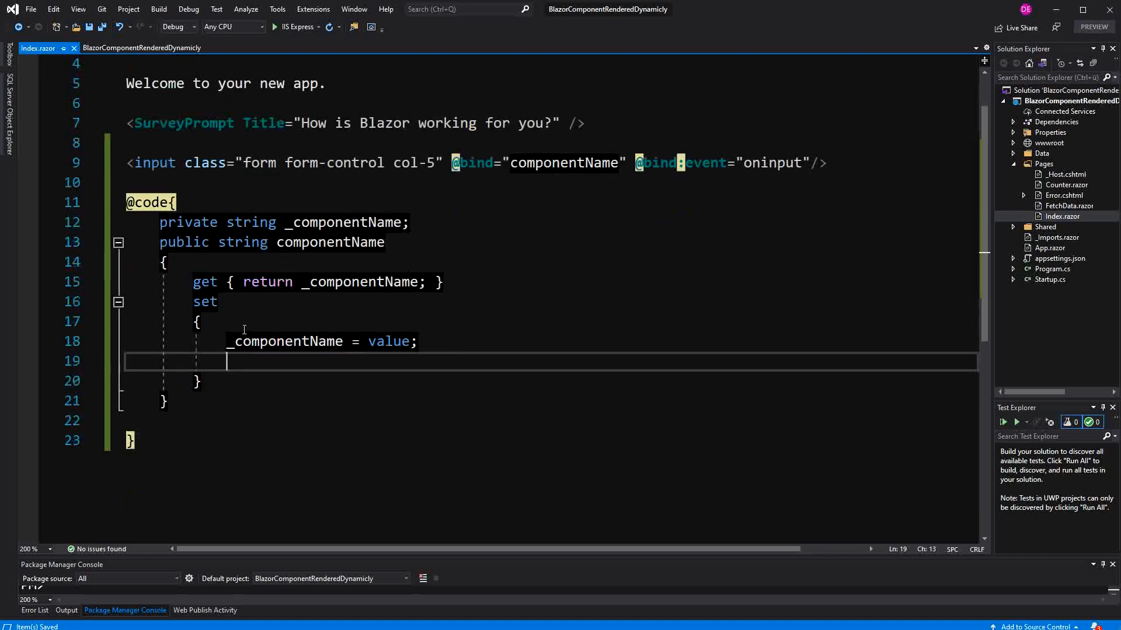
type("f")
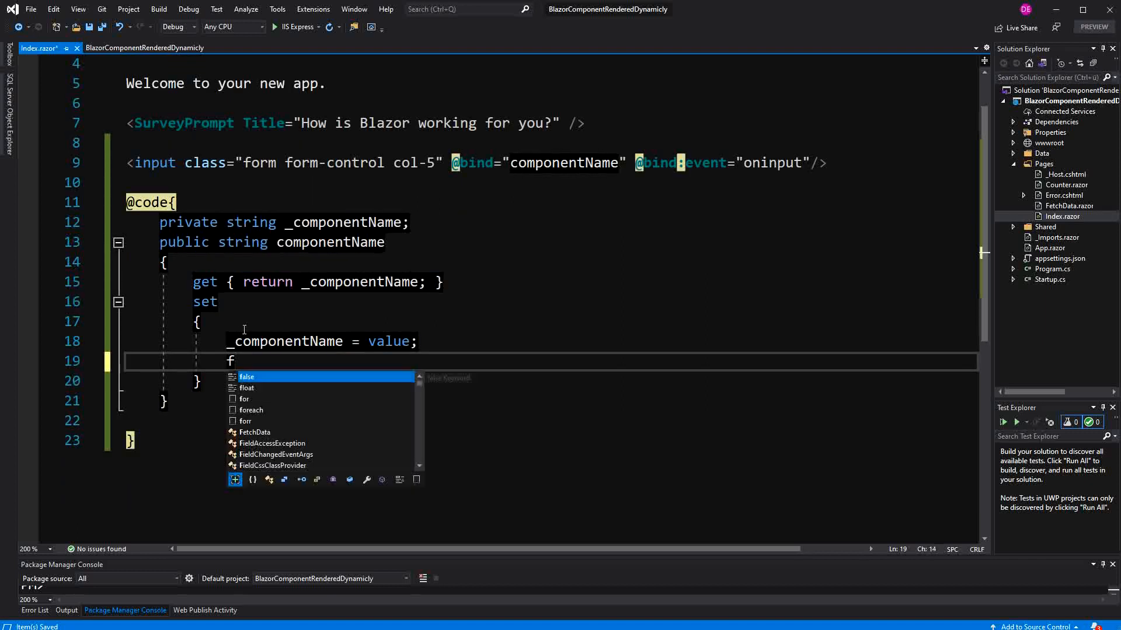
key("backspace")
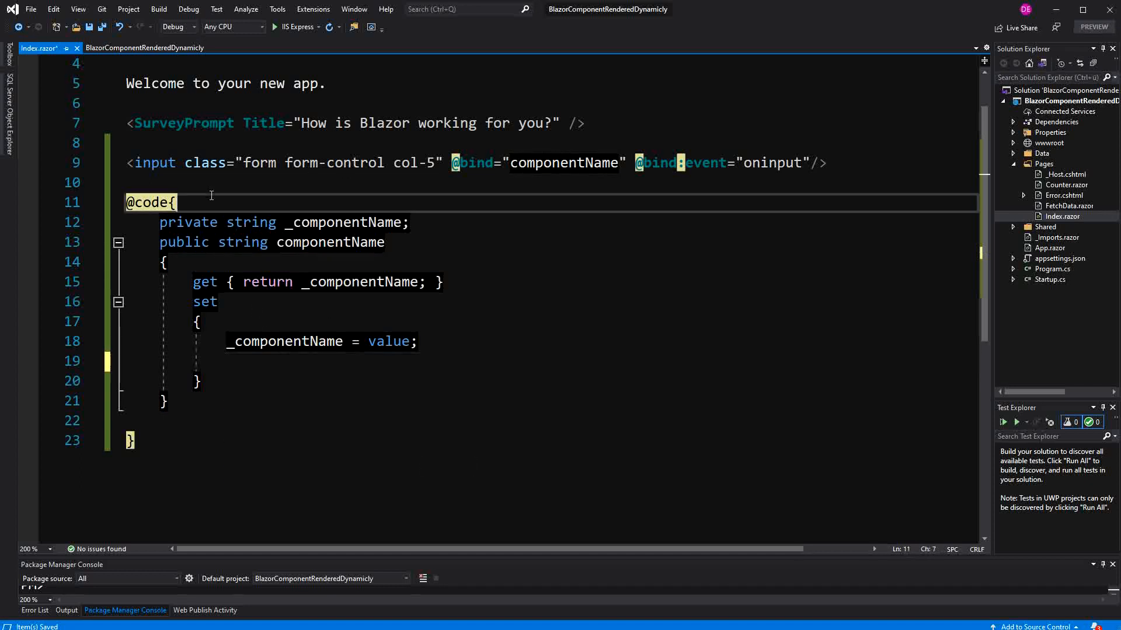
Start a 'Type[] types =>' expression property at the top of the code block
key("Return")
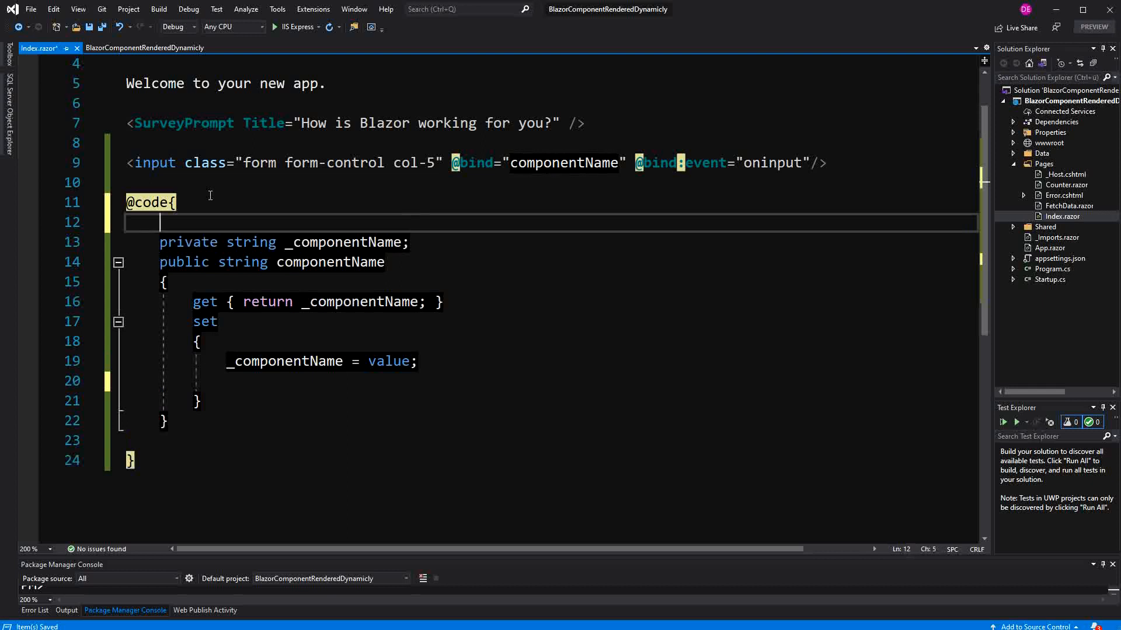
mouse_move(256, 174)
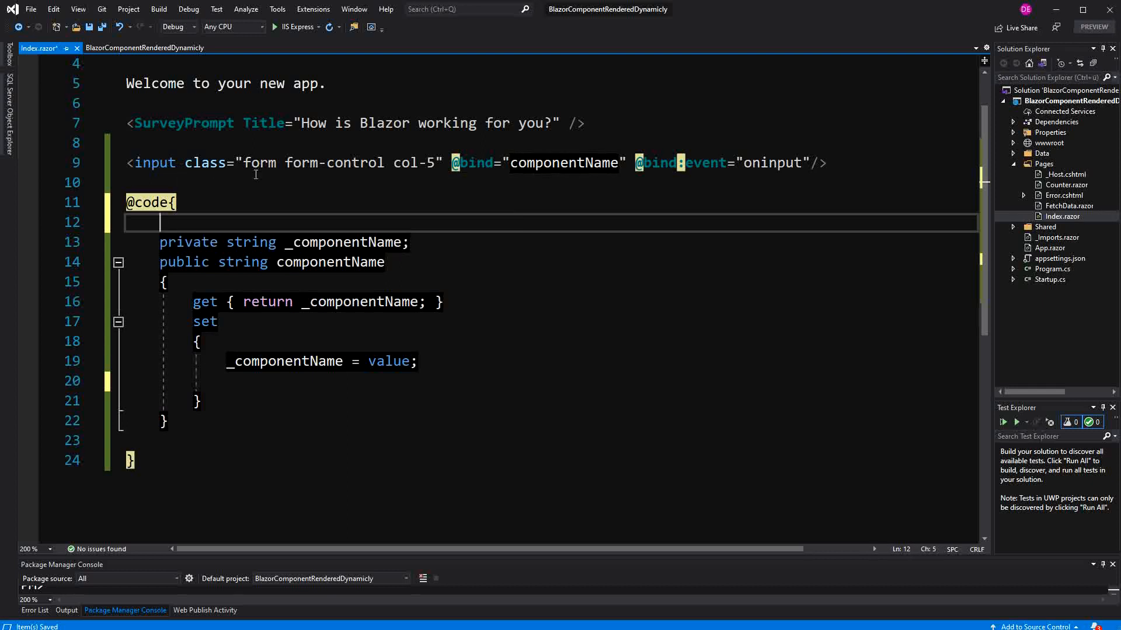
mouse_move(188, 222)
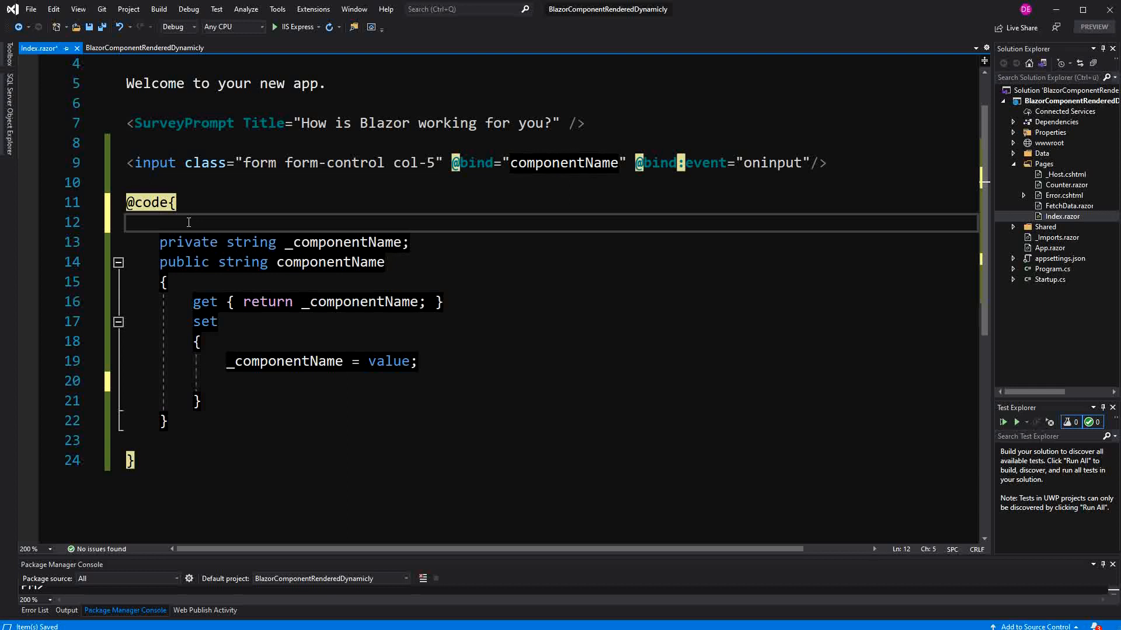
type("Type[]")
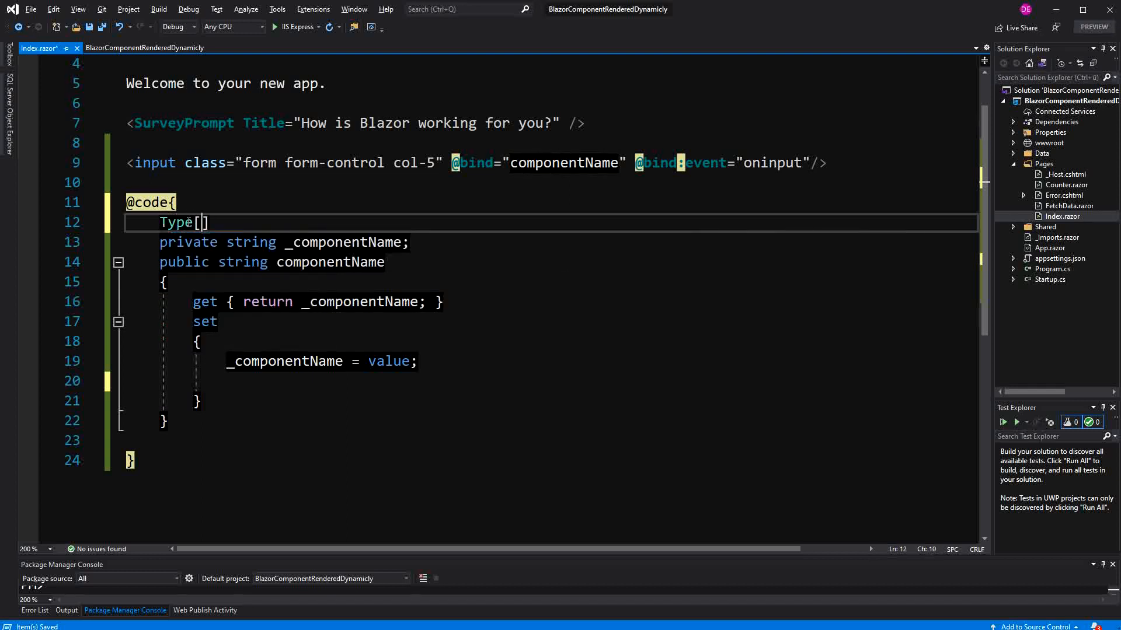
type("types =")
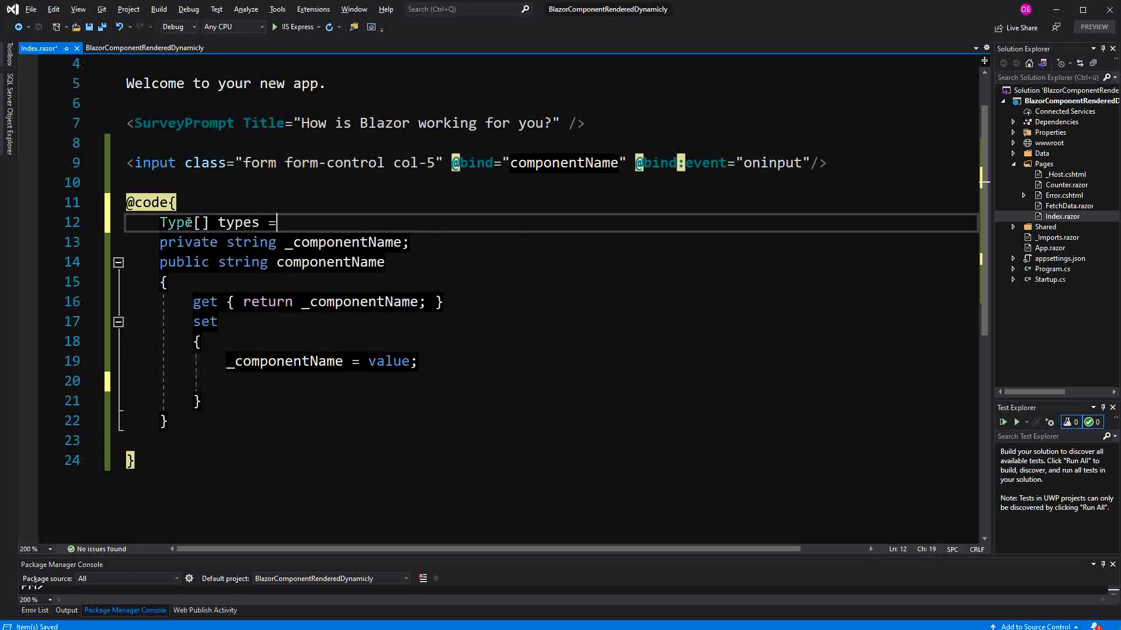
type(">")
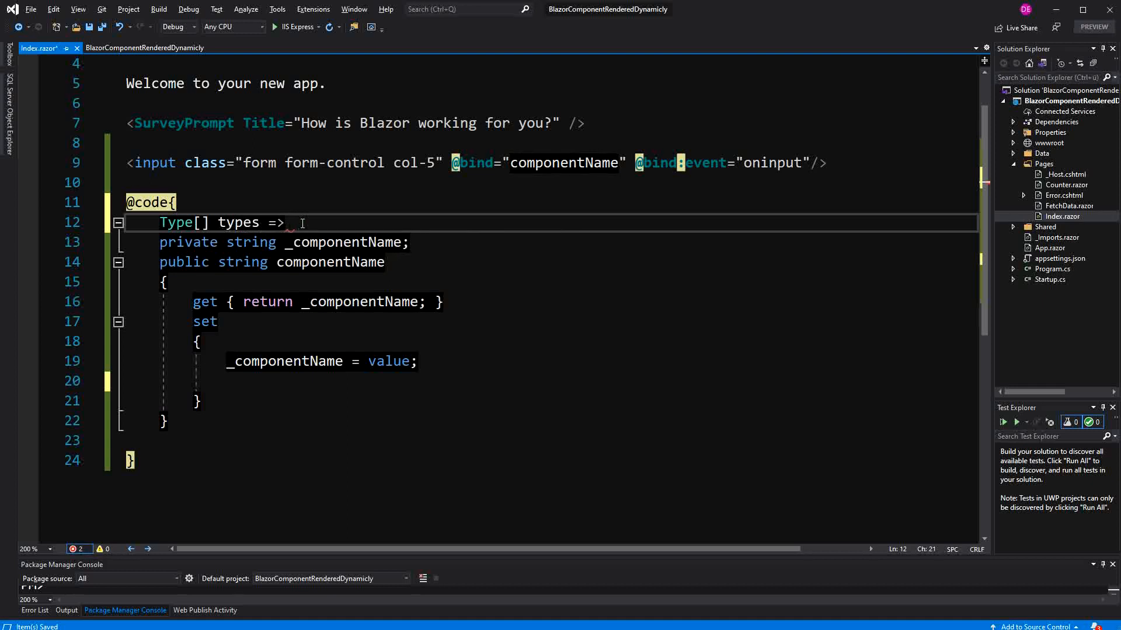
mouse_move(230, 222)
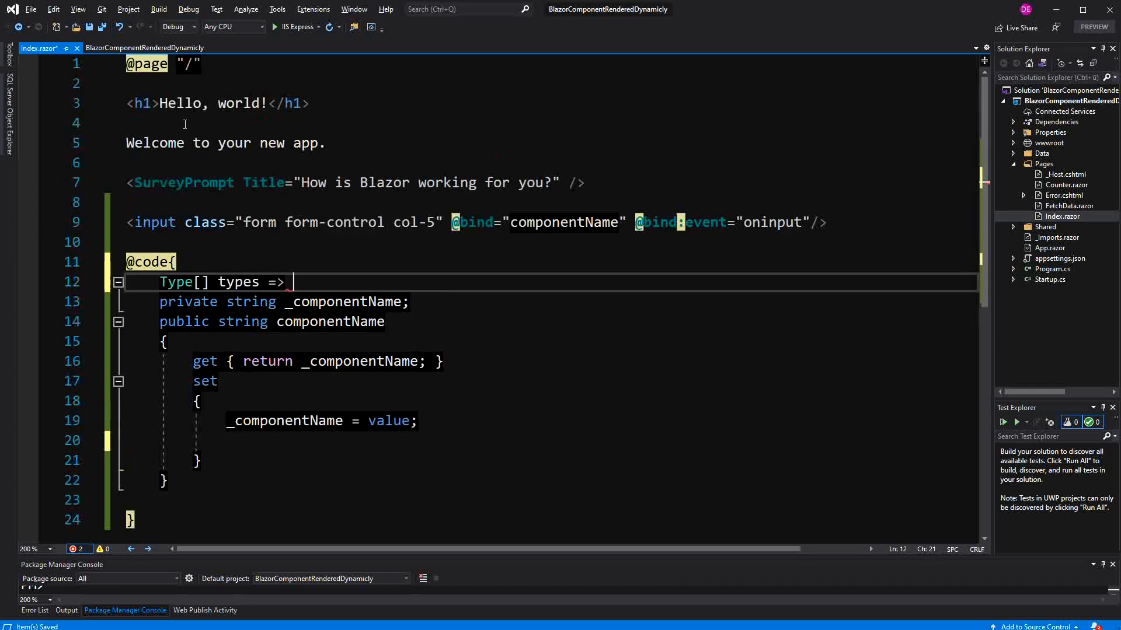
left_click(186, 84)
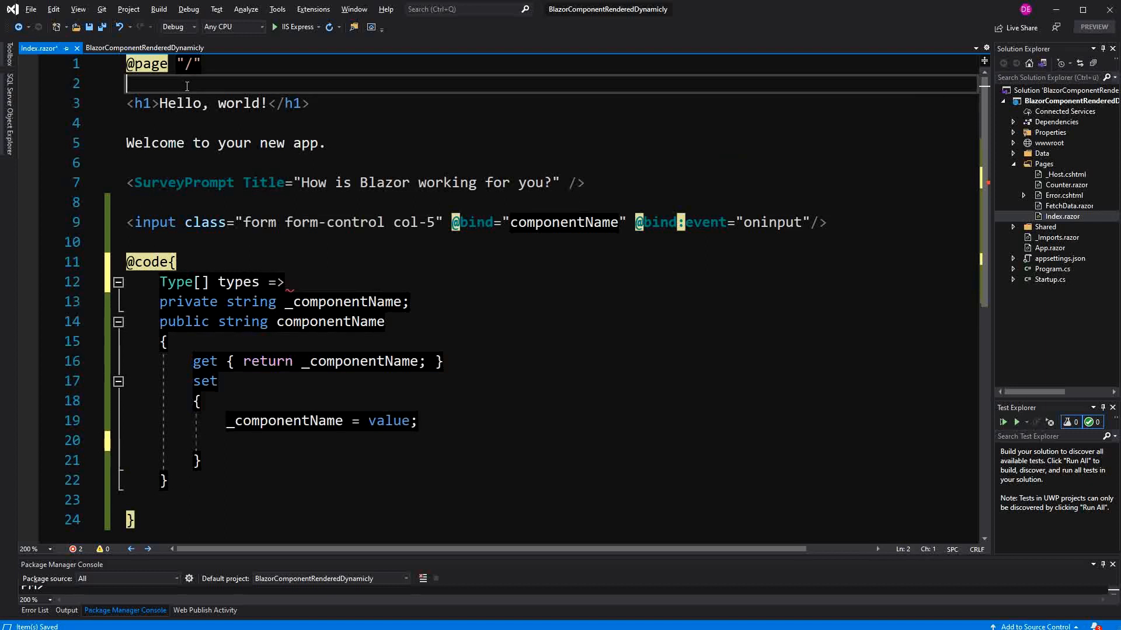
type("@using")
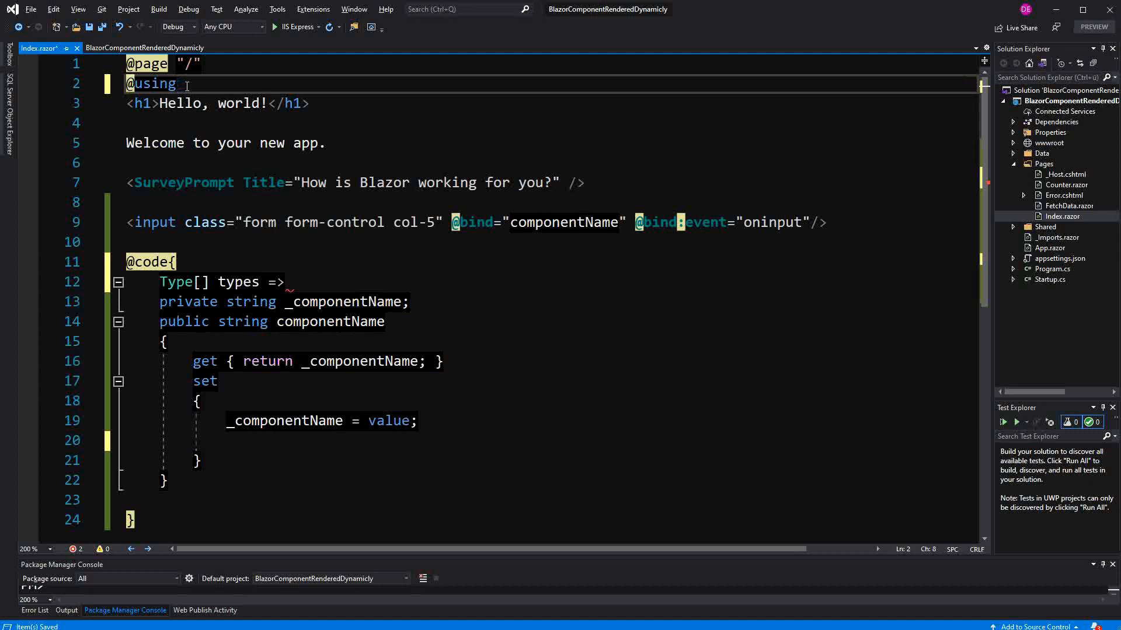
type("S")
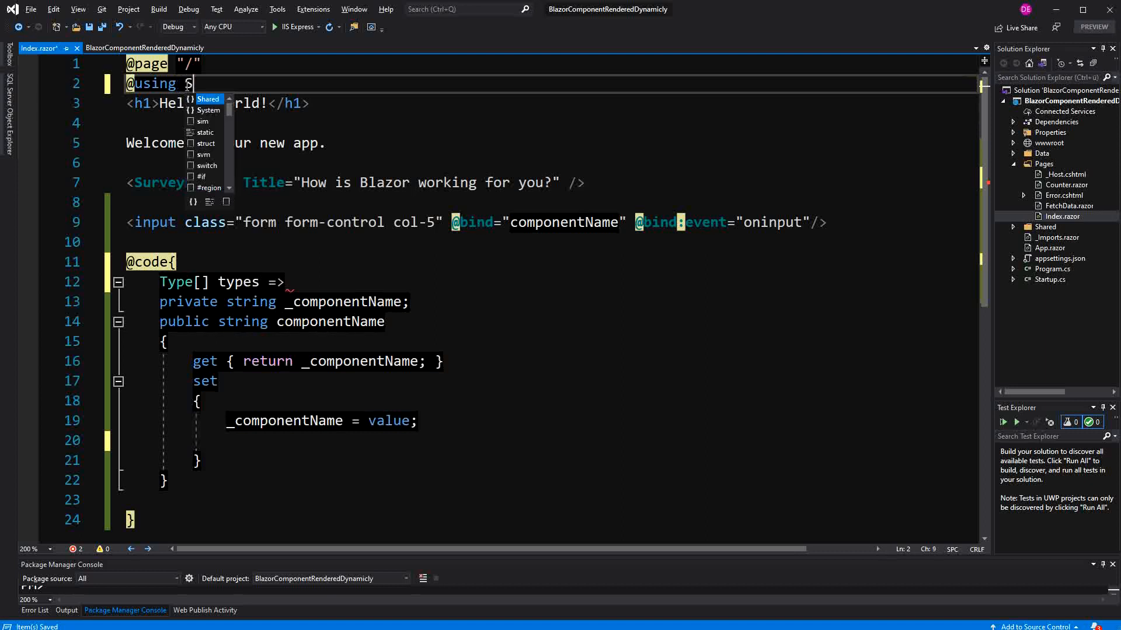
type("ystem.Reflection")
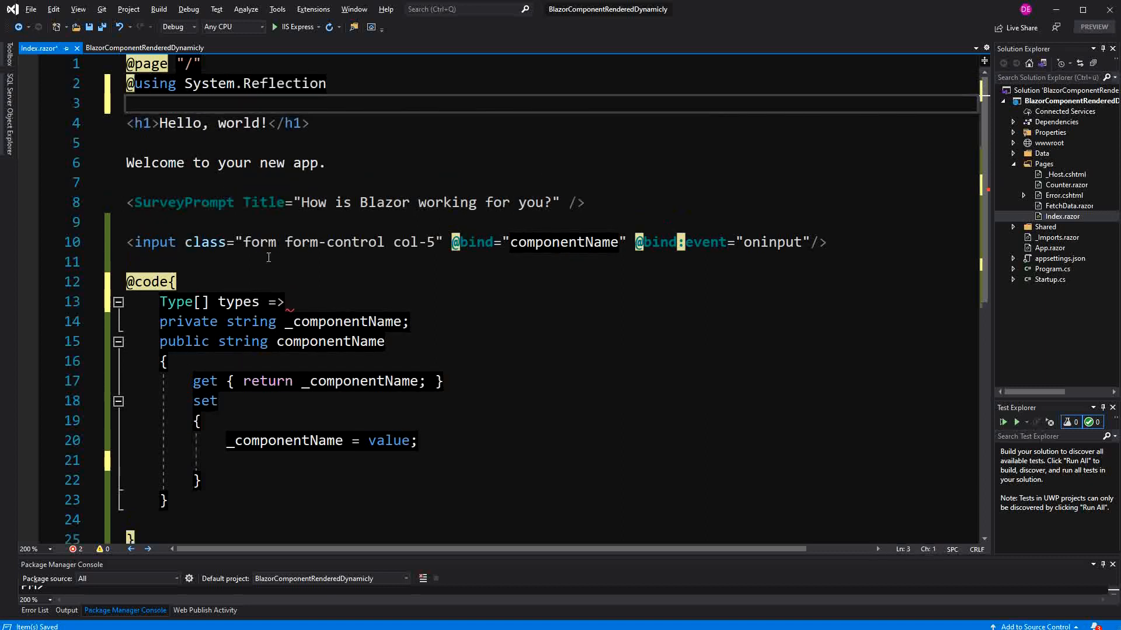
type("Assembly.GetExecutingAssembly(")
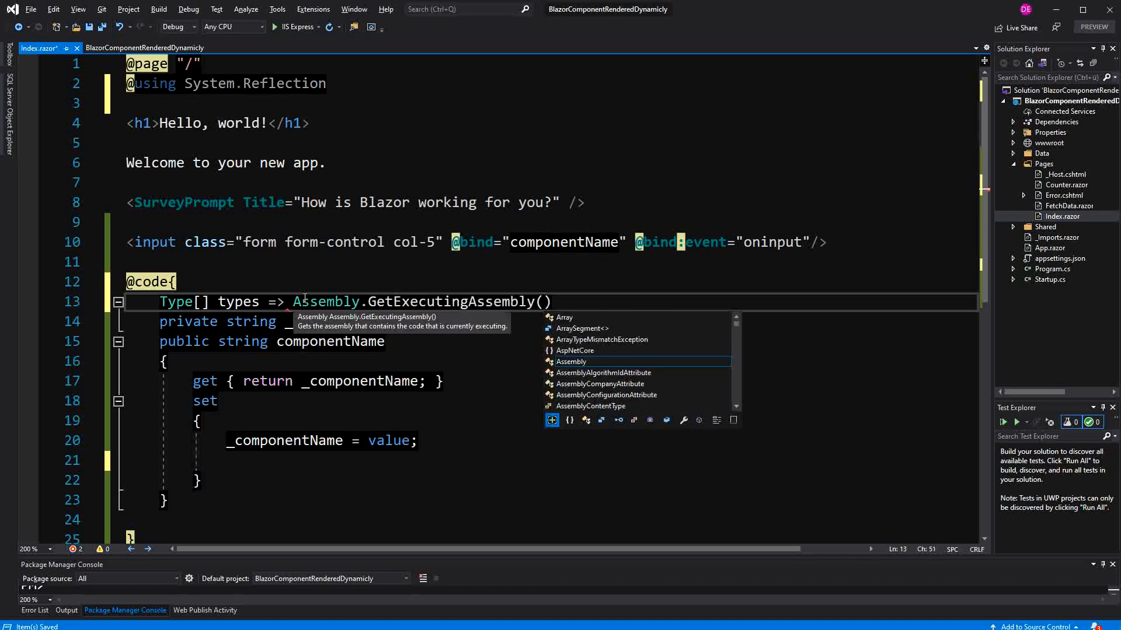
Complete types with .GetTypes().Where(type => type.BaseType == typeof(ComponentBase)).ToArray();
type(".Gett")
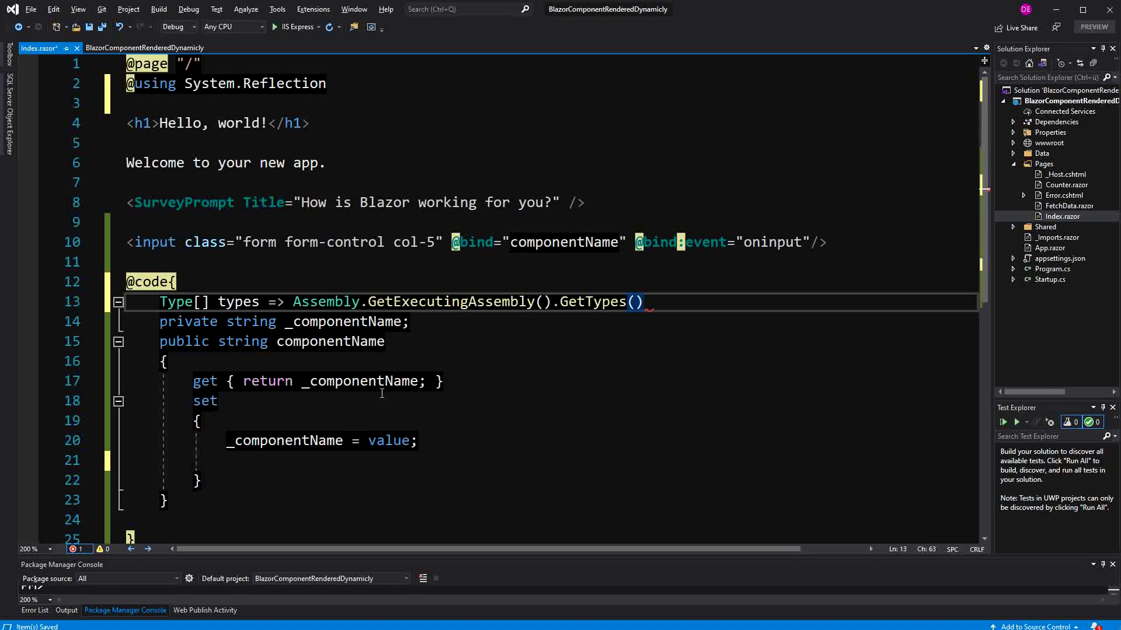
mouse_move(689, 307)
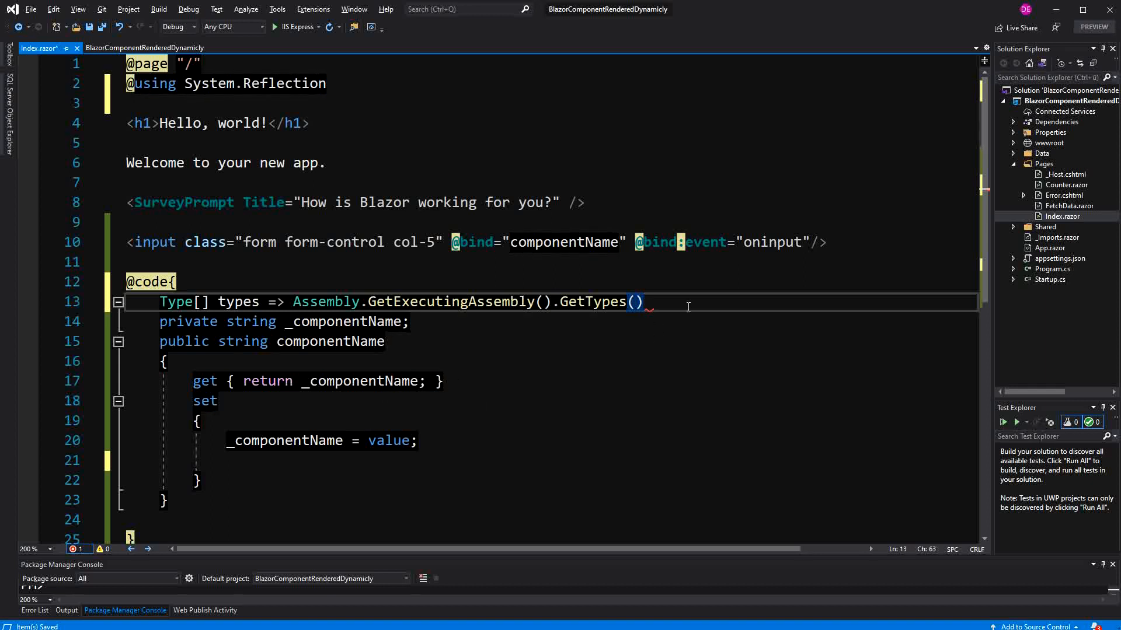
type(".Where()")
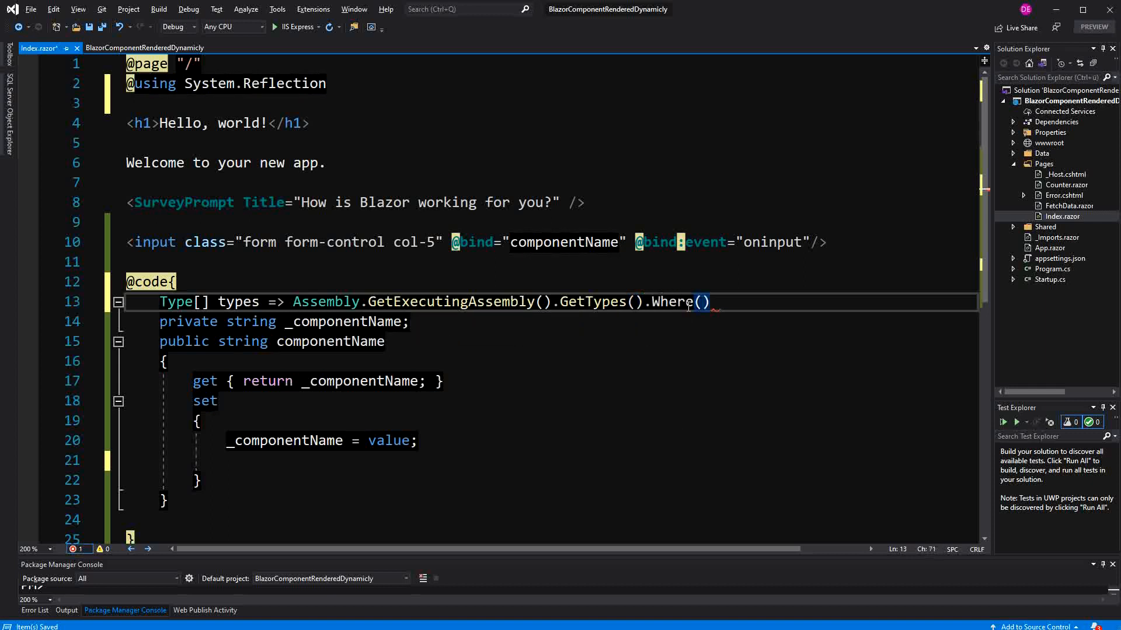
type("type =>")
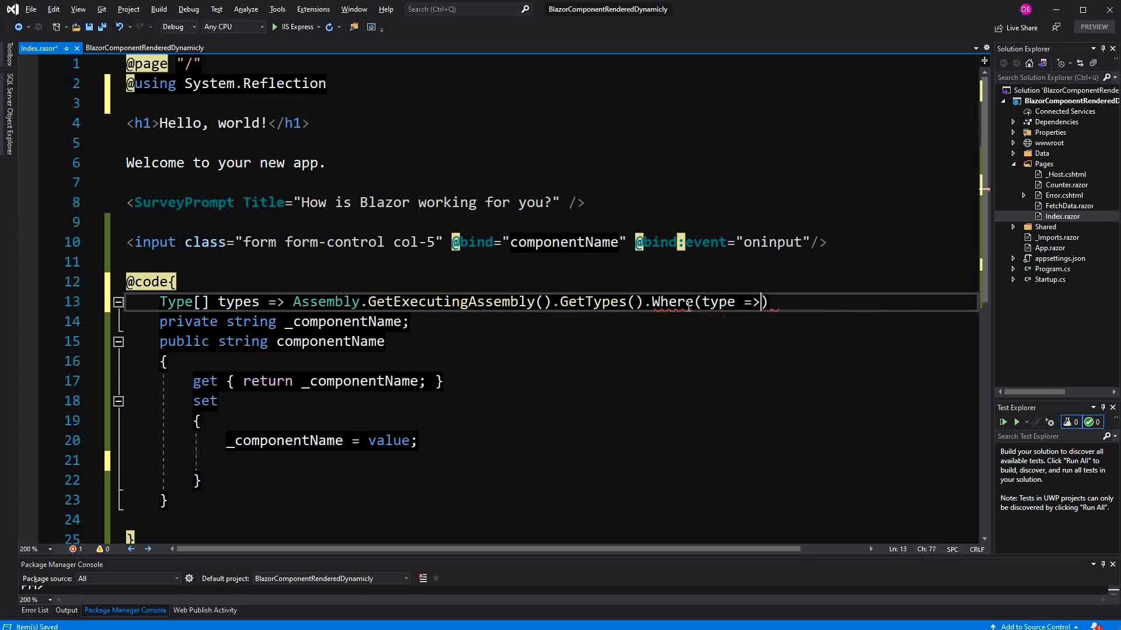
type("type")
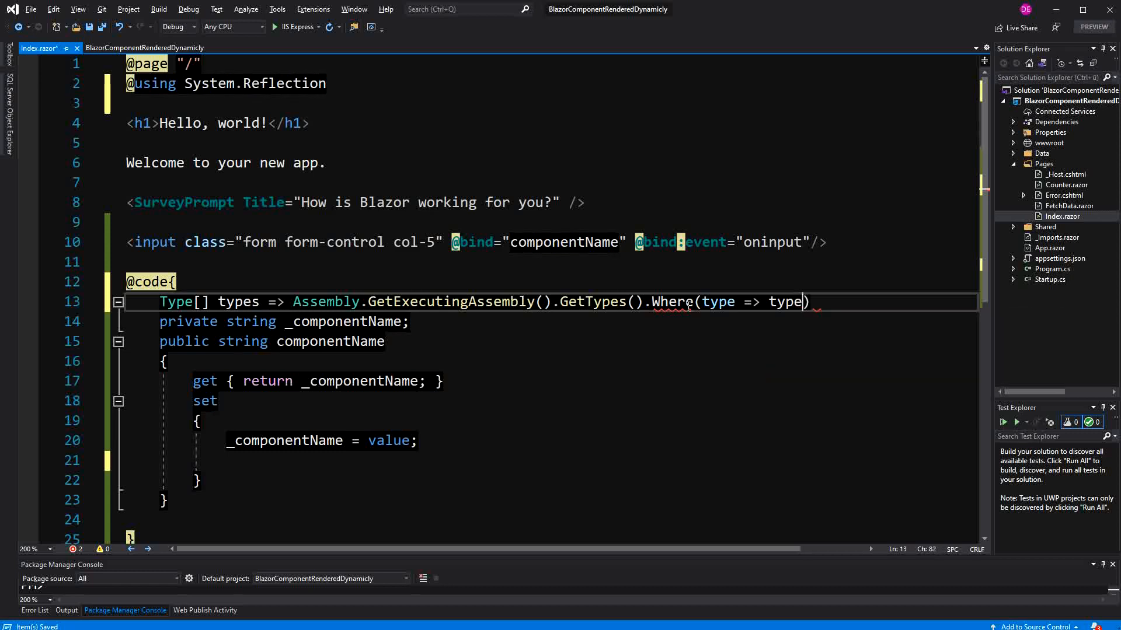
type(".BaseType")
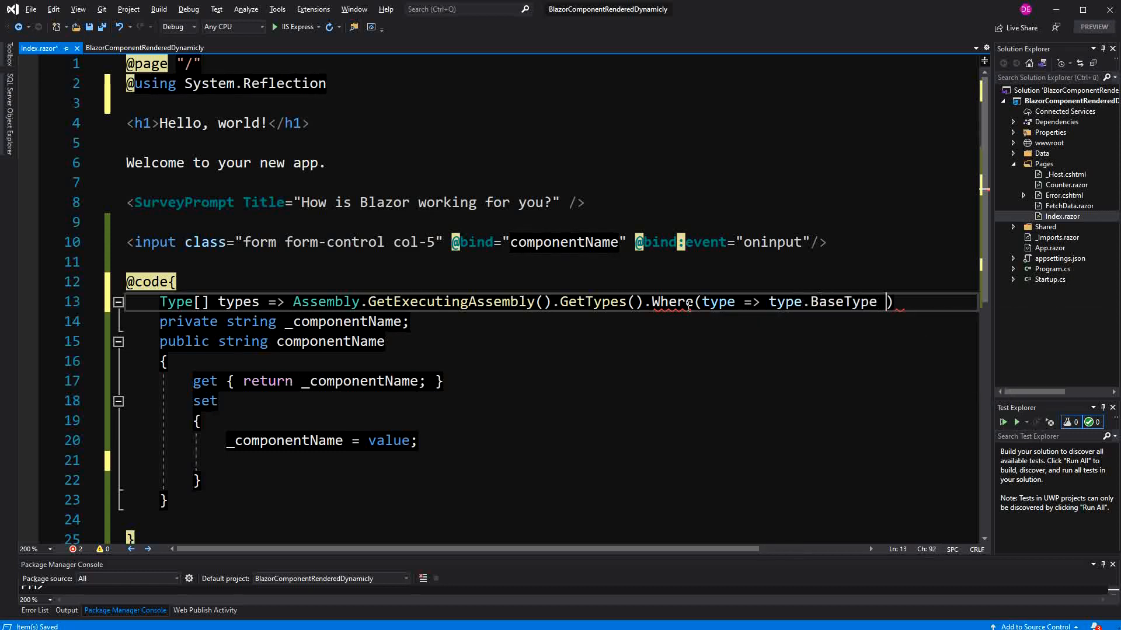
type("== typeof(")
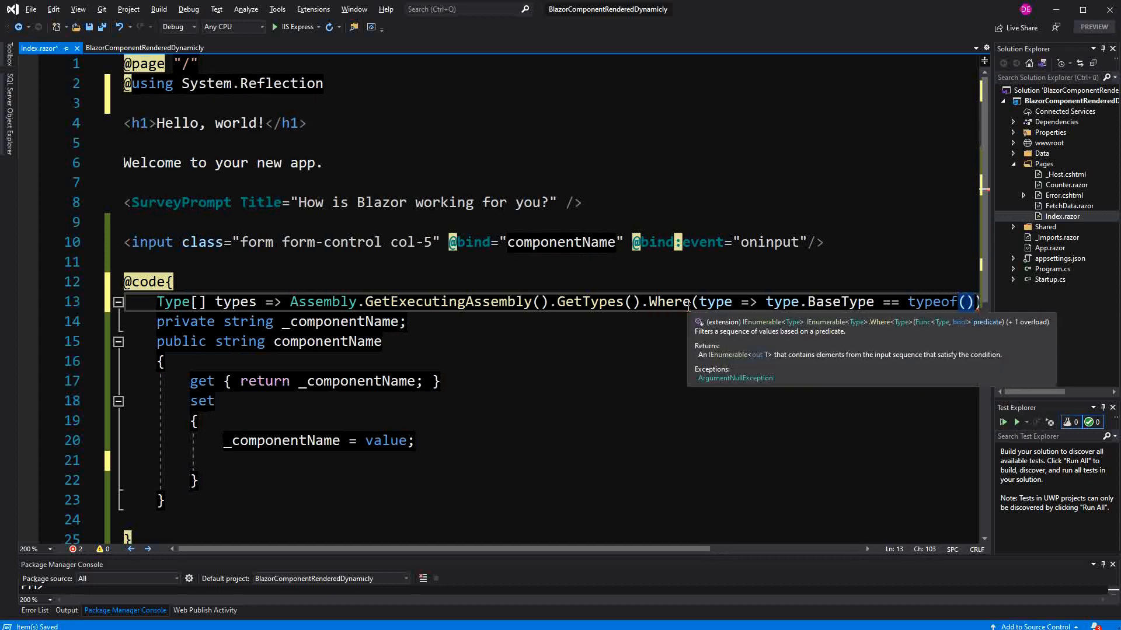
type("ComponentBase")
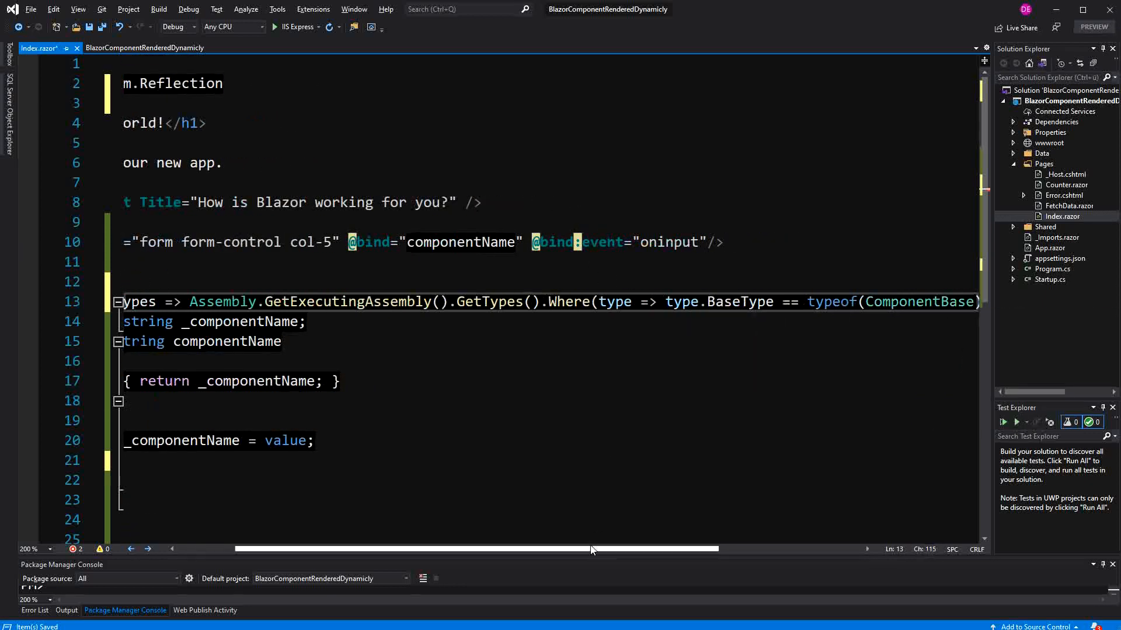
scroll("right", 3)
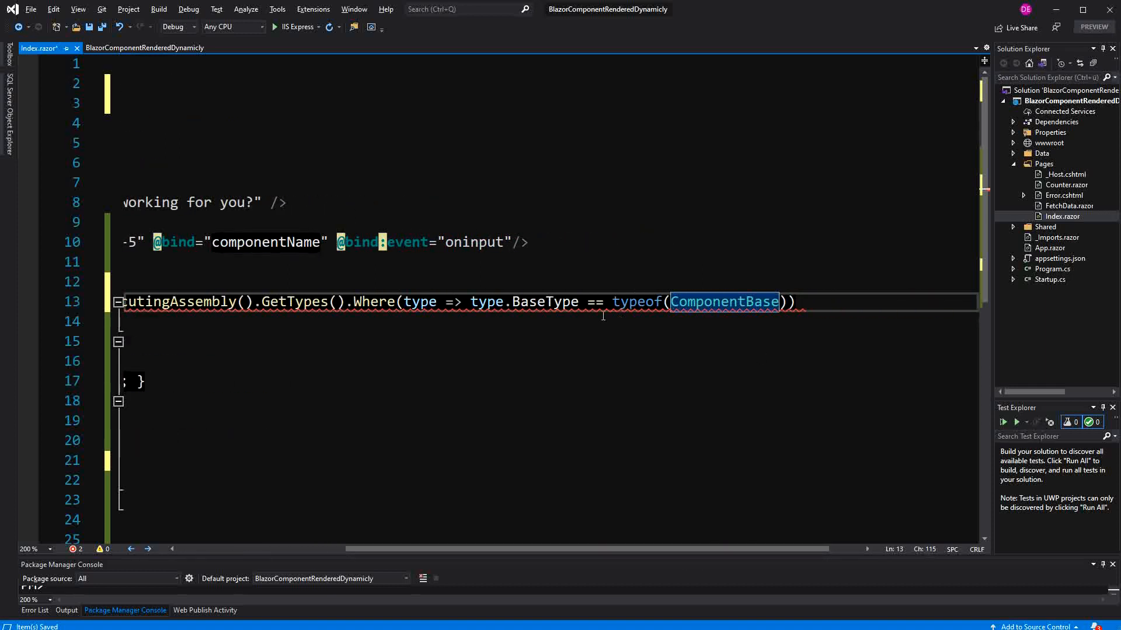
mouse_move(378, 301)
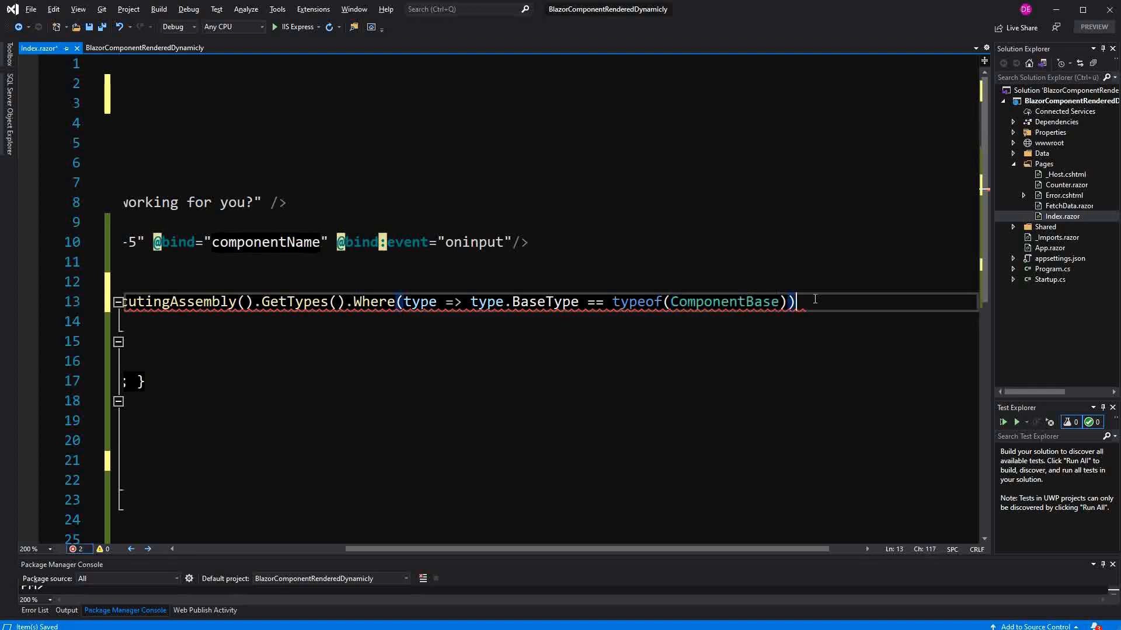
type(".ToArray")
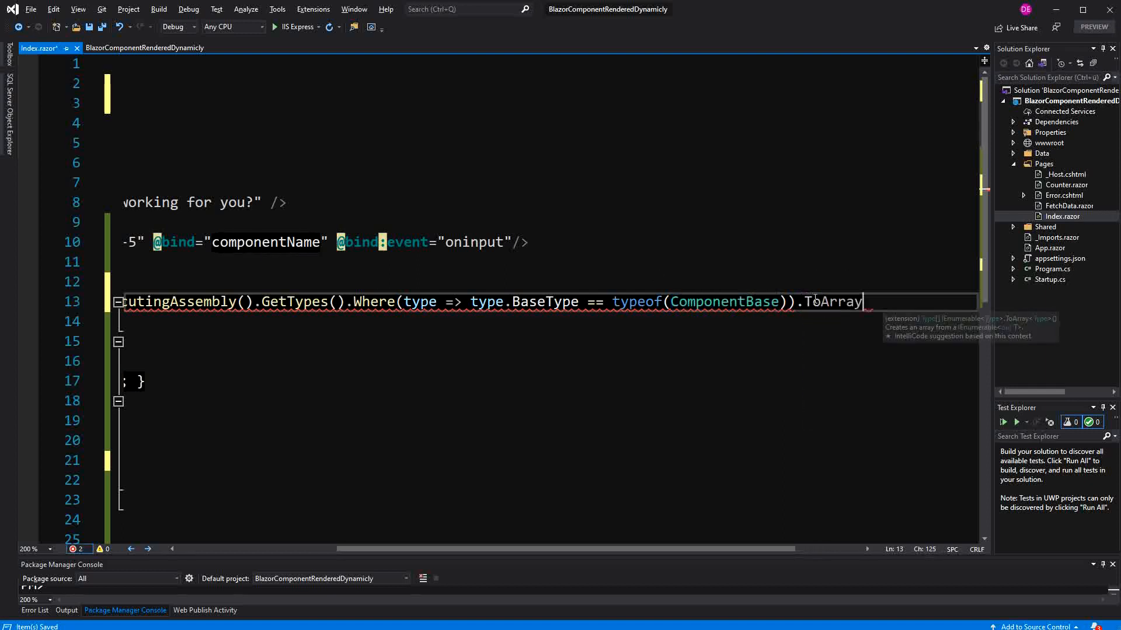
type("();")
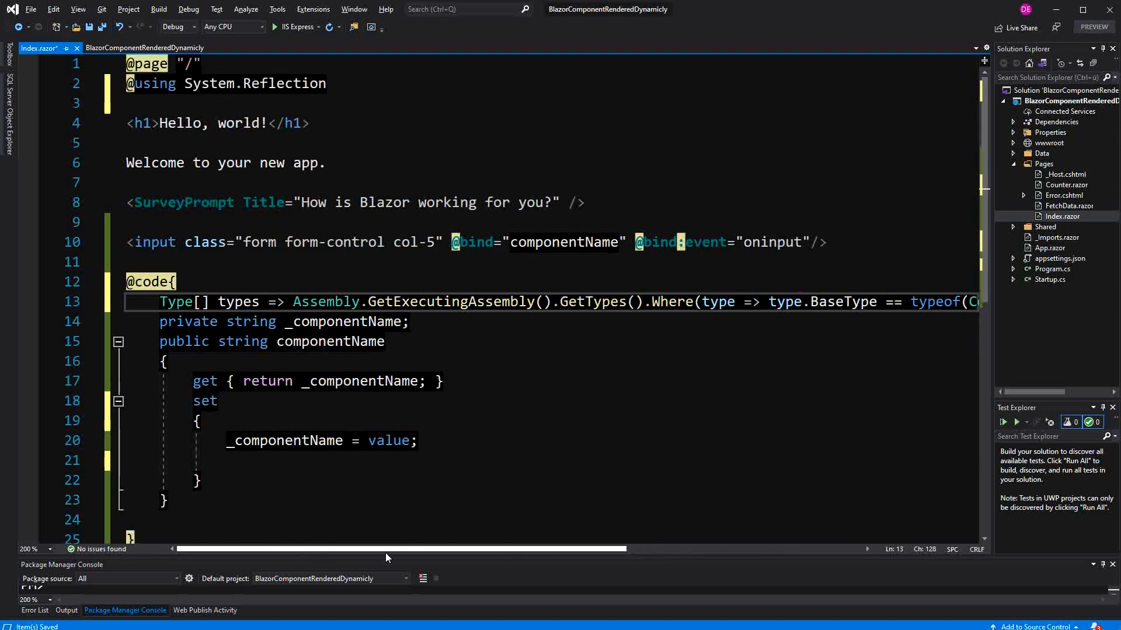
mouse_move(347, 468)
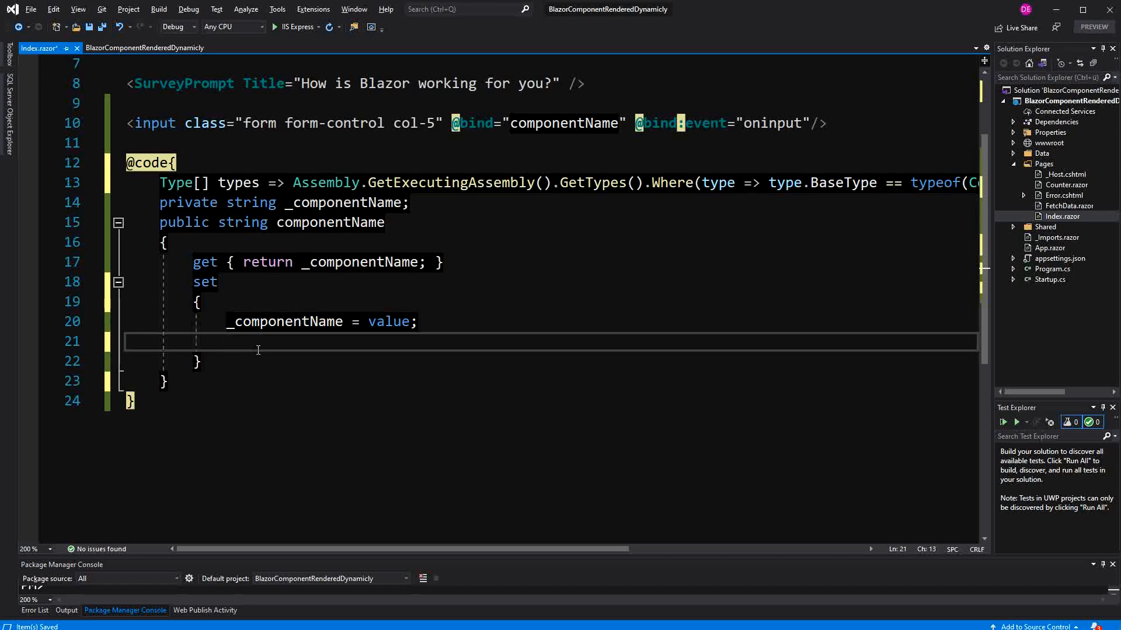
Declare 'Type selecteType;' and 'RenderFragment RenderFragment;' above the _componentName field
scroll("up", 3)
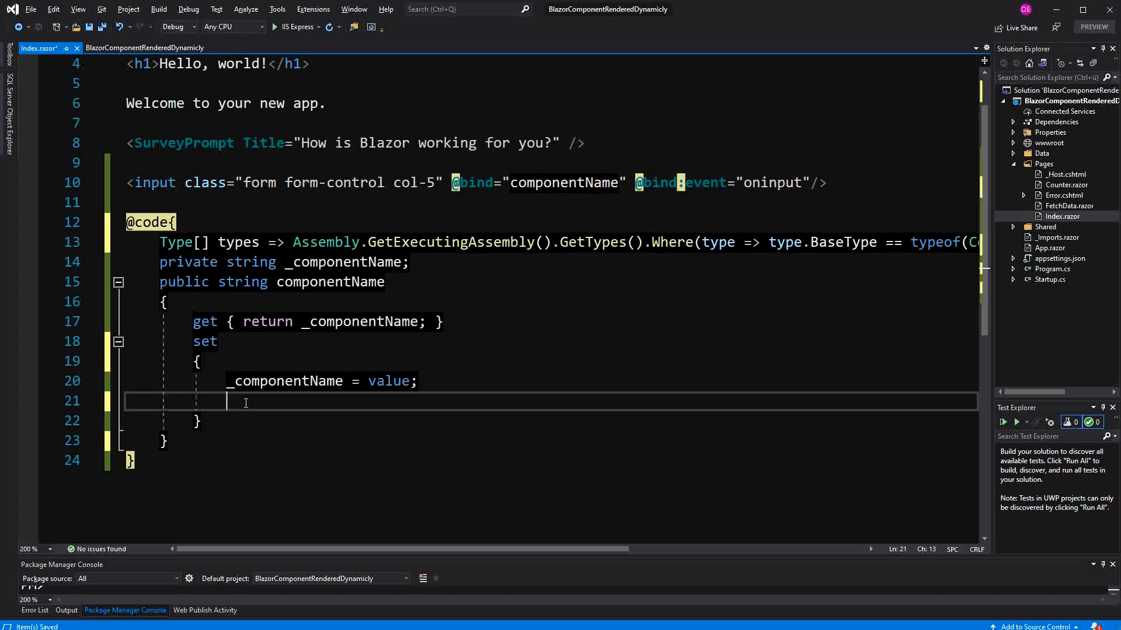
left_click(162, 261)
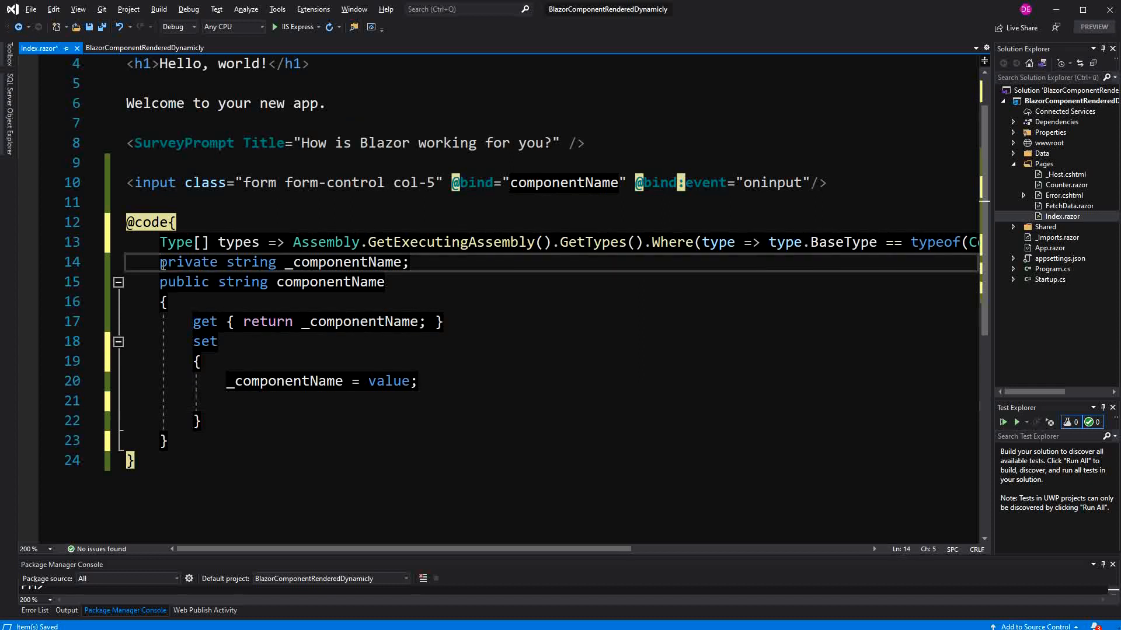
key("Enter")
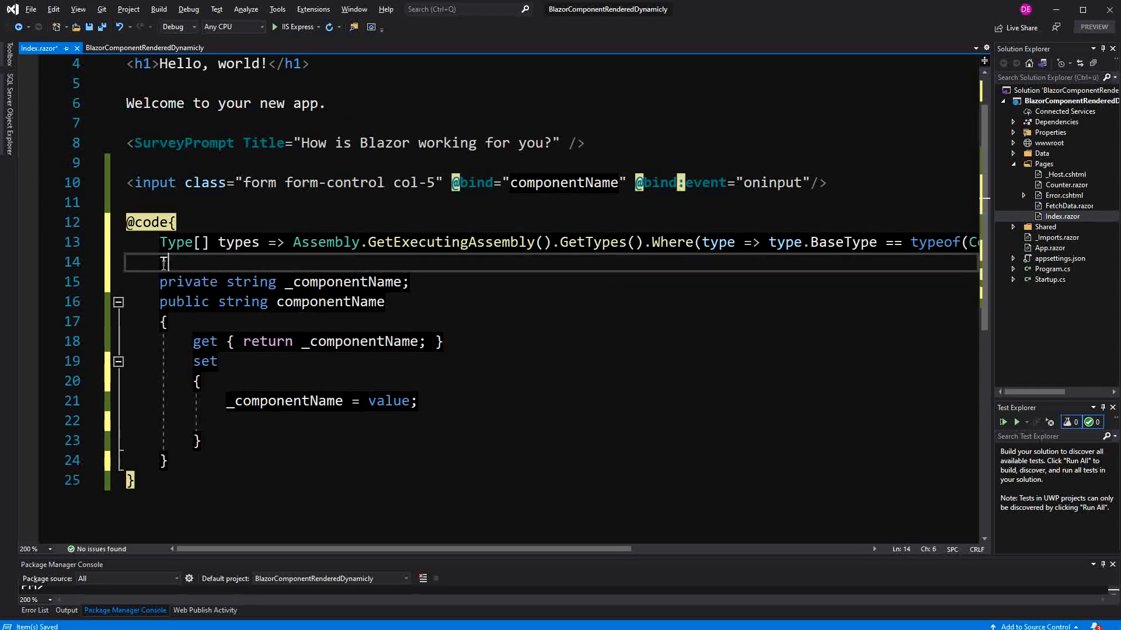
type("ype se")
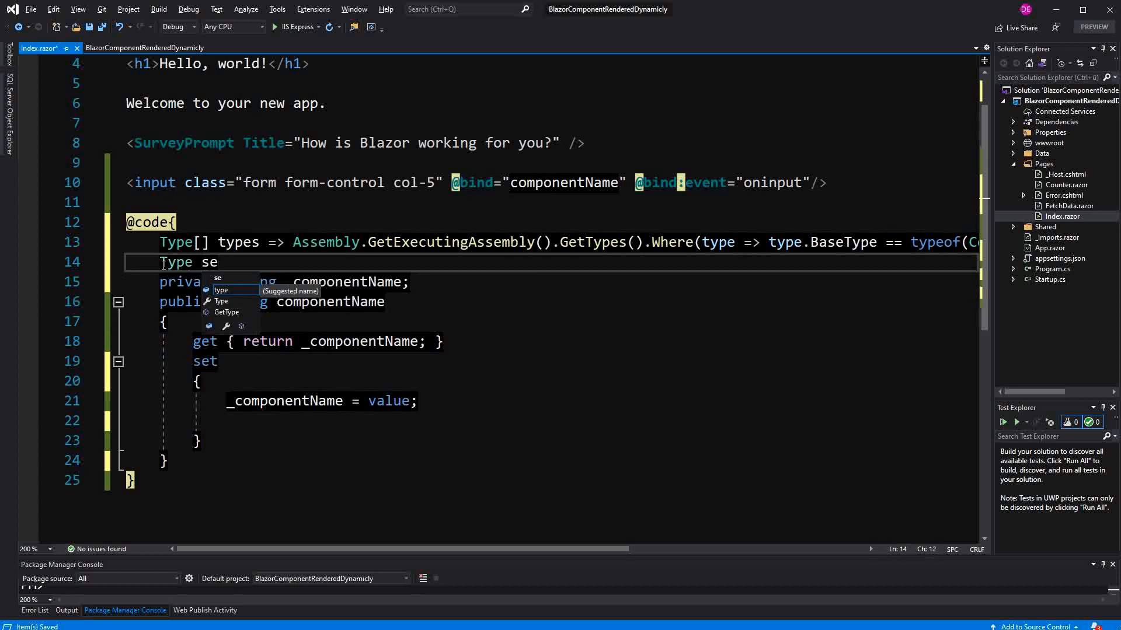
type("lecteType")
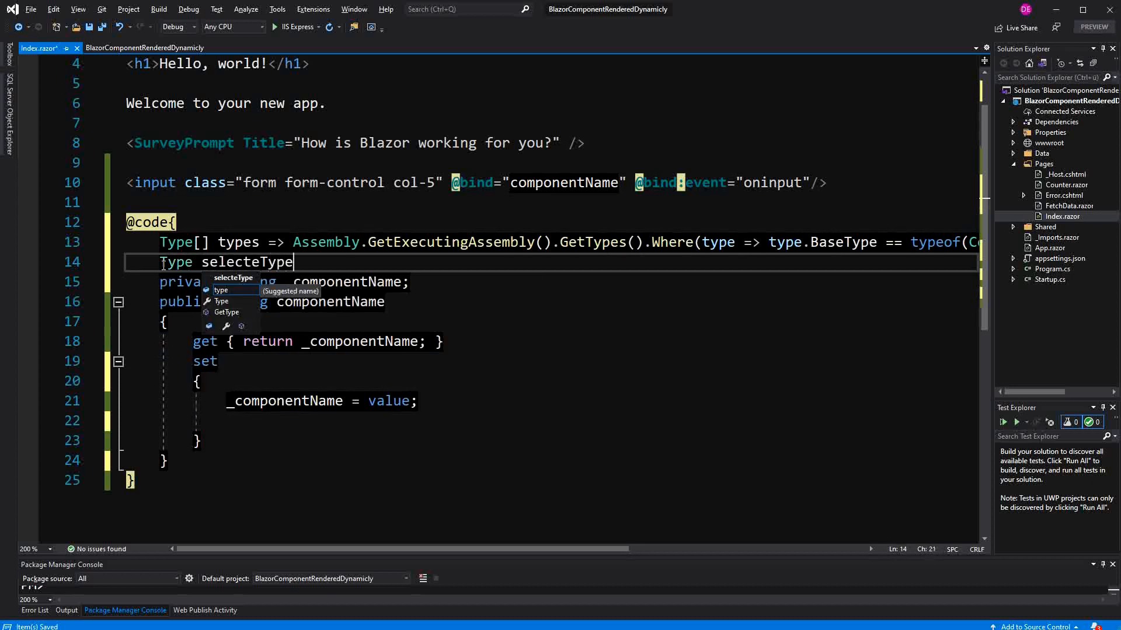
type(";")
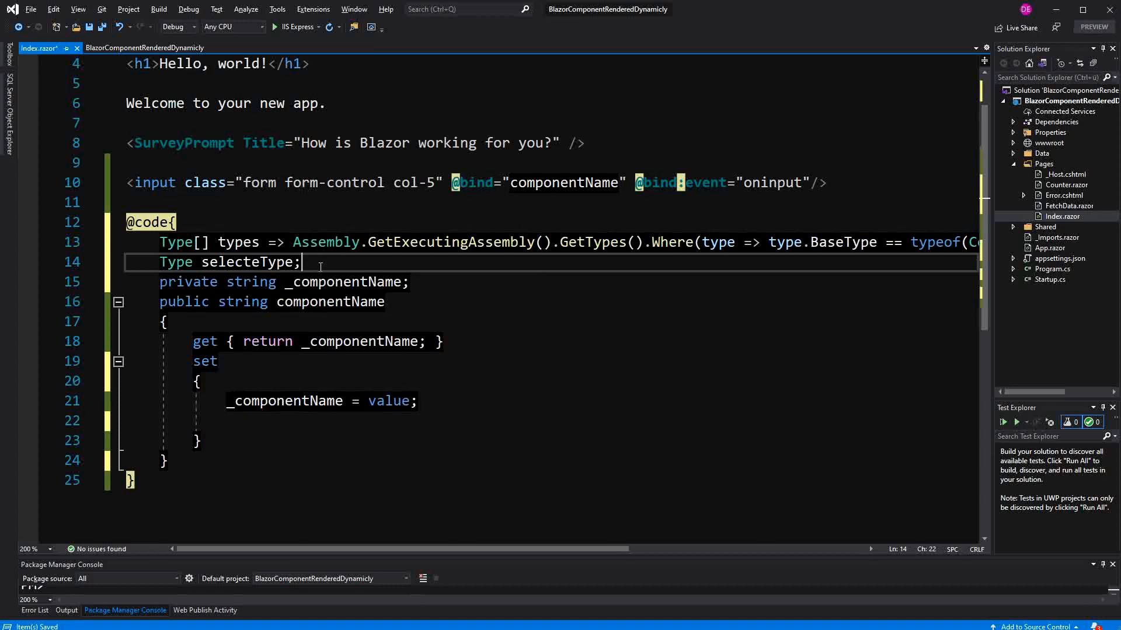
type("RenderFragment")
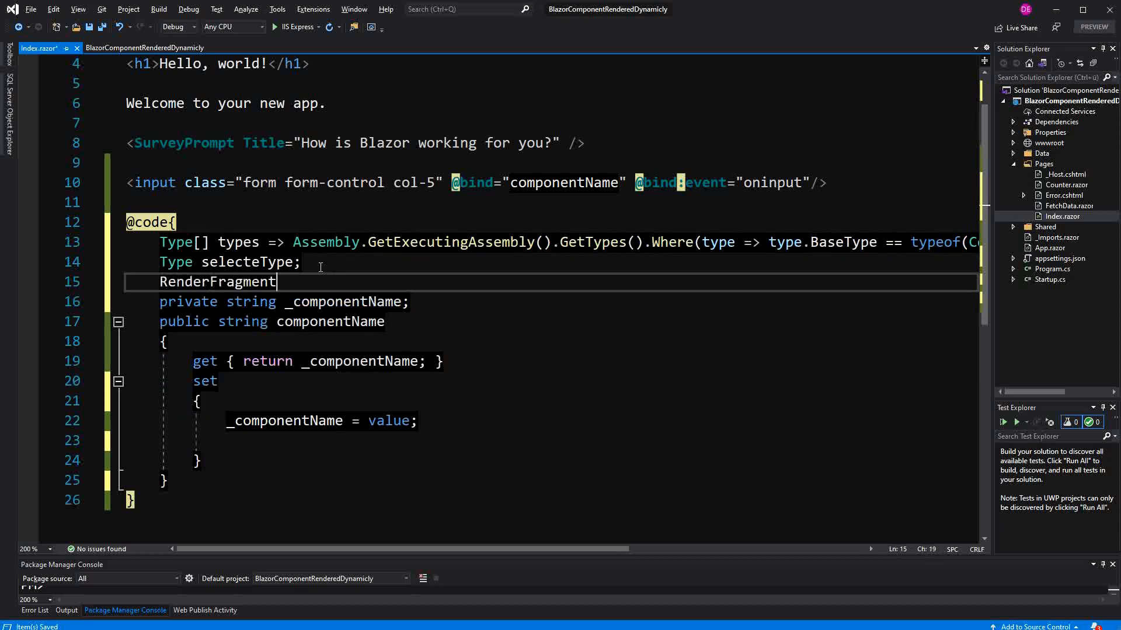
type("RenderFragment;")
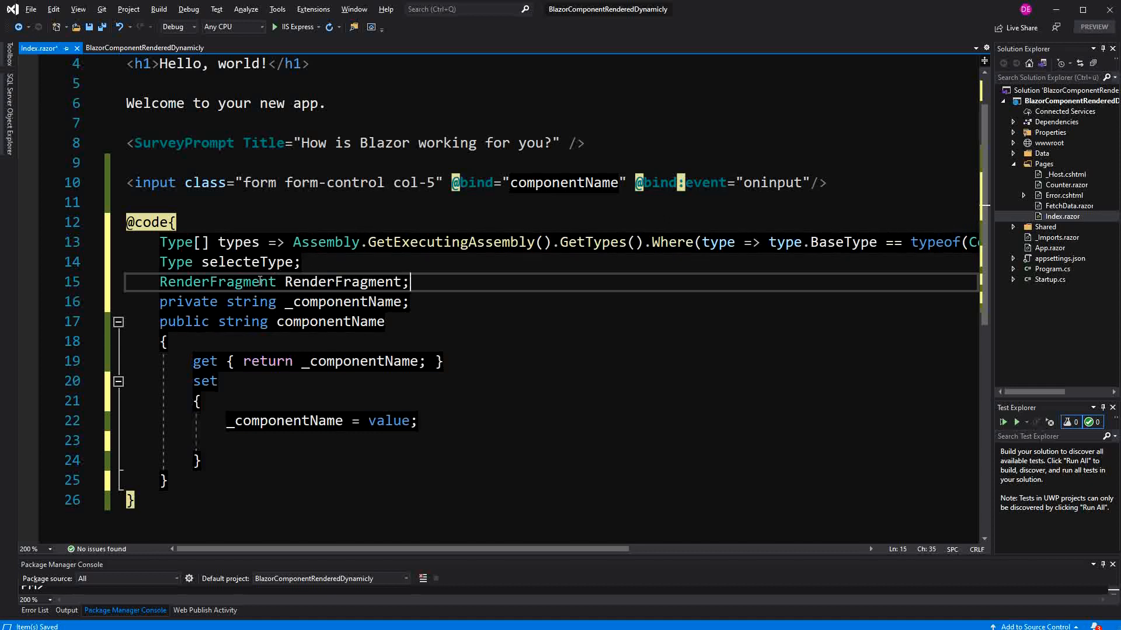
mouse_move(229, 281)
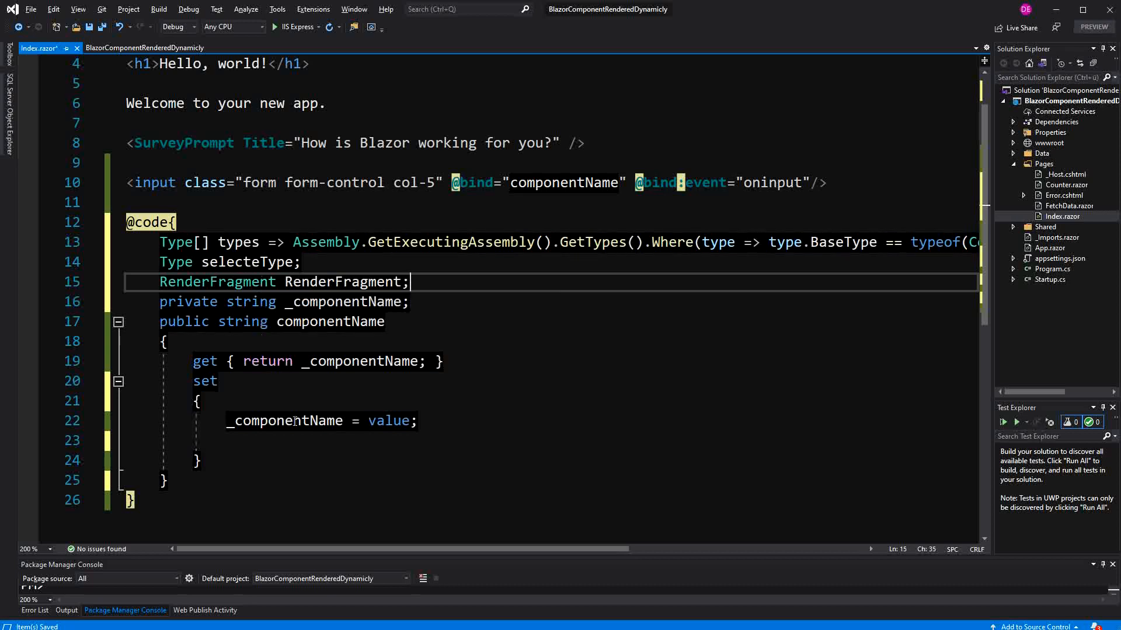
scroll("up", 3)
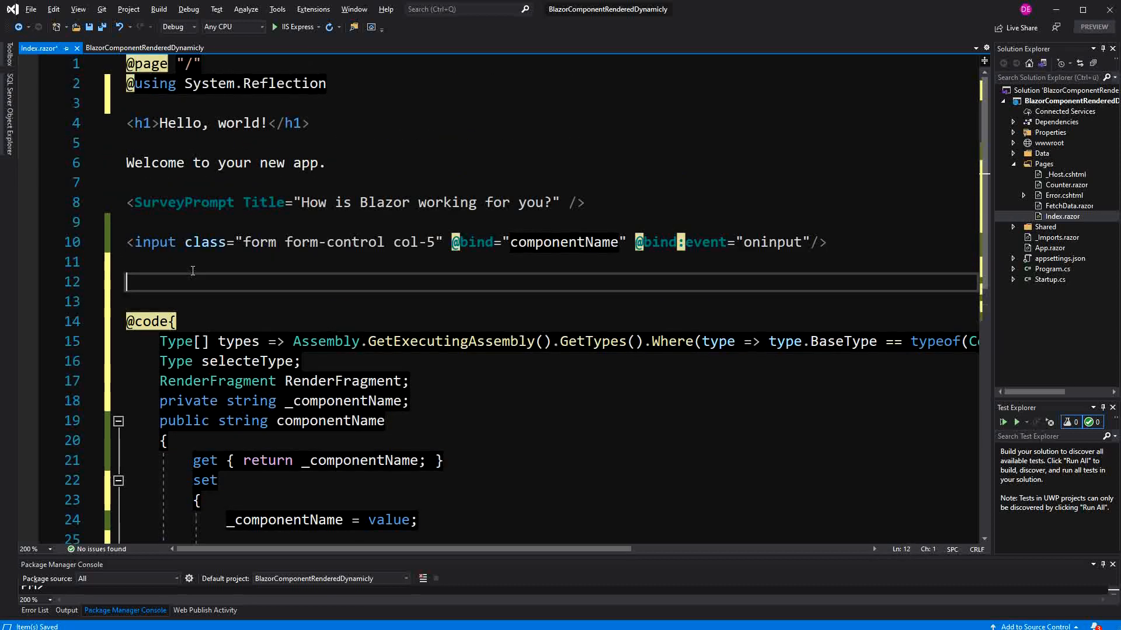
type("@RenderFragment")
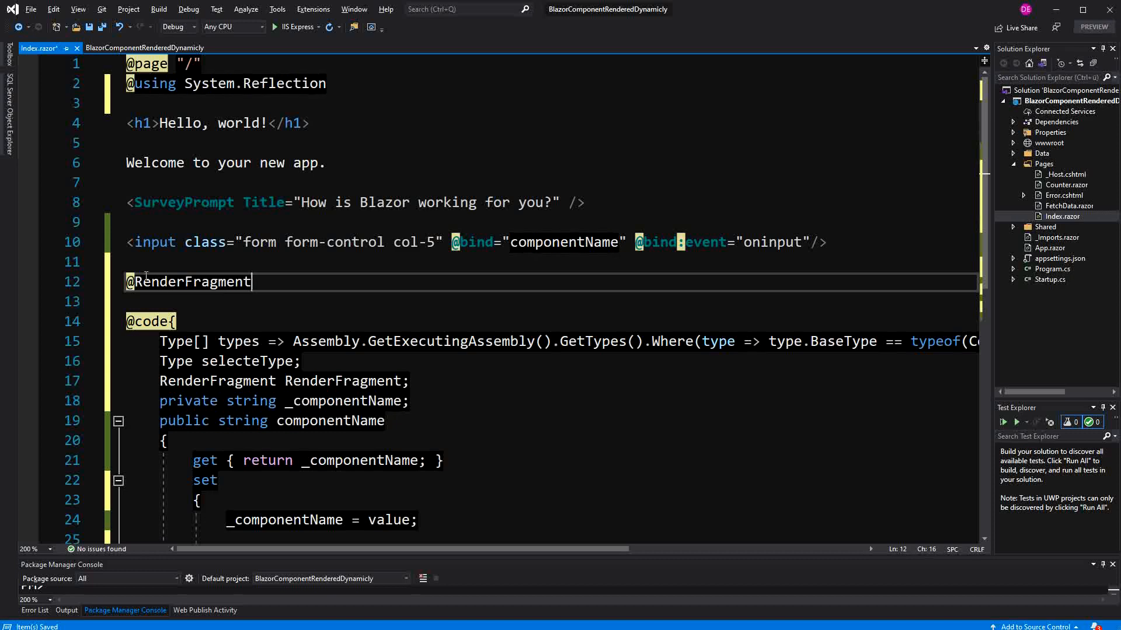
scroll("down", 3)
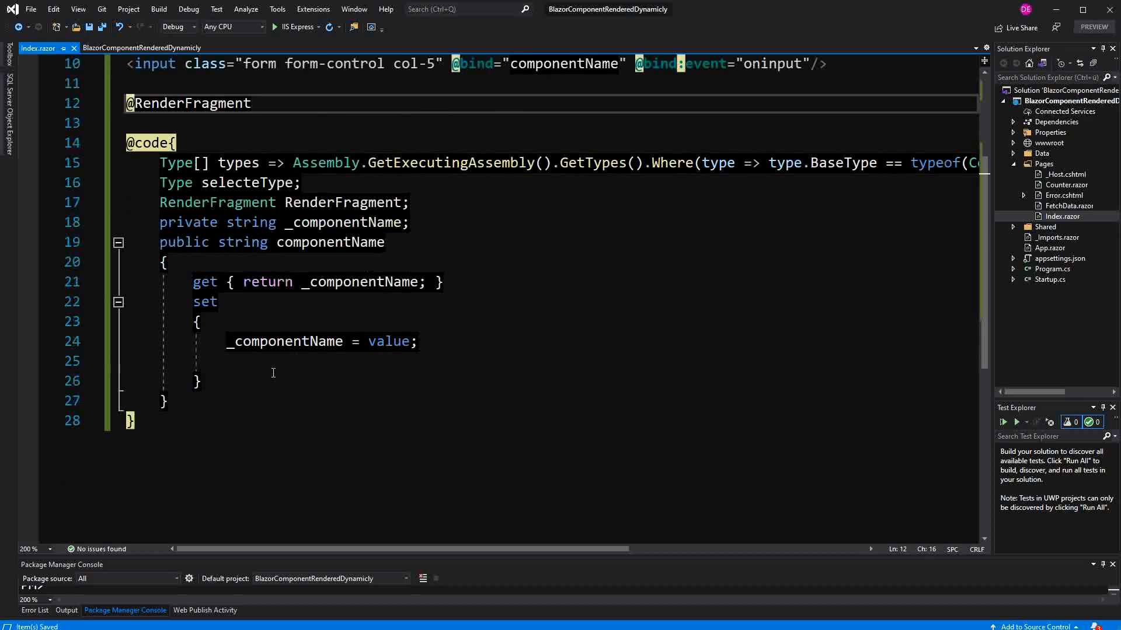
Assign selecteType = types.Where with a case-insensitive match of type.Name against value
left_click(226, 361)
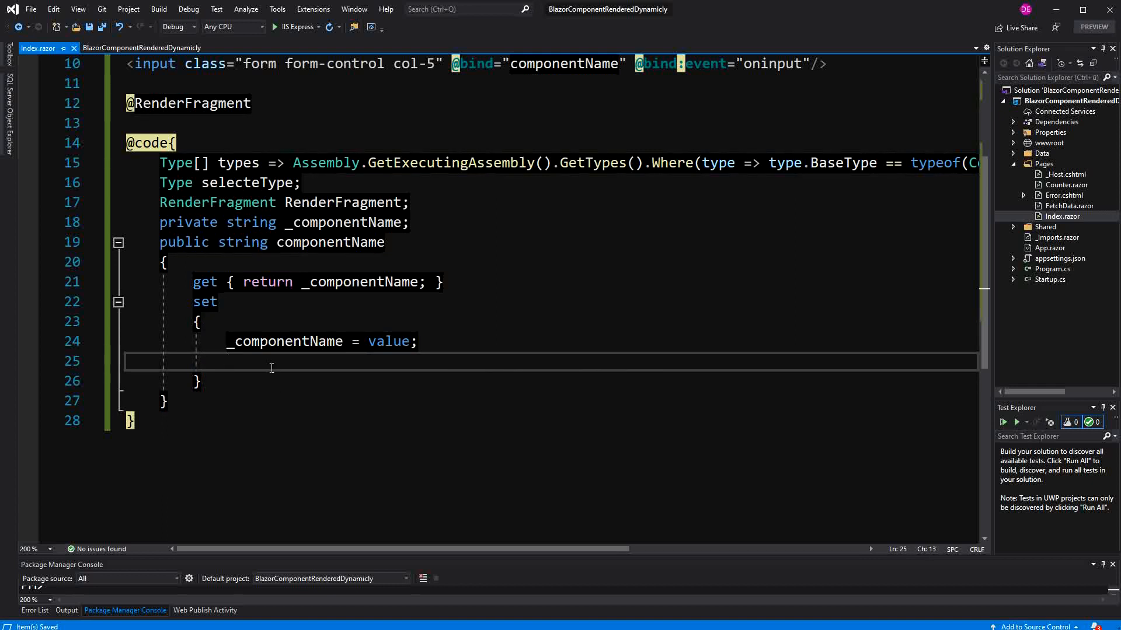
type("selecteType")
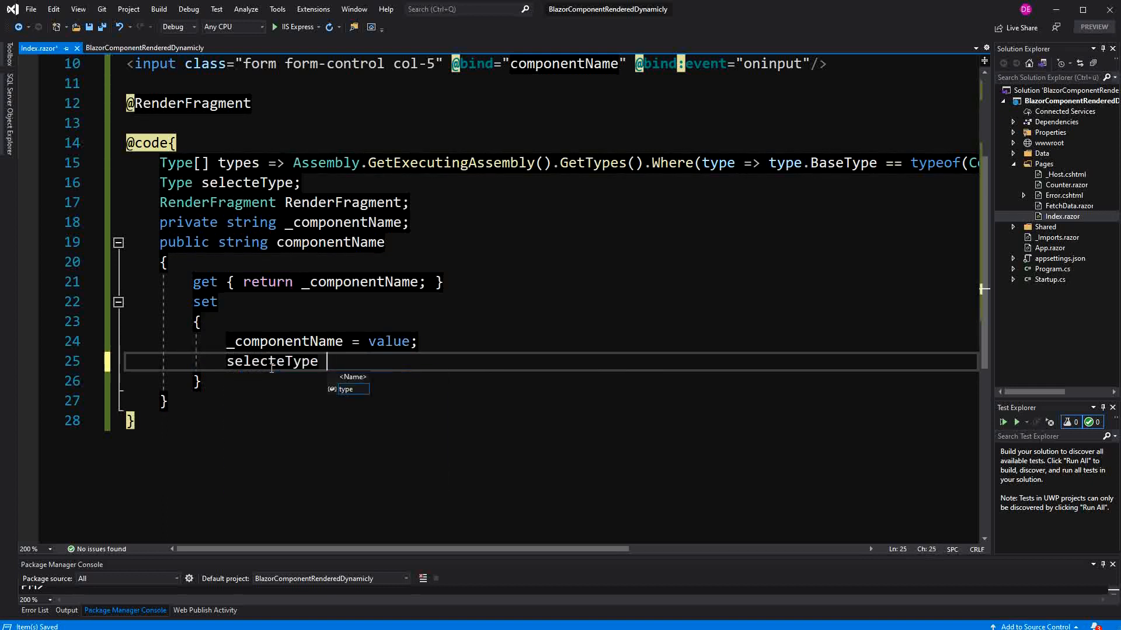
type("= types")
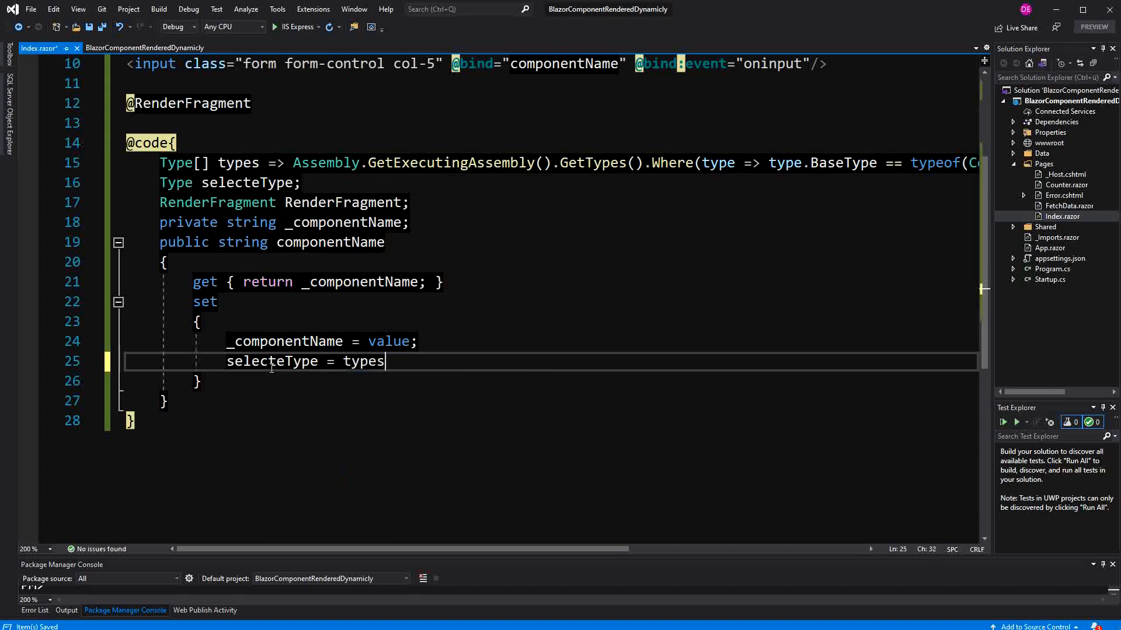
double_click(363, 361)
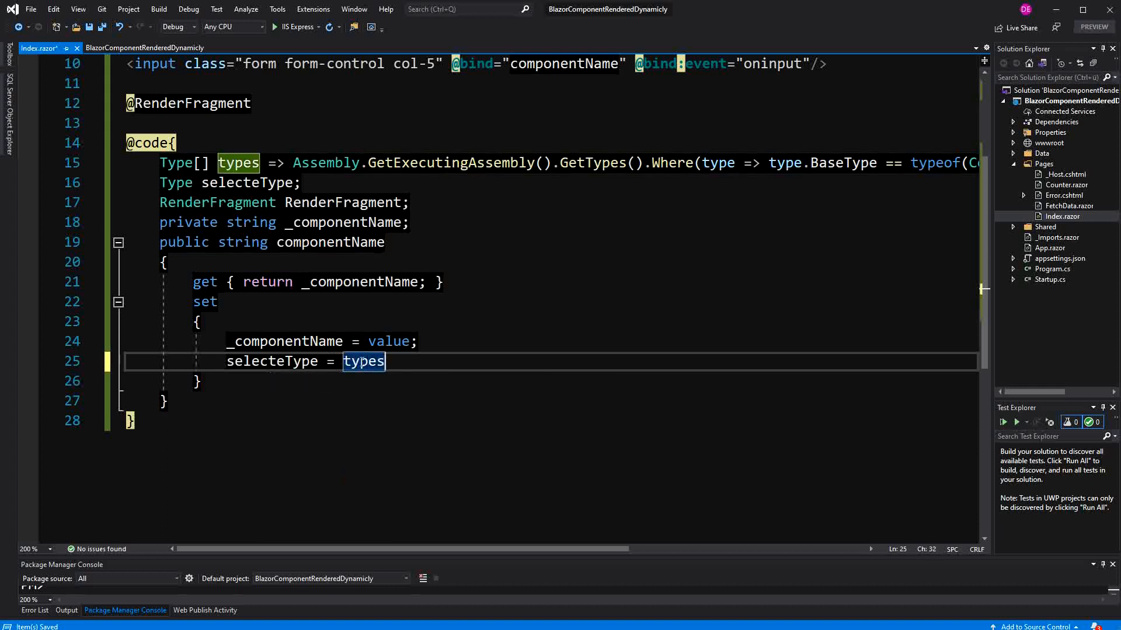
type(".W")
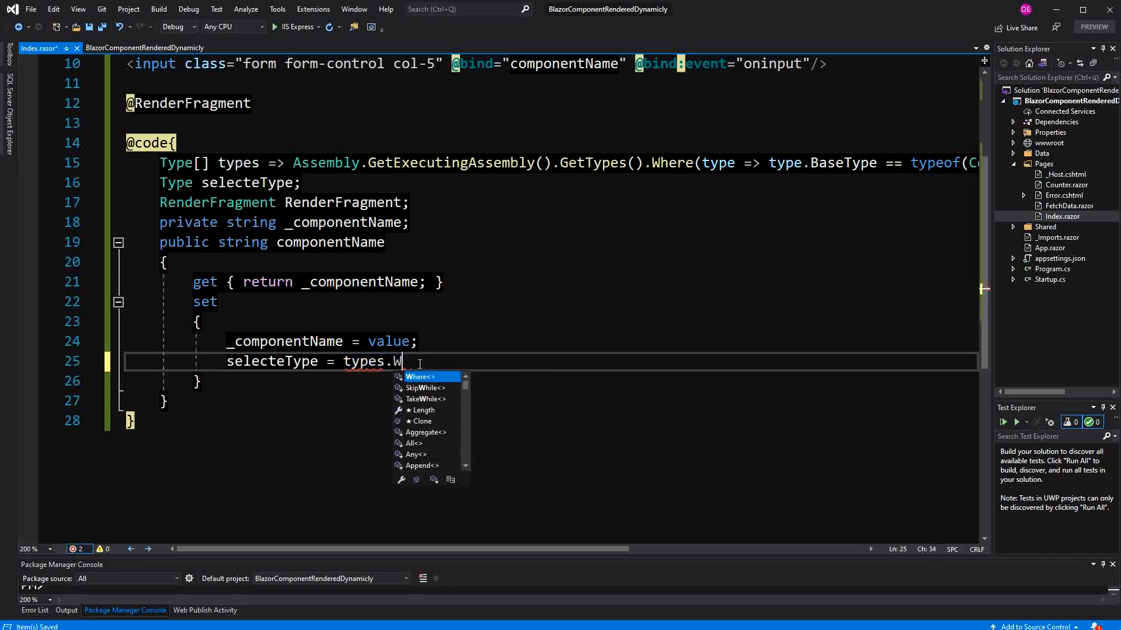
type("here(t")
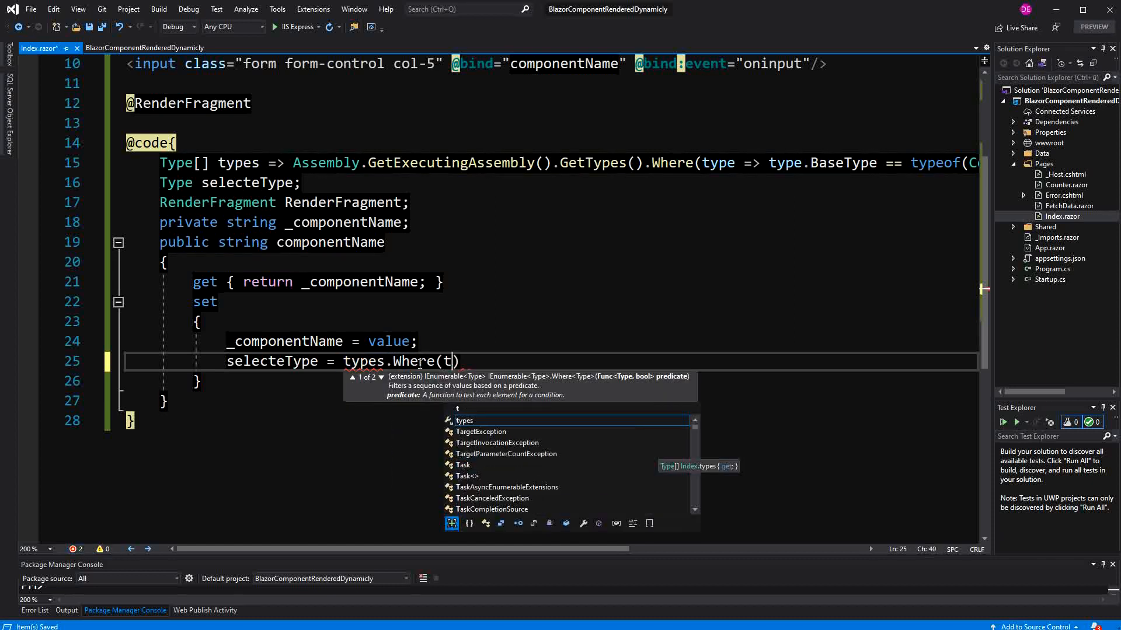
type("ype =>")
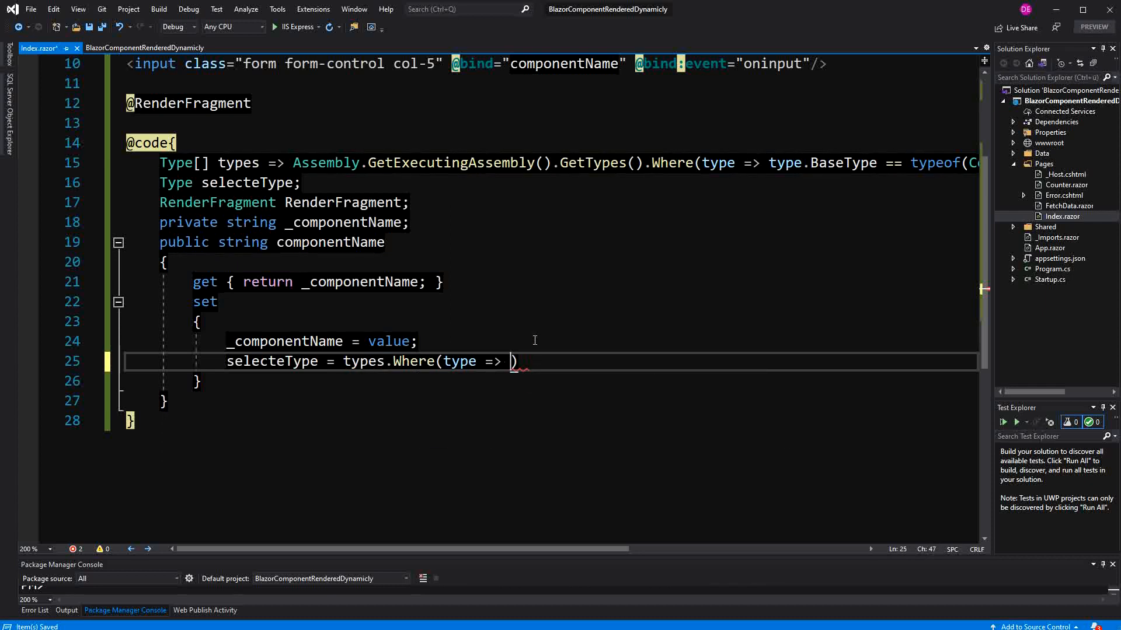
type("type")
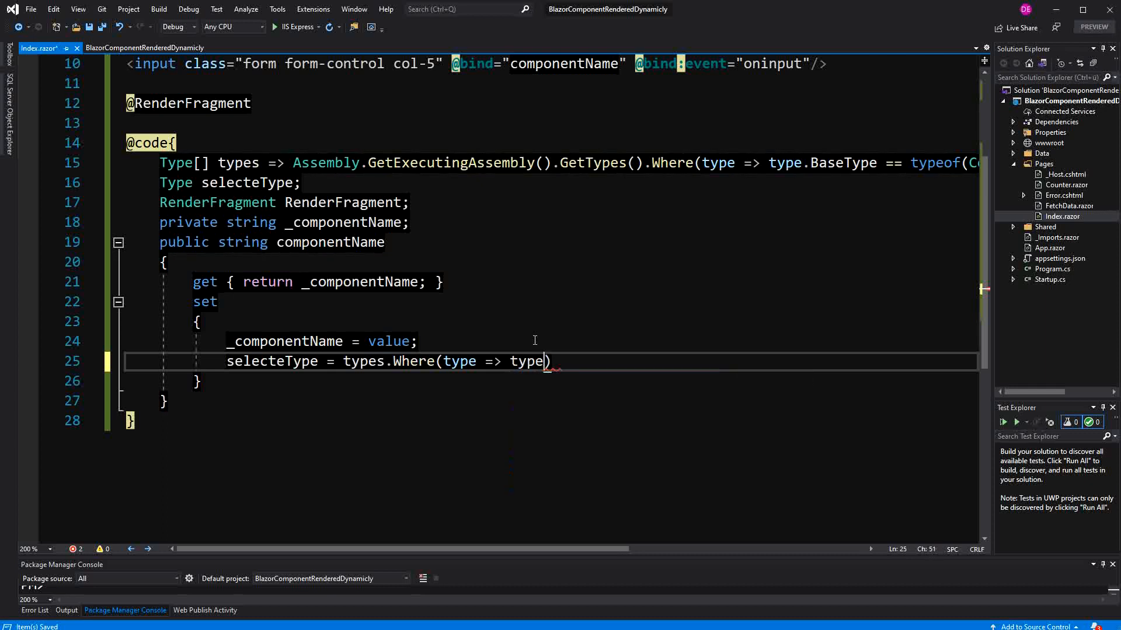
type(".Name.TO")
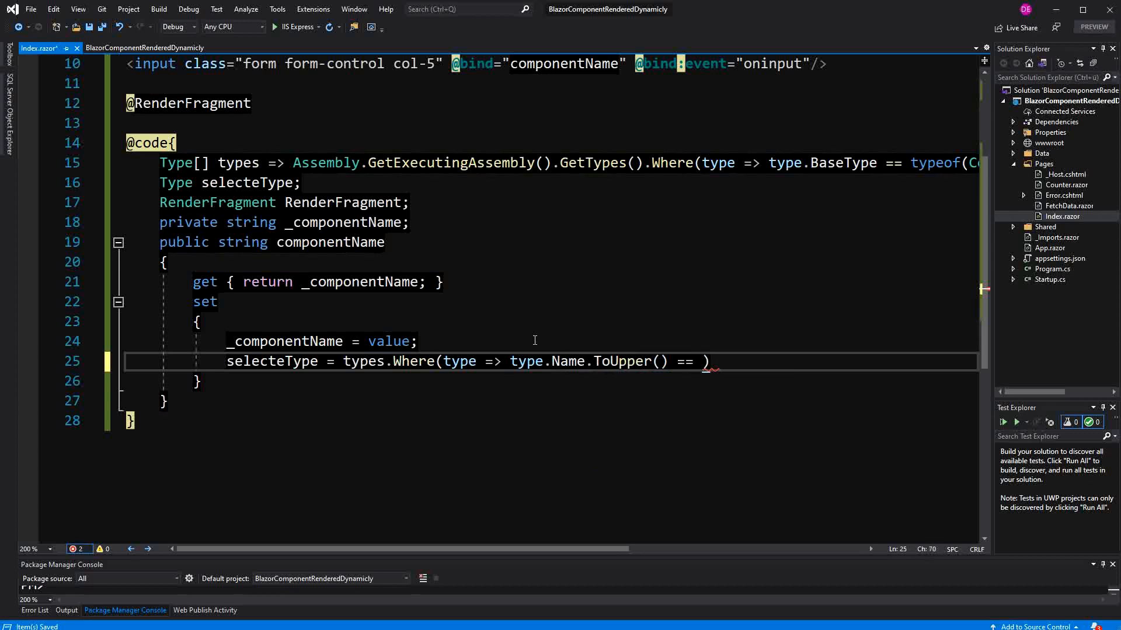
type("value.ToUpper(")
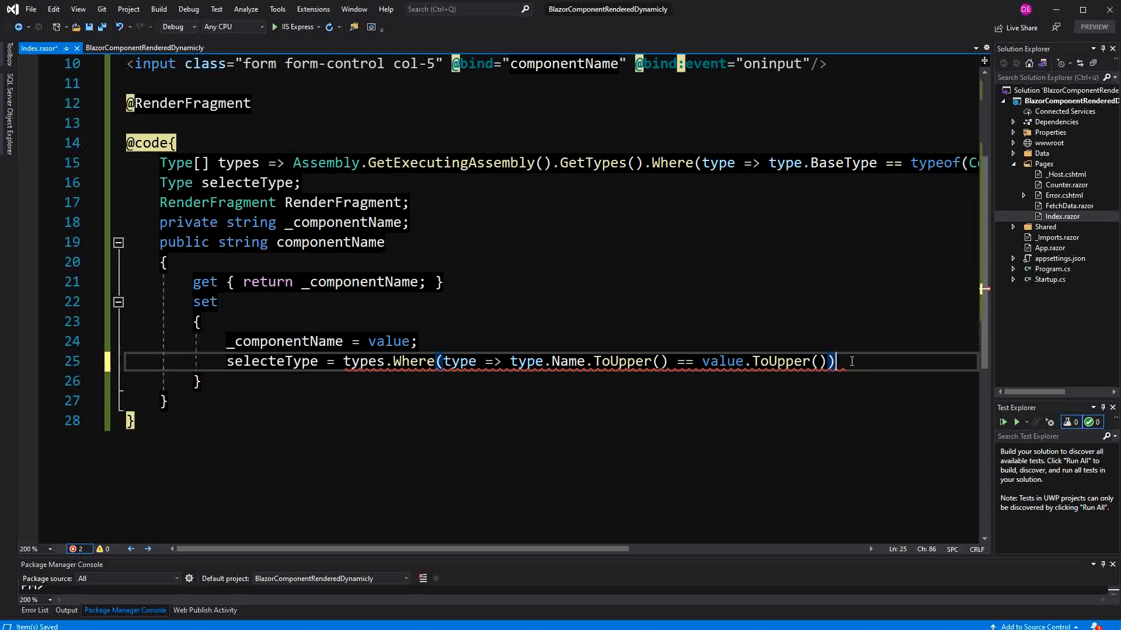
type(".FirstOrDefault(")
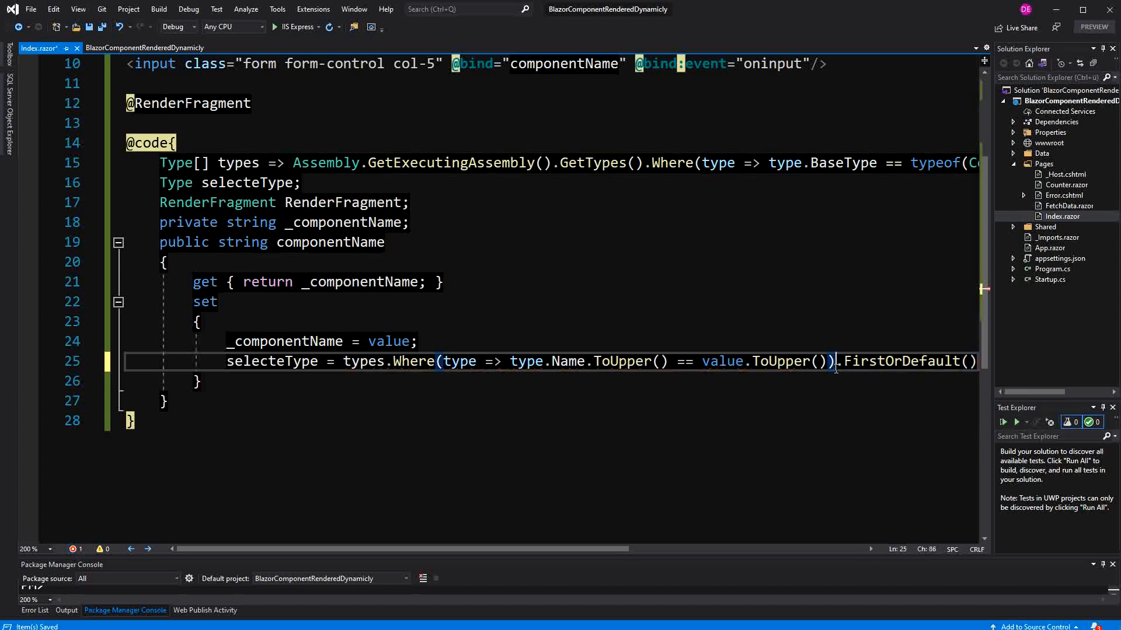
Finish with .FirstOrDefault() ?? typeof(SurveyPrompt); on its own line
key("Enter")
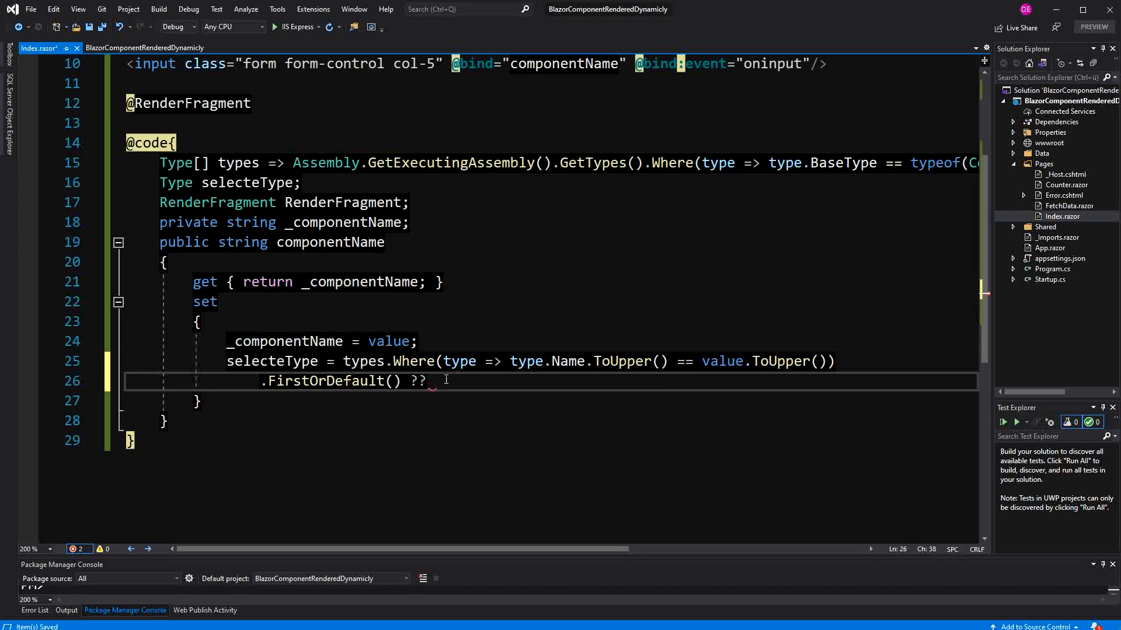
type("typeof(")
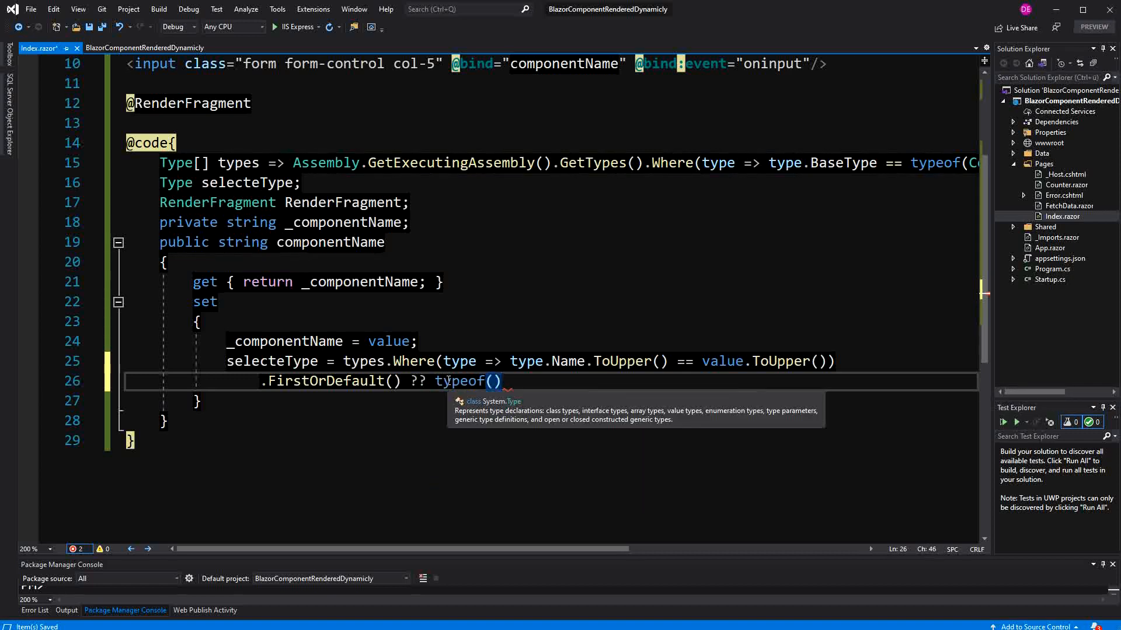
type("SurveyPrompt")
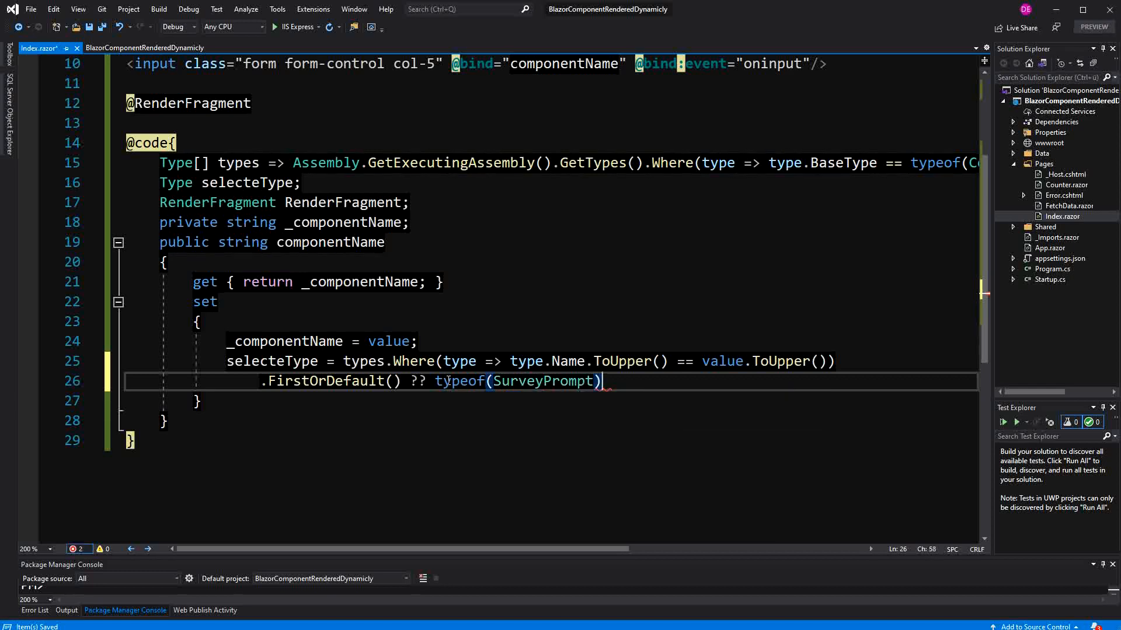
type(";")
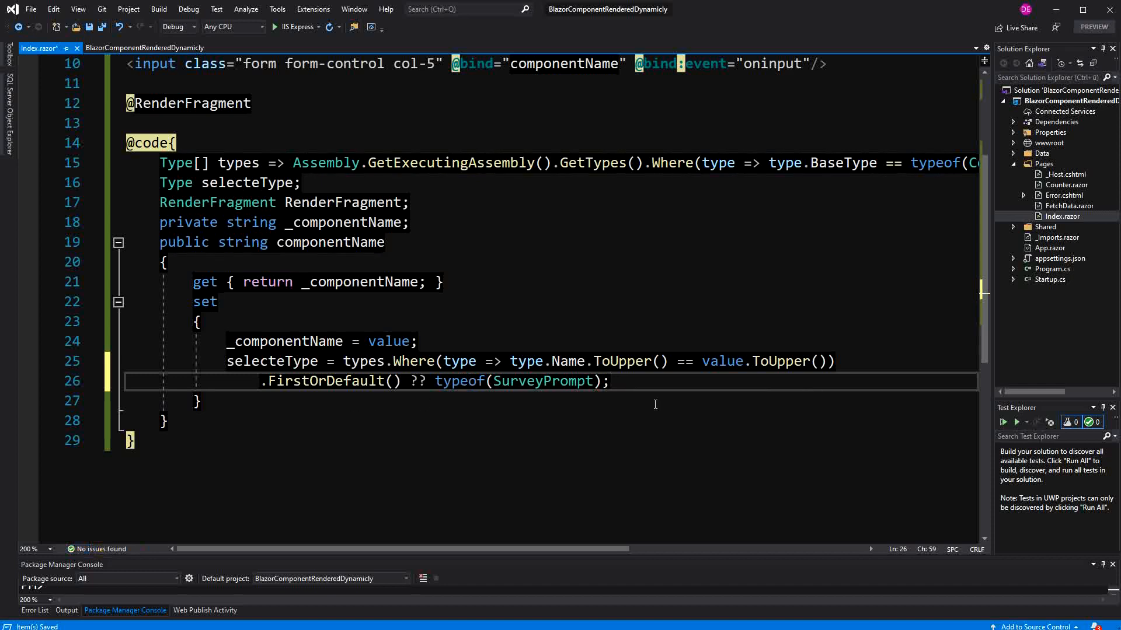
Assign RenderFragment = (builder) => { }; in the setter
type("R")
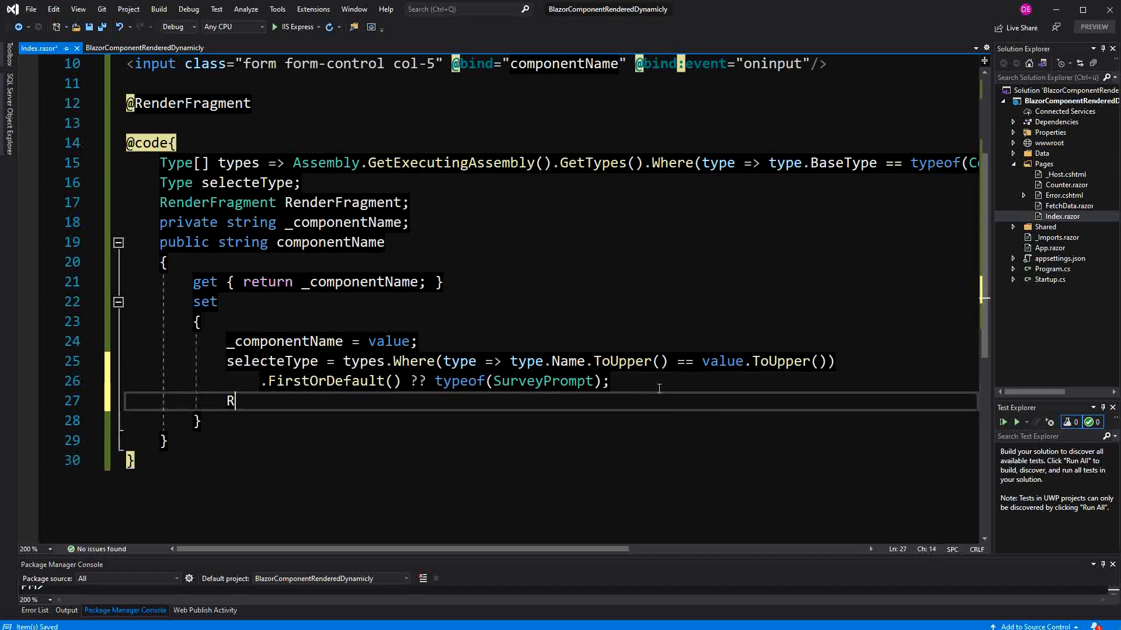
type("enderFragment")
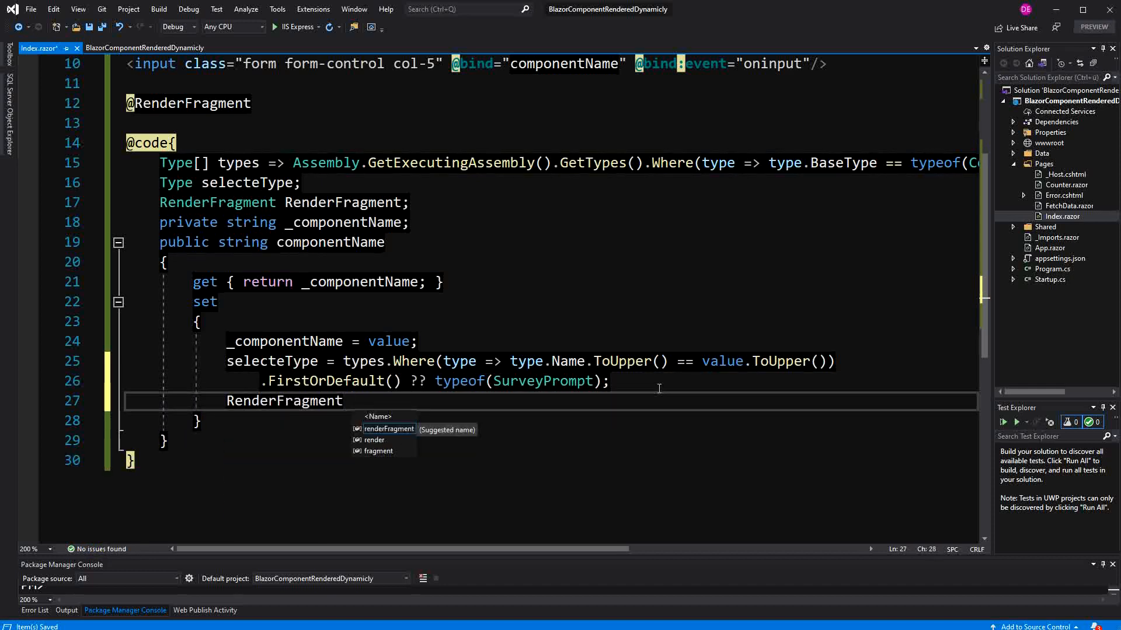
type("= (bui")
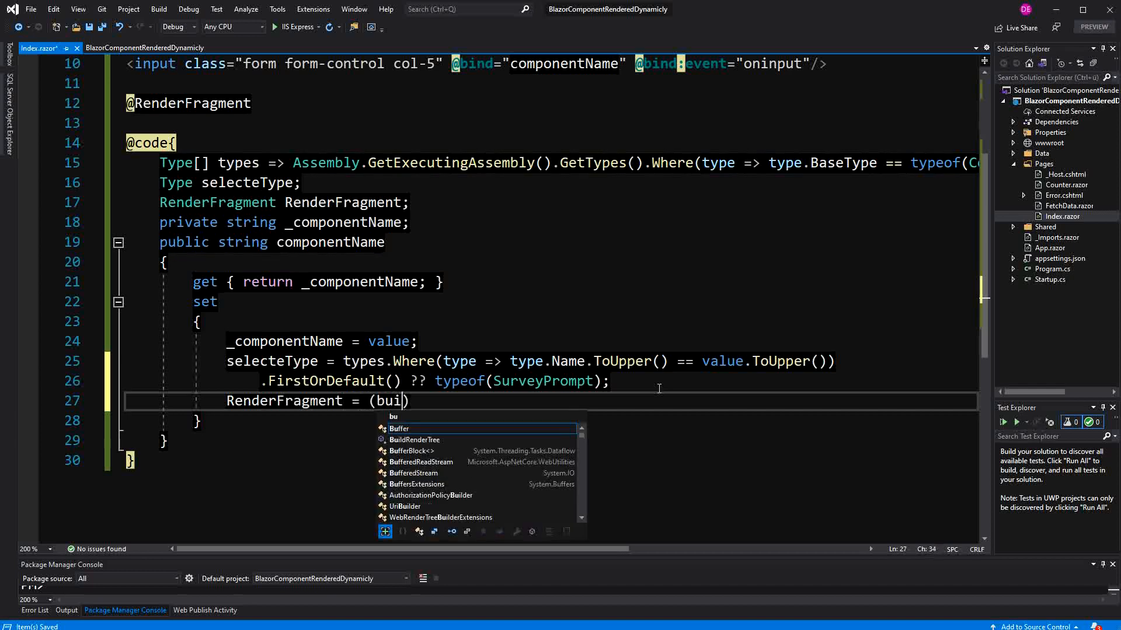
type("lder)")
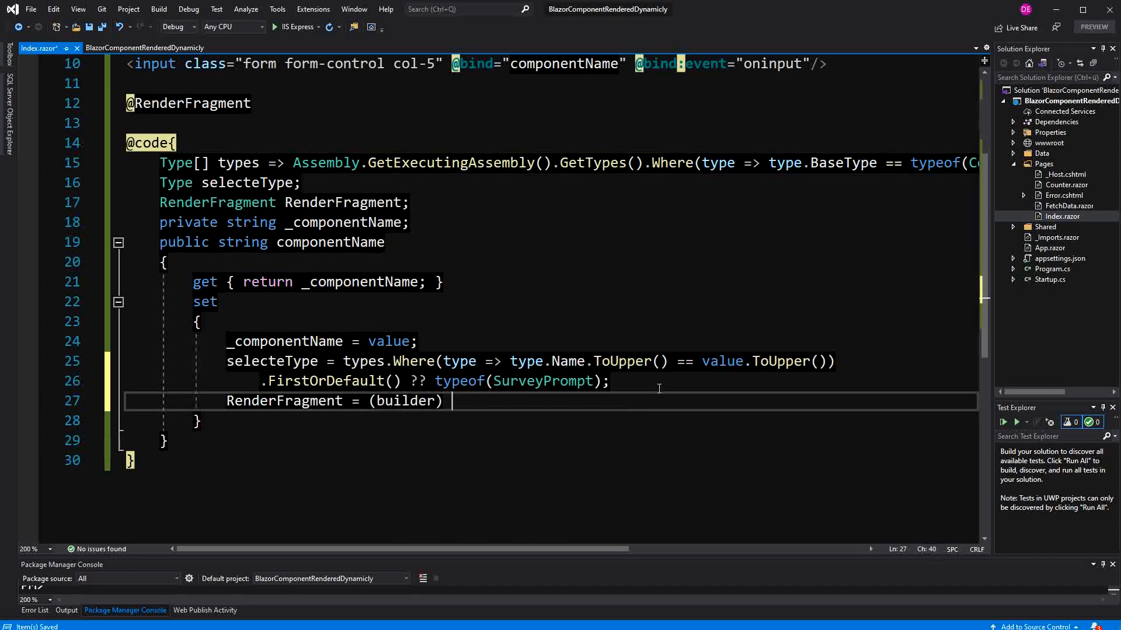
type("=>")
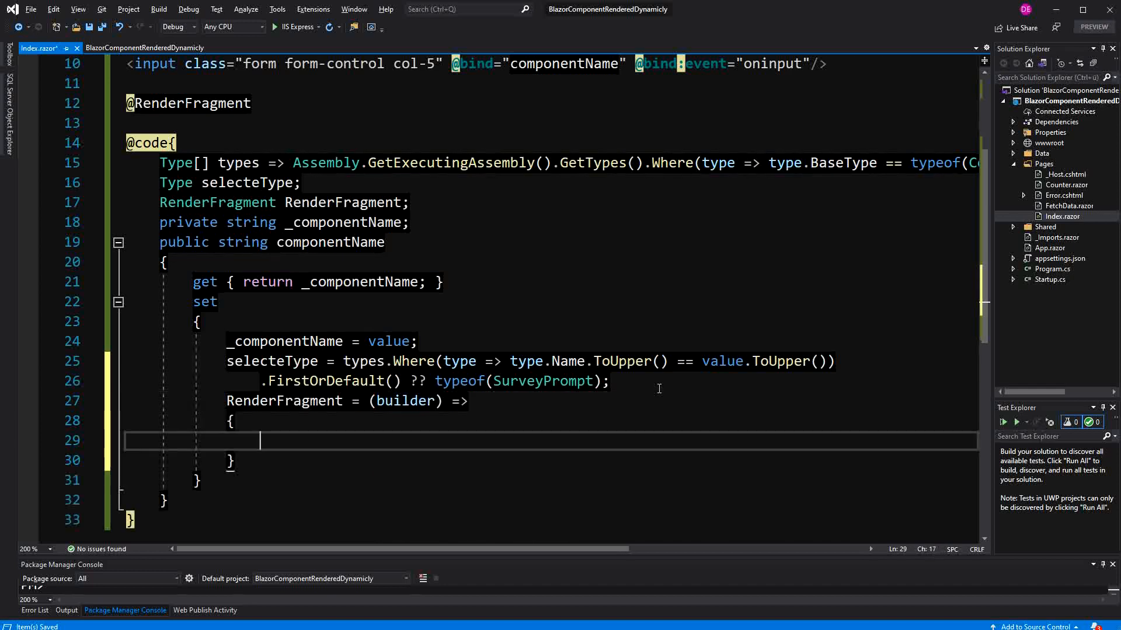
type(";")
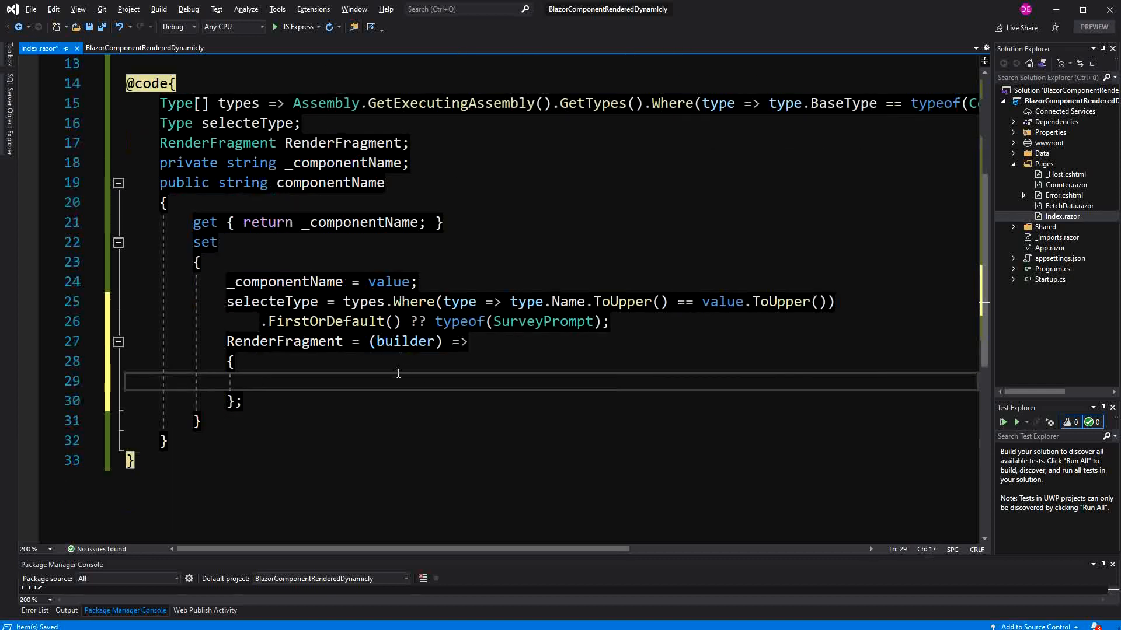
mouse_move(405, 342)
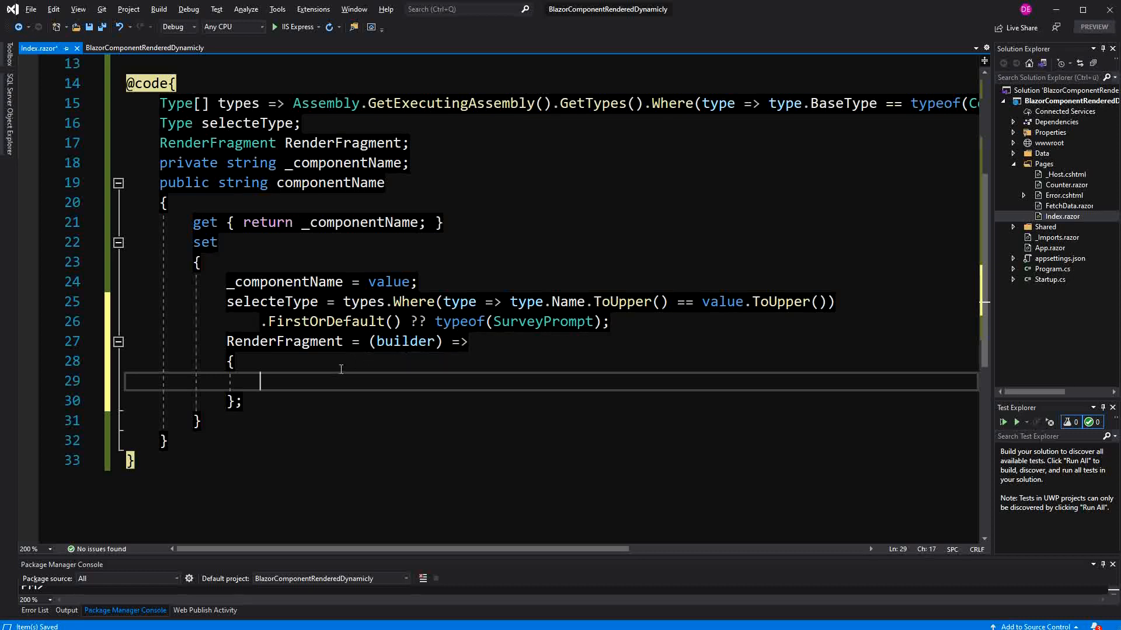
Inside the lambda call builder.OpenComponent(0, selecteType) then builder.CloseComponent()
type("builder.OpenComponent(")
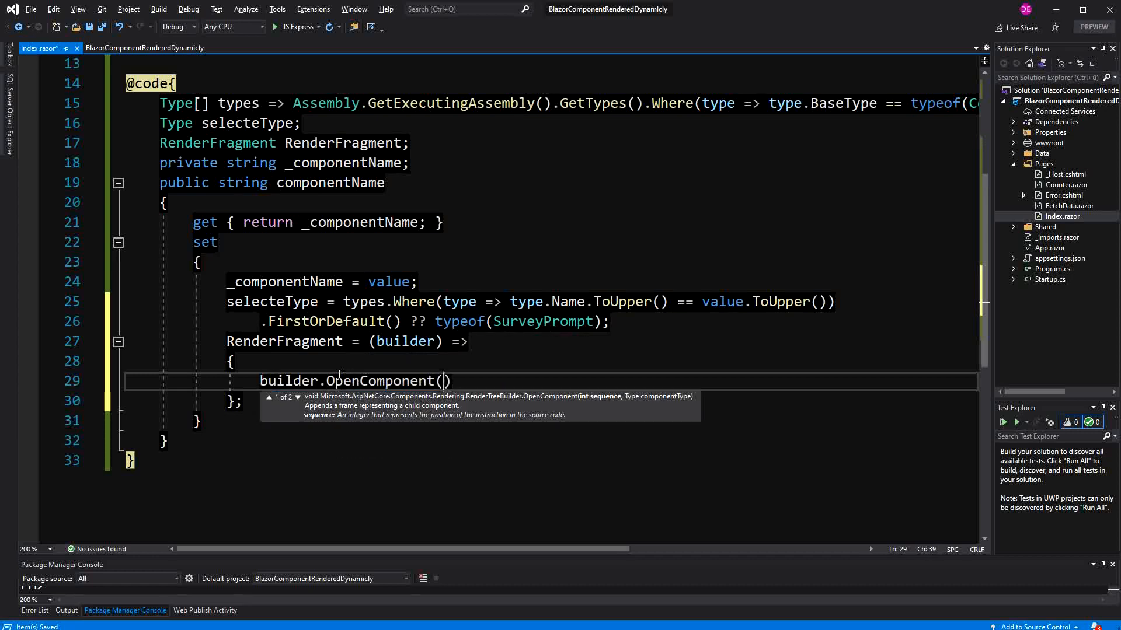
type("0")
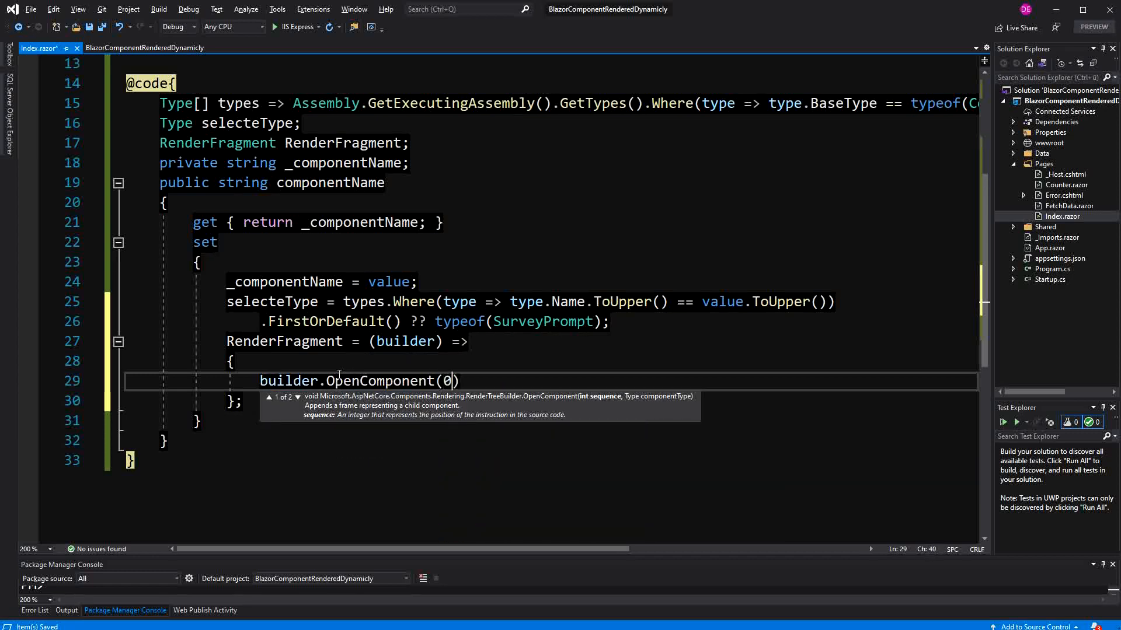
type(",")
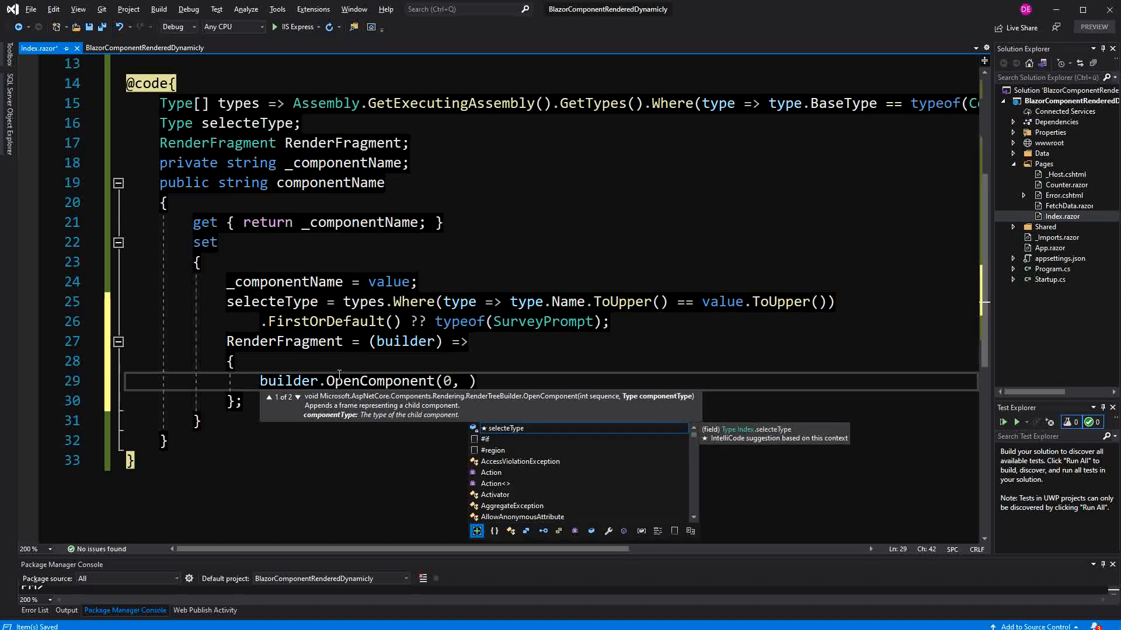
type("selecteType)")
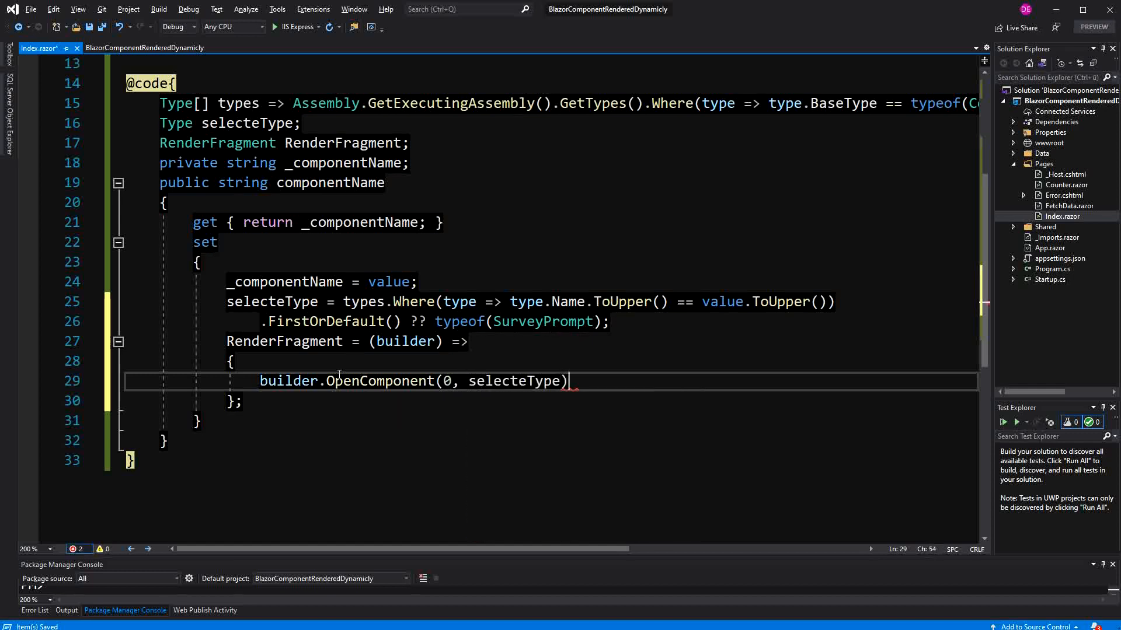
type(";")
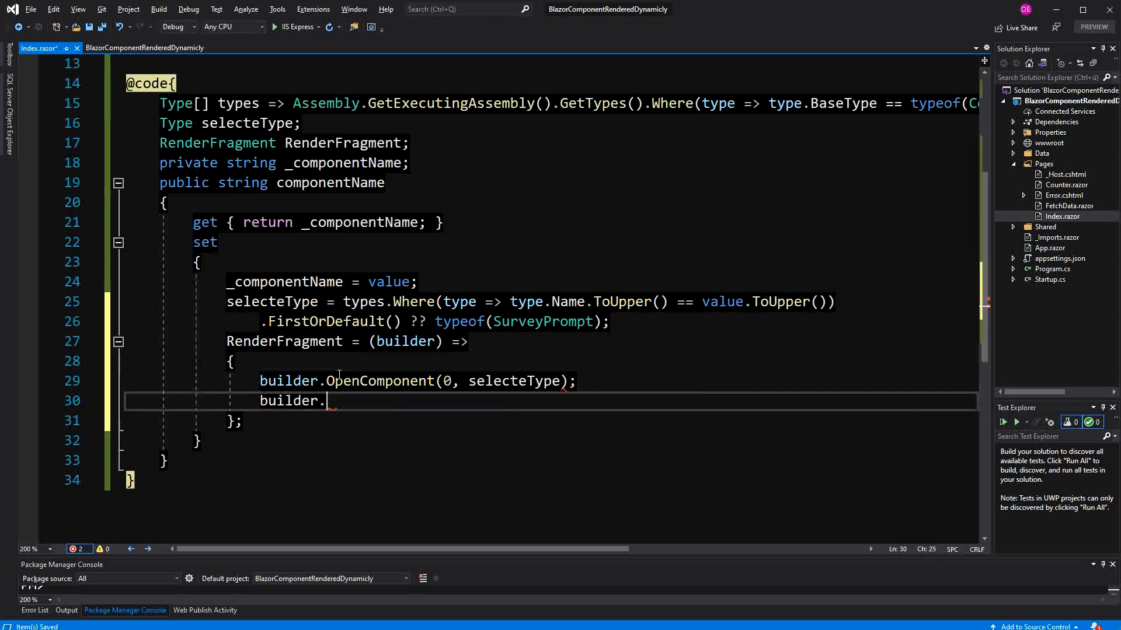
type("CloseComponent();")
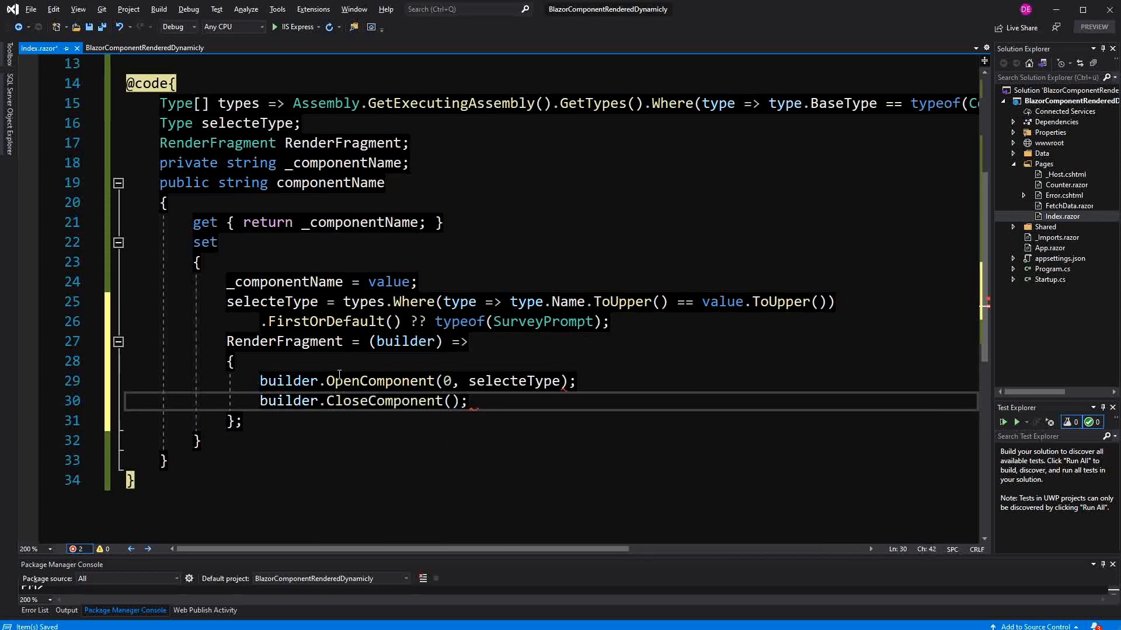
scroll("up", 3)
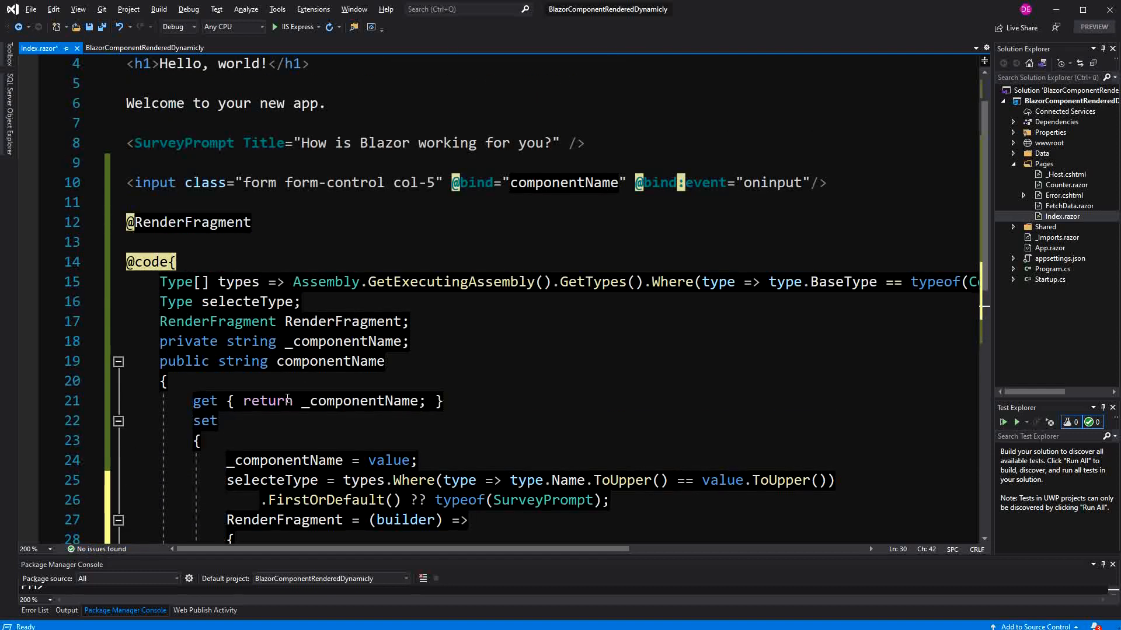
scroll("down", 3)
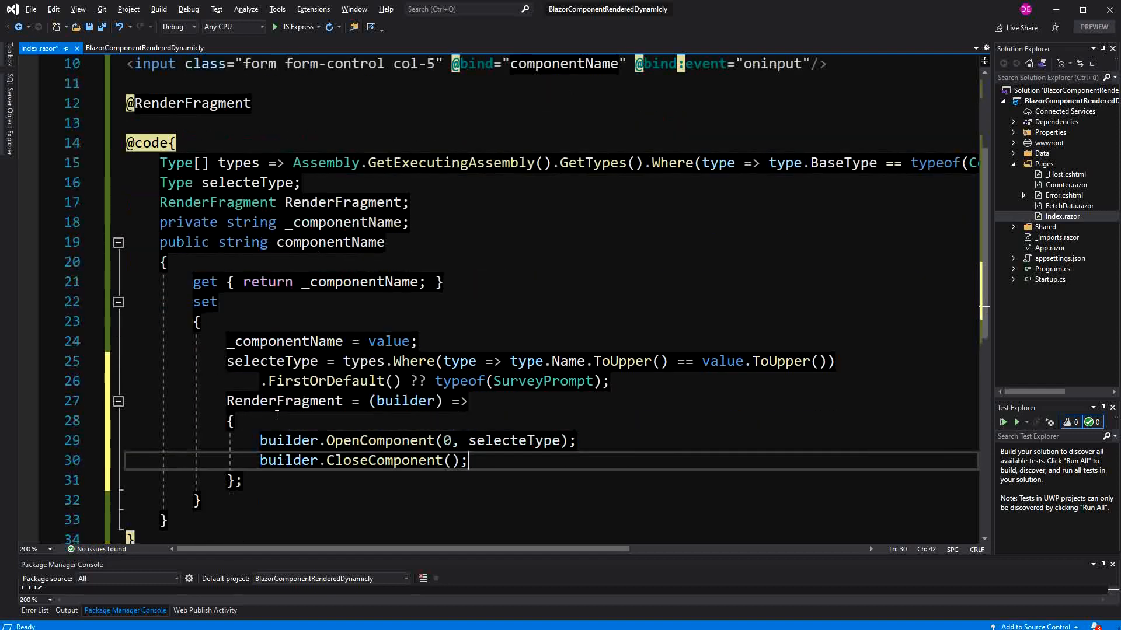
Build and run the Blazor app with IIS Express
left_click(273, 26)
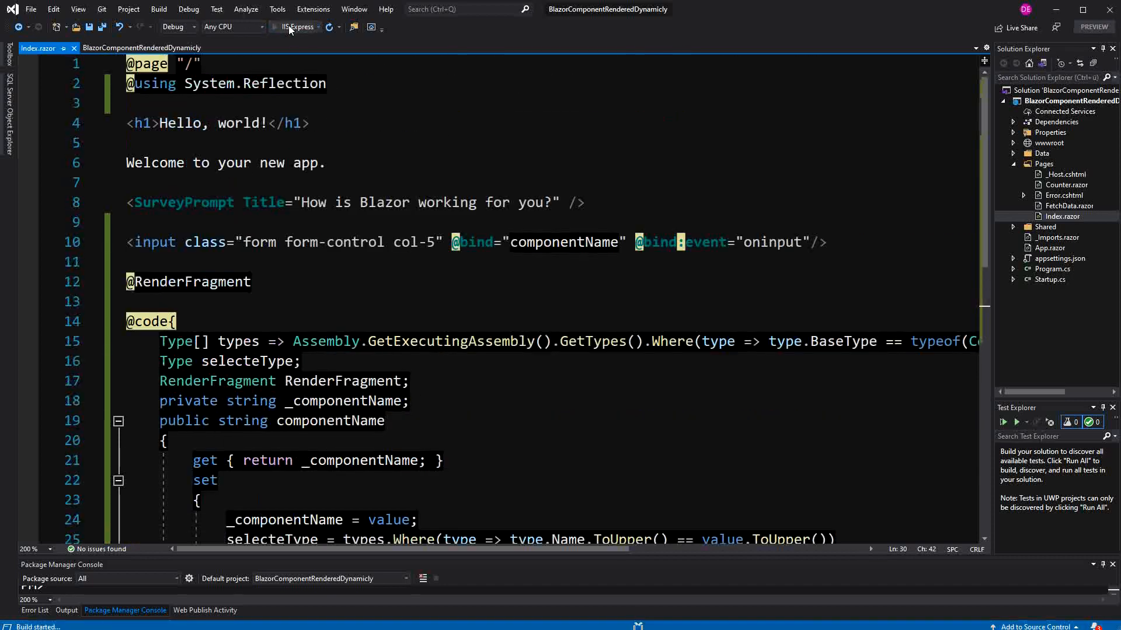
left_click(289, 27)
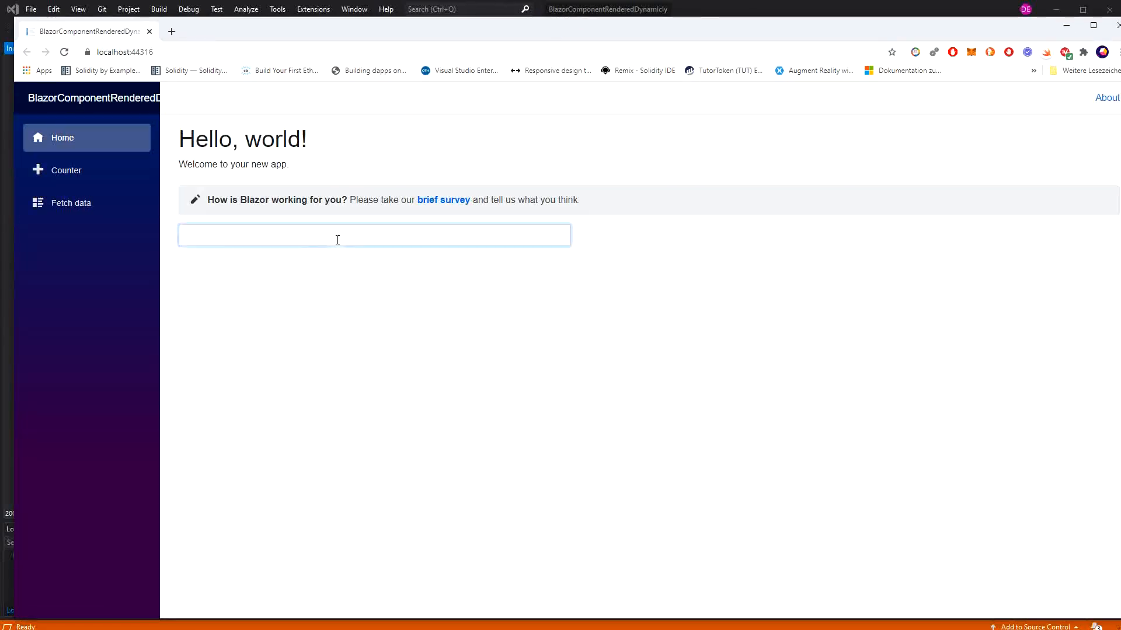
Enter counter, navmenu, then fetchdata as the component name, ending with the Weather forecast rendered
type("d")
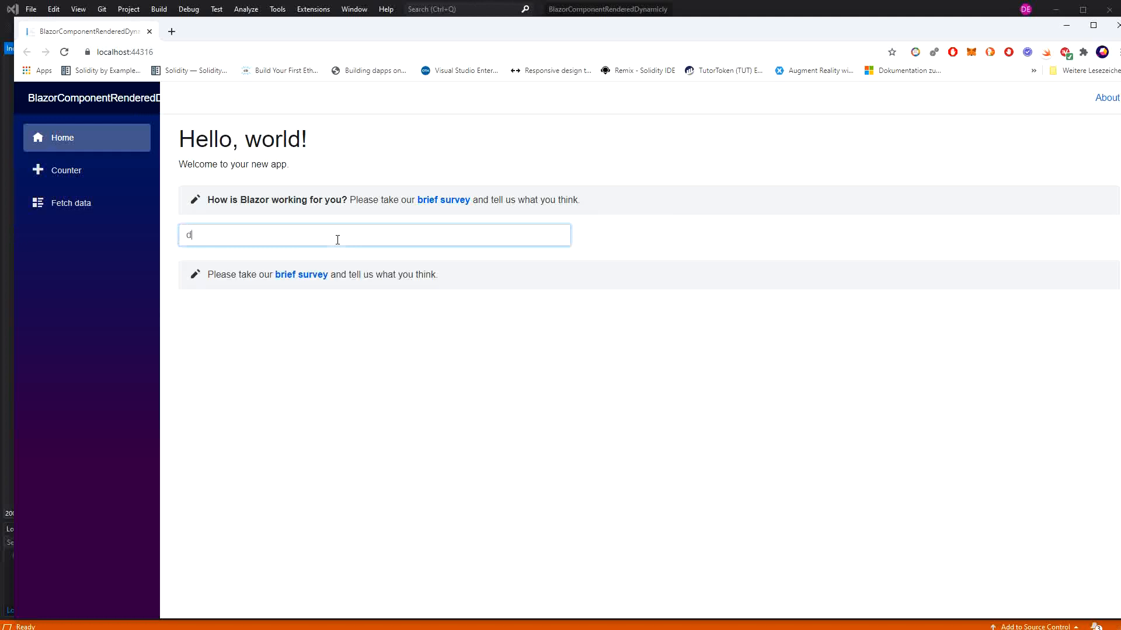
key("Backspace")
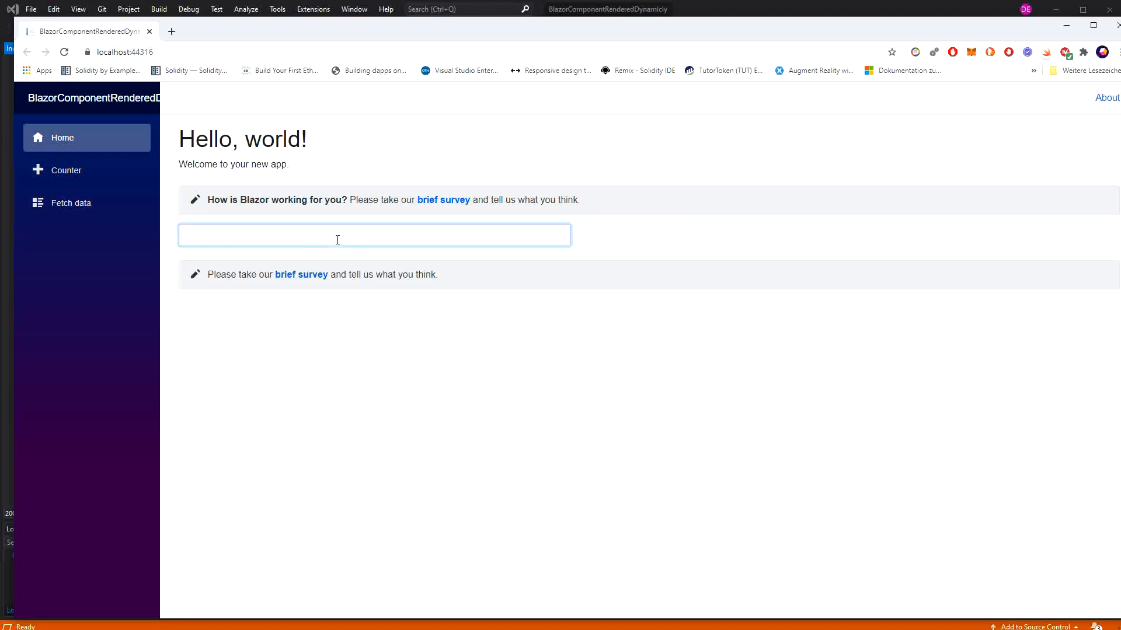
type("counter")
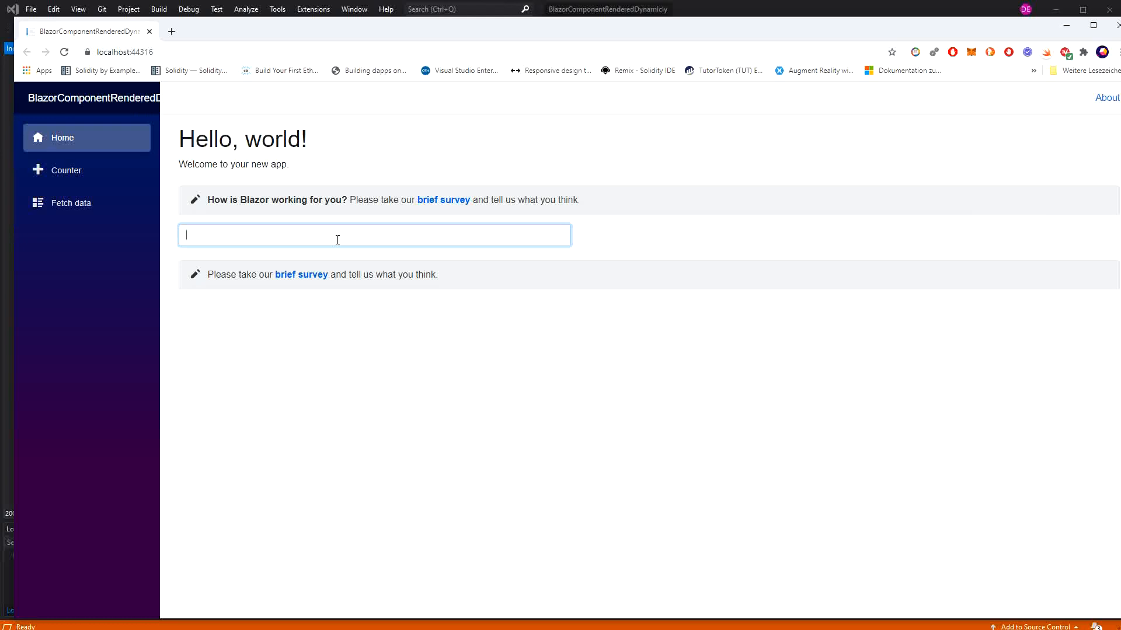
type("navmenu")
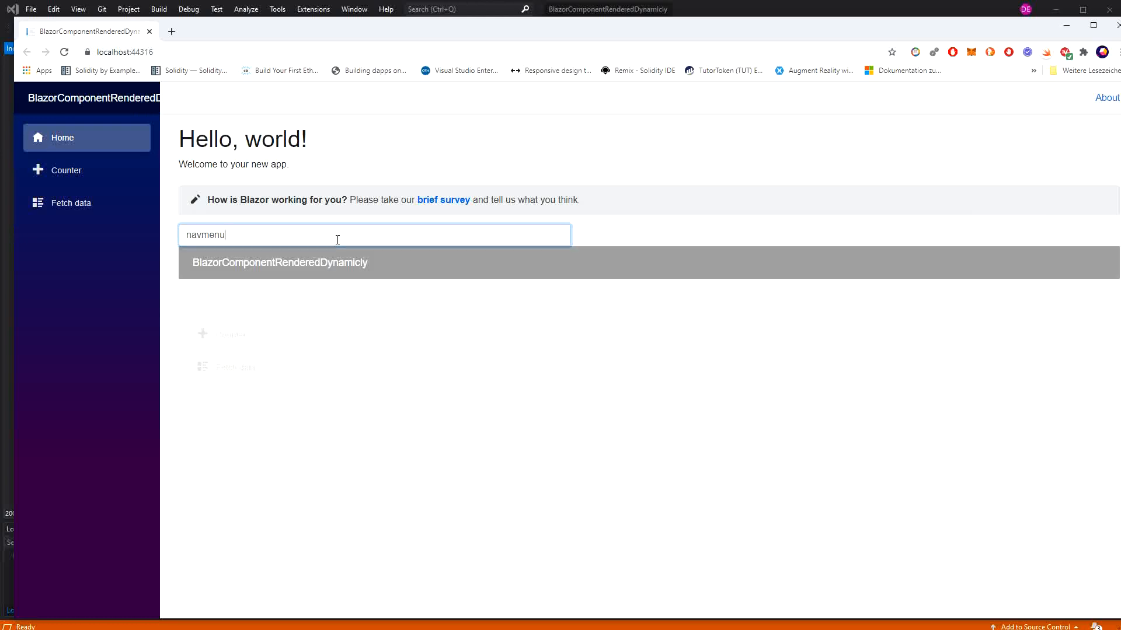
mouse_move(241, 269)
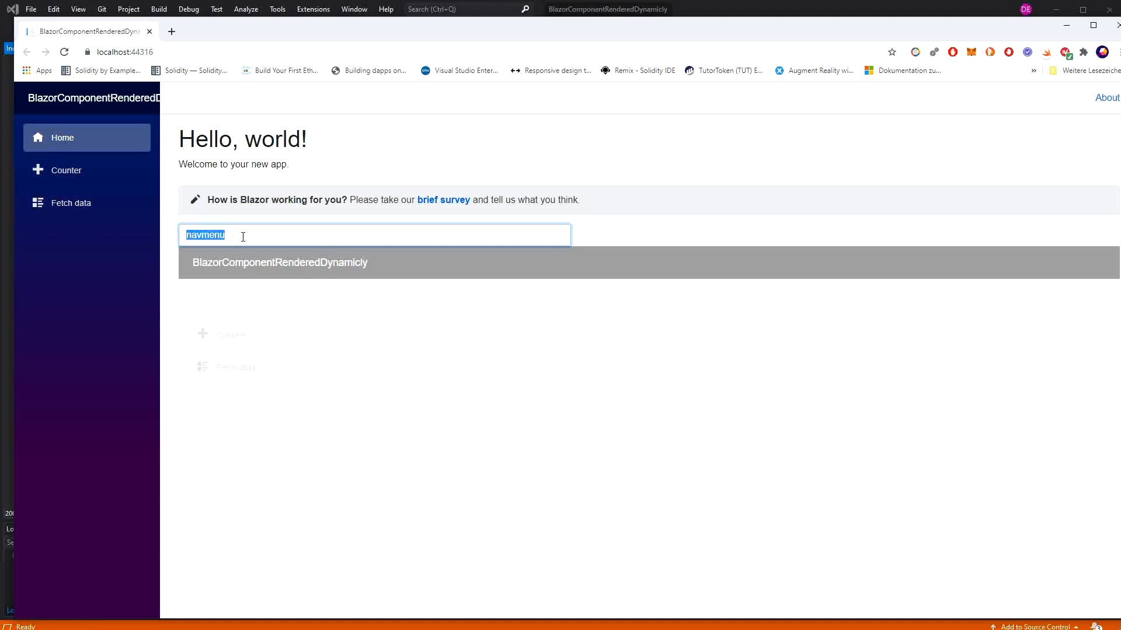
type("fetch")
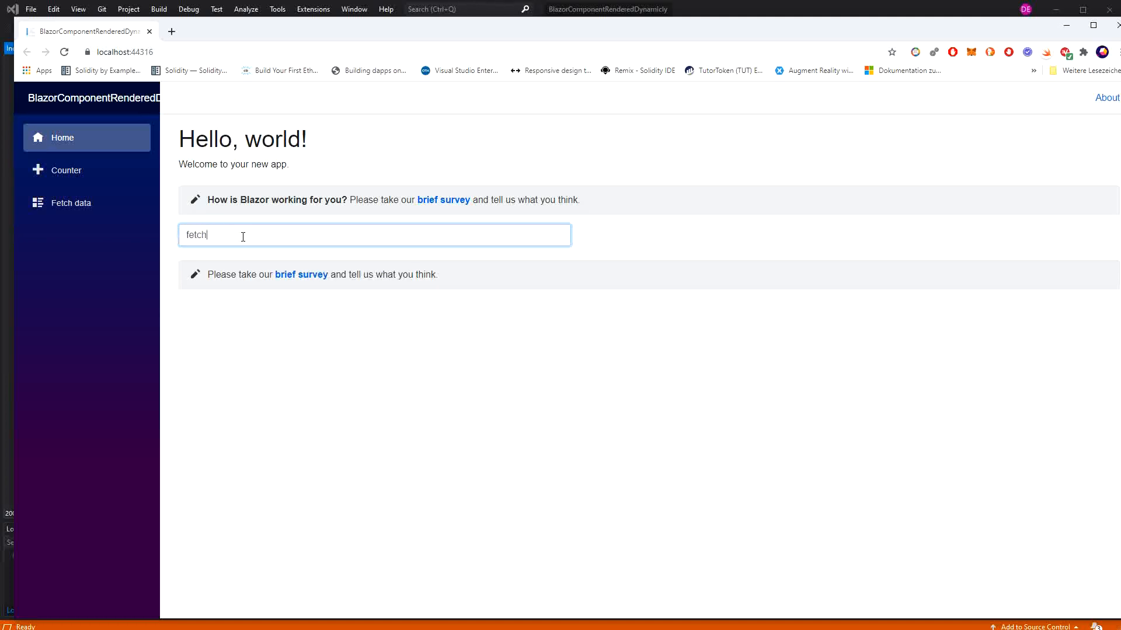
type("data")
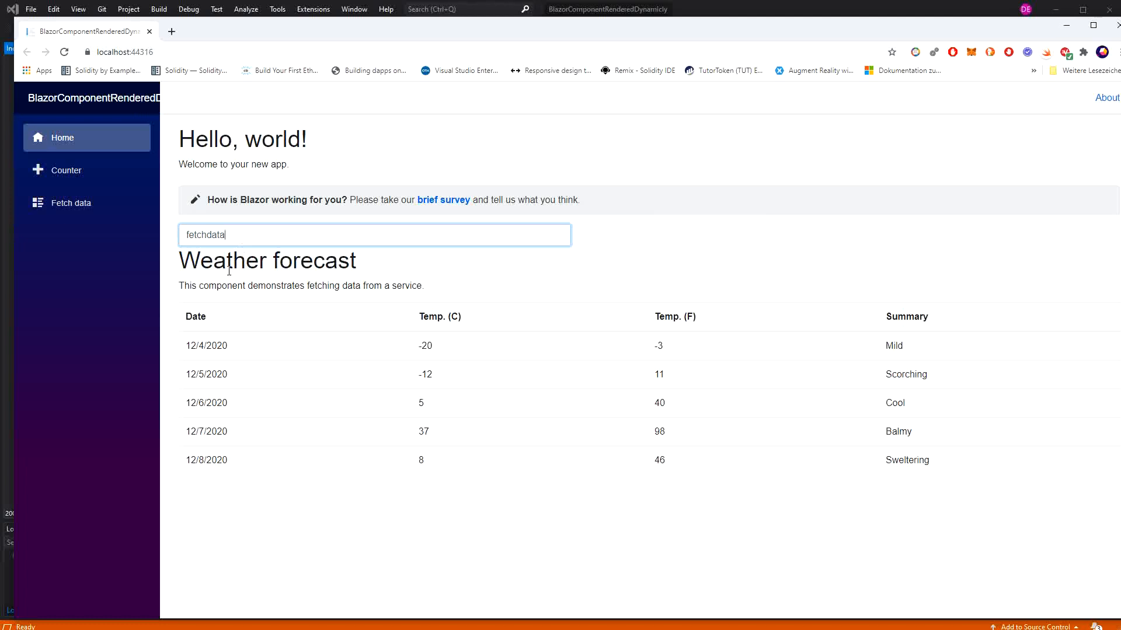
mouse_move(270, 273)
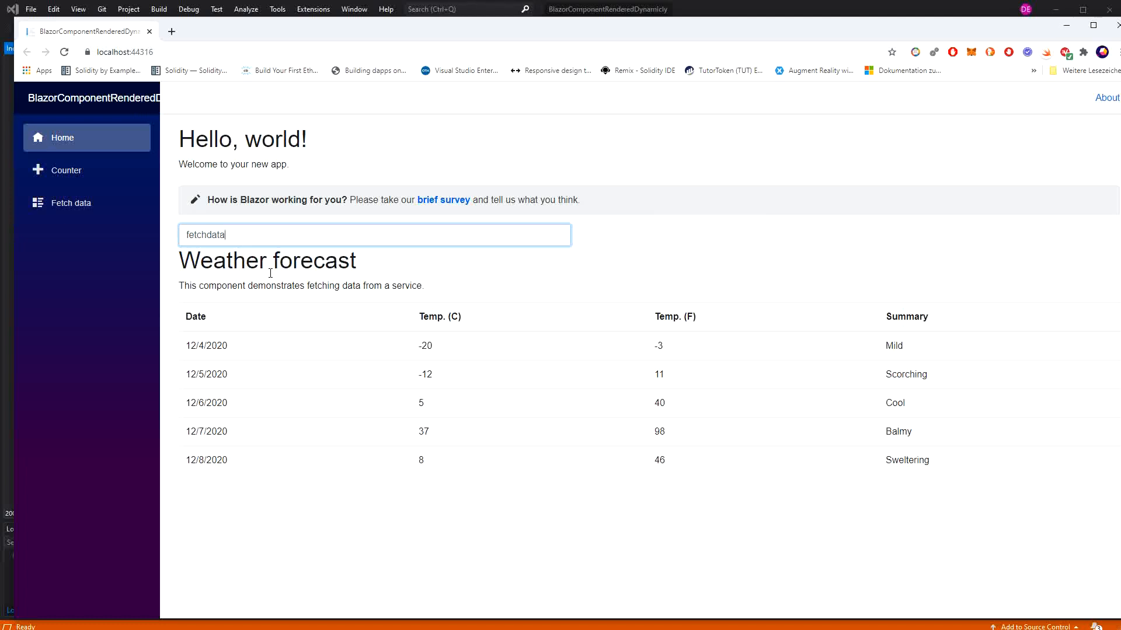